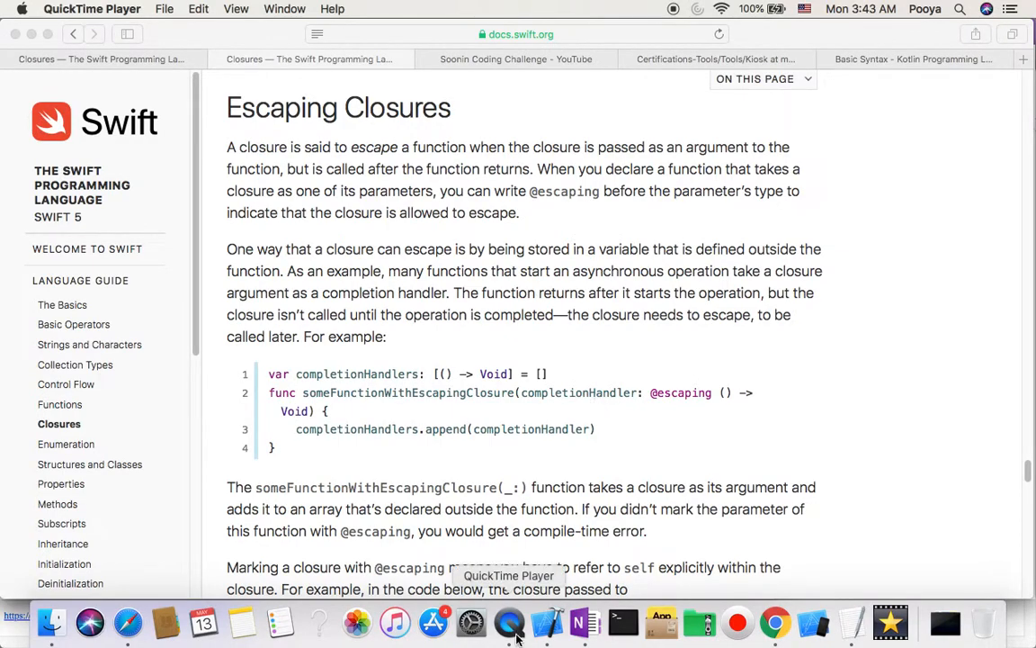
Bring the iOS-Swift-Playground-Closures05 playground to the front to see its console output
{"action": "left_click", "coordinate": [509, 622]}
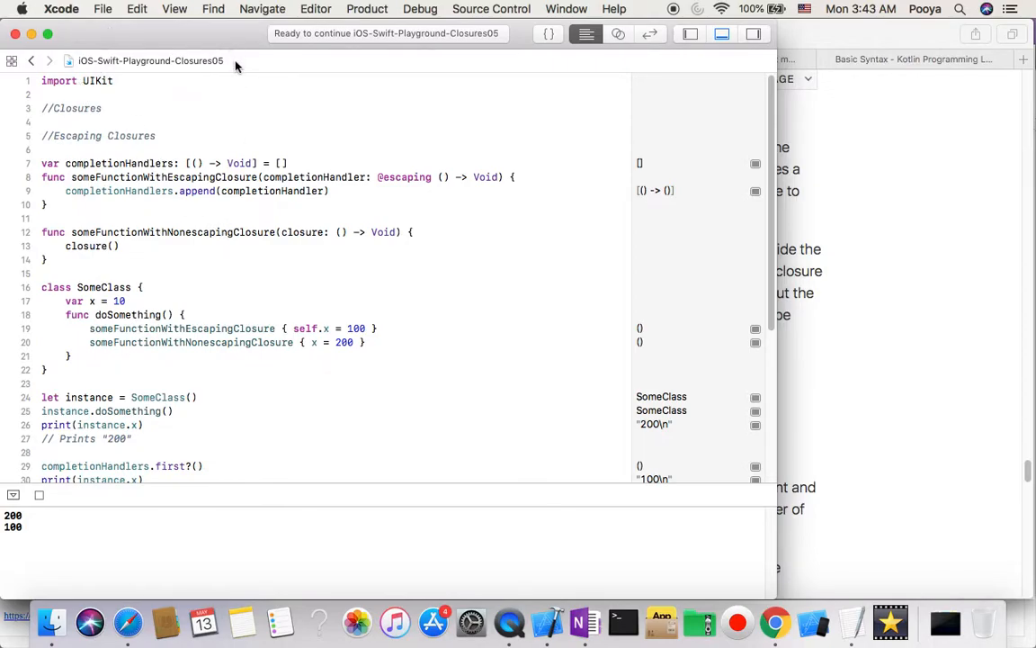
{"action": "mouse_move", "coordinate": [225, 68]}
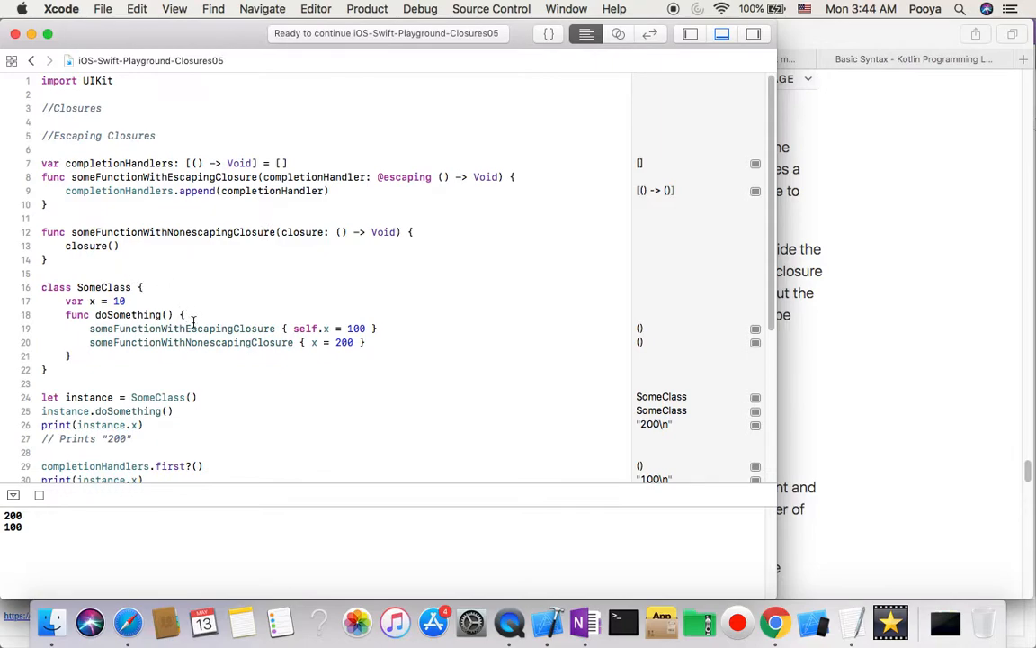
{"action": "mouse_move", "coordinate": [128, 210]}
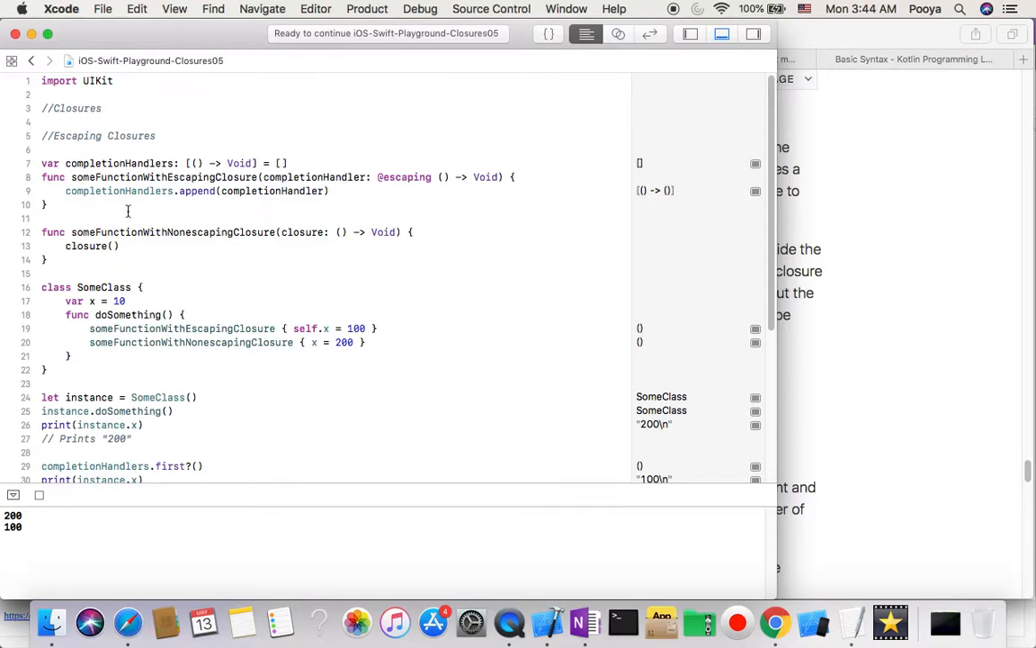
{"action": "mouse_move", "coordinate": [135, 210]}
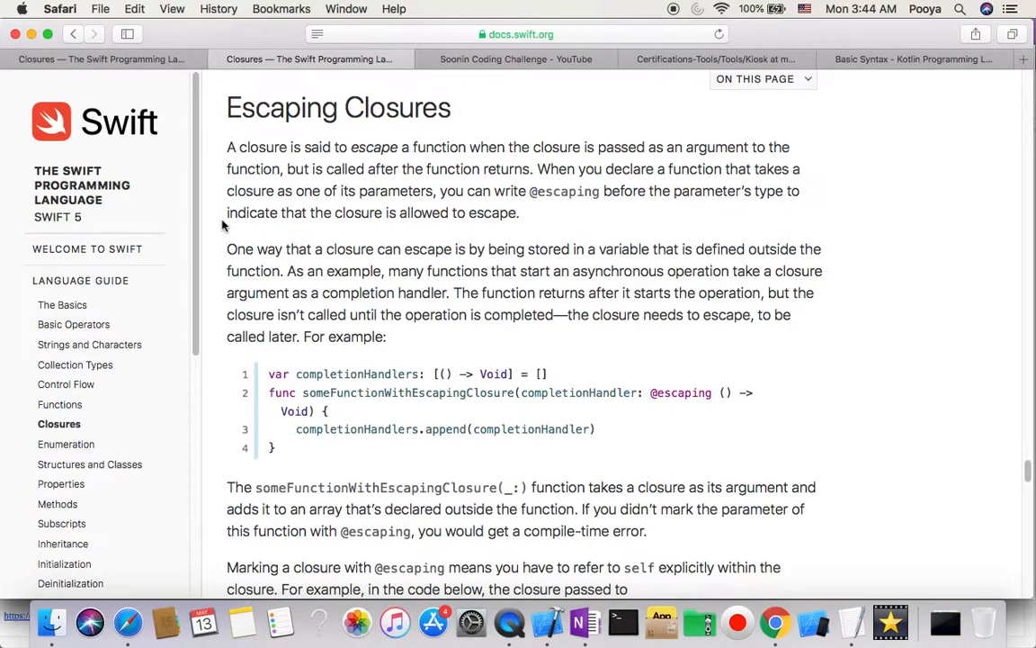
{"action": "mouse_move", "coordinate": [101, 122]}
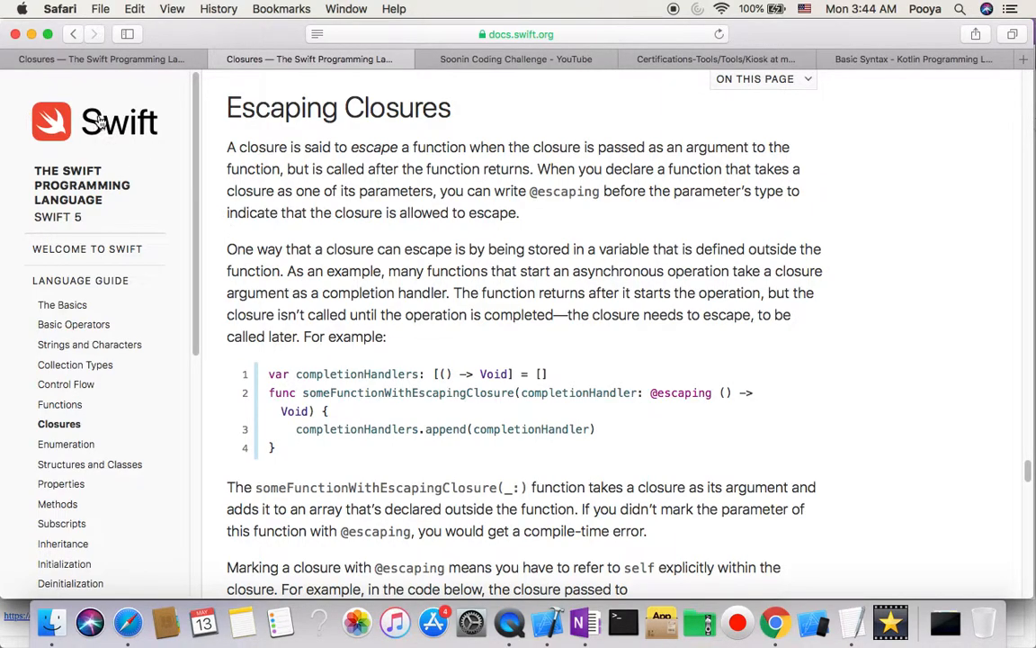
{"action": "mouse_move", "coordinate": [144, 147]}
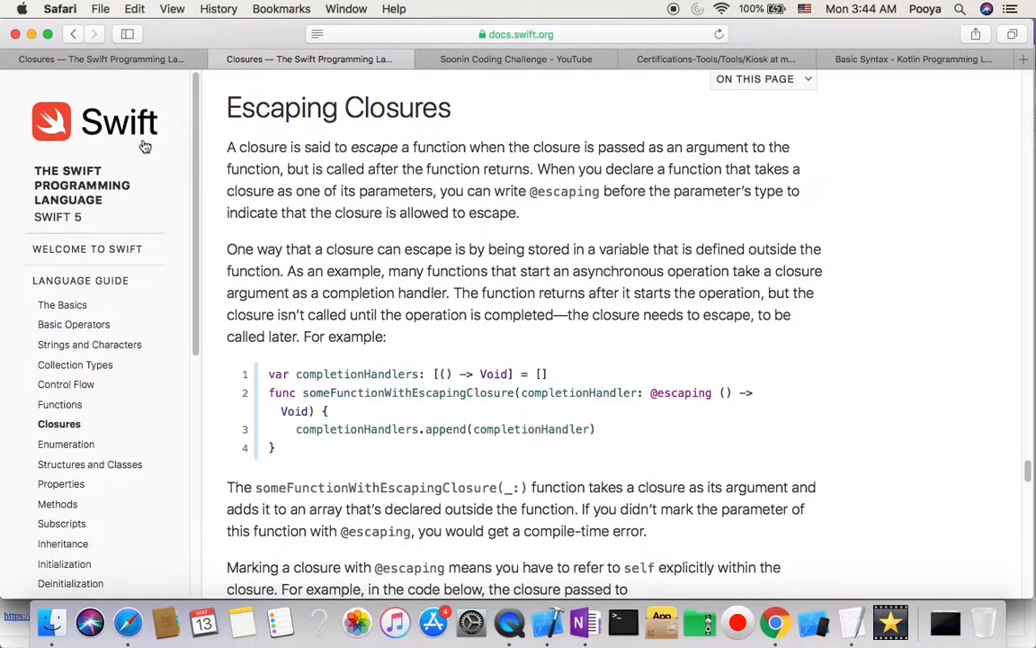
{"action": "mouse_move", "coordinate": [79, 281]}
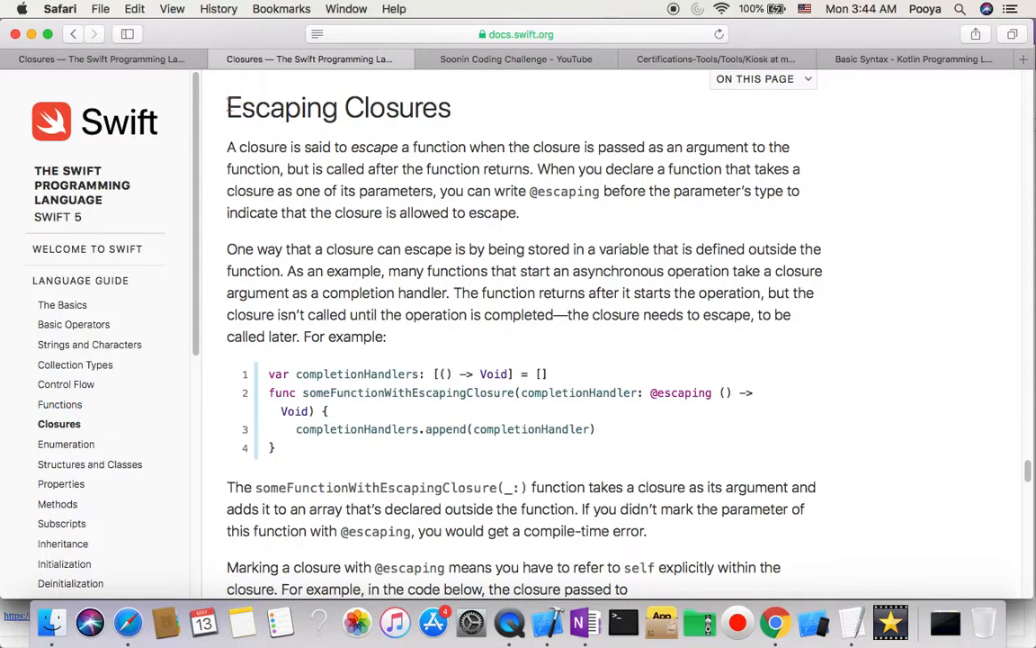
{"action": "double_click", "coordinate": [338, 108]}
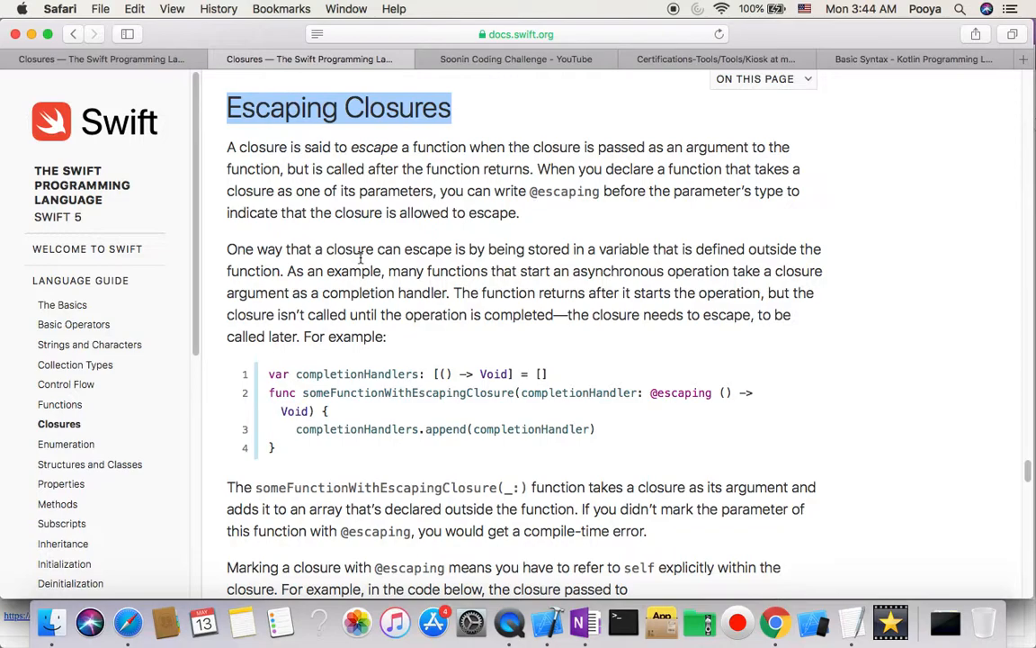
{"action": "left_click", "coordinate": [360, 190]}
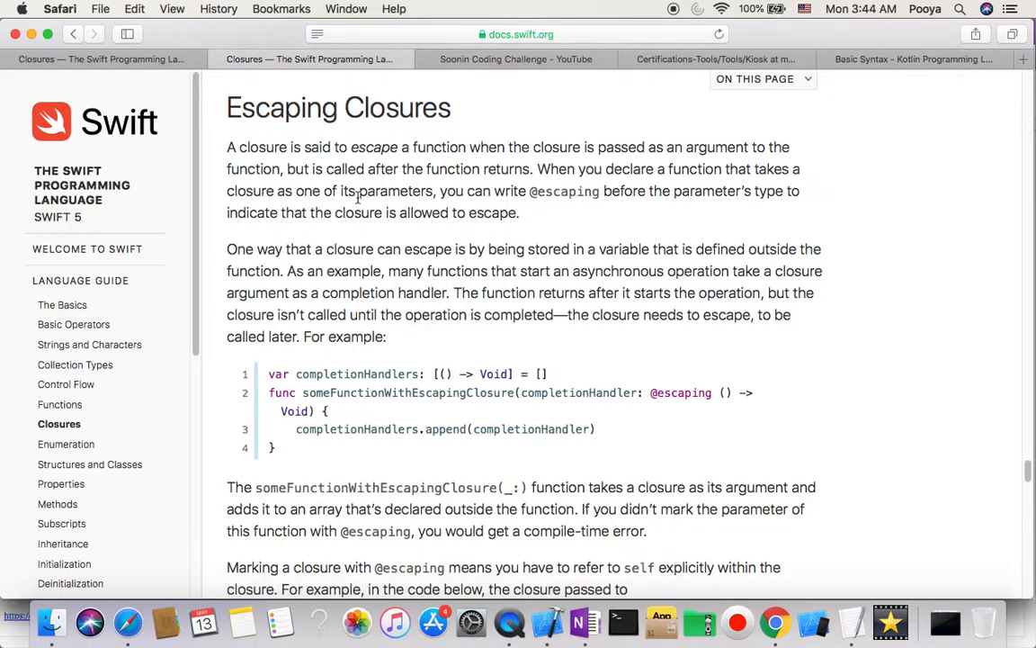
{"action": "mouse_move", "coordinate": [250, 149]}
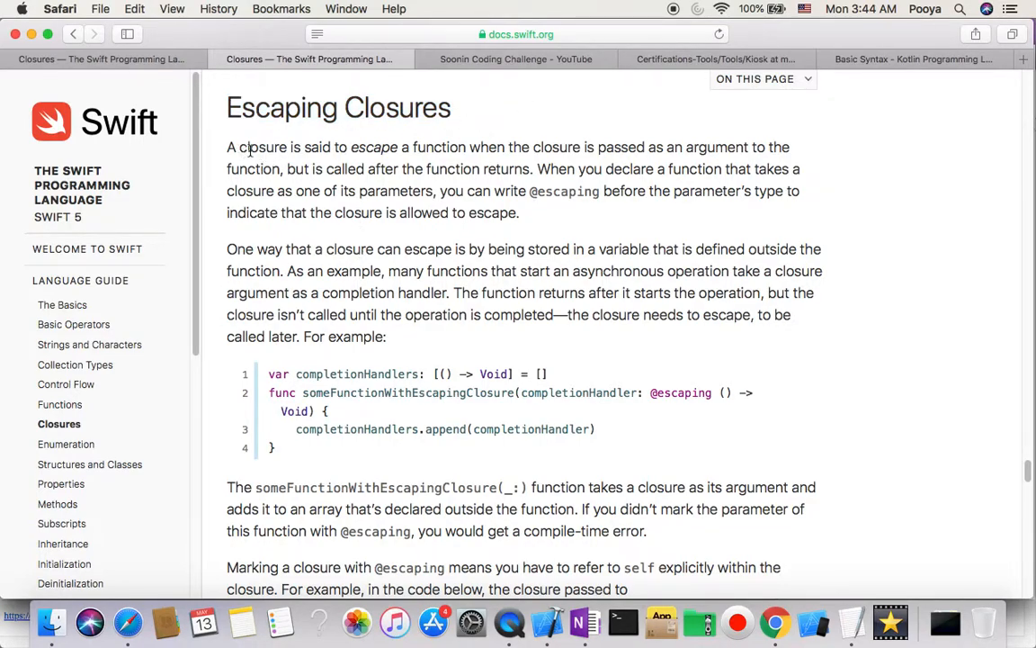
{"action": "mouse_move", "coordinate": [363, 160]}
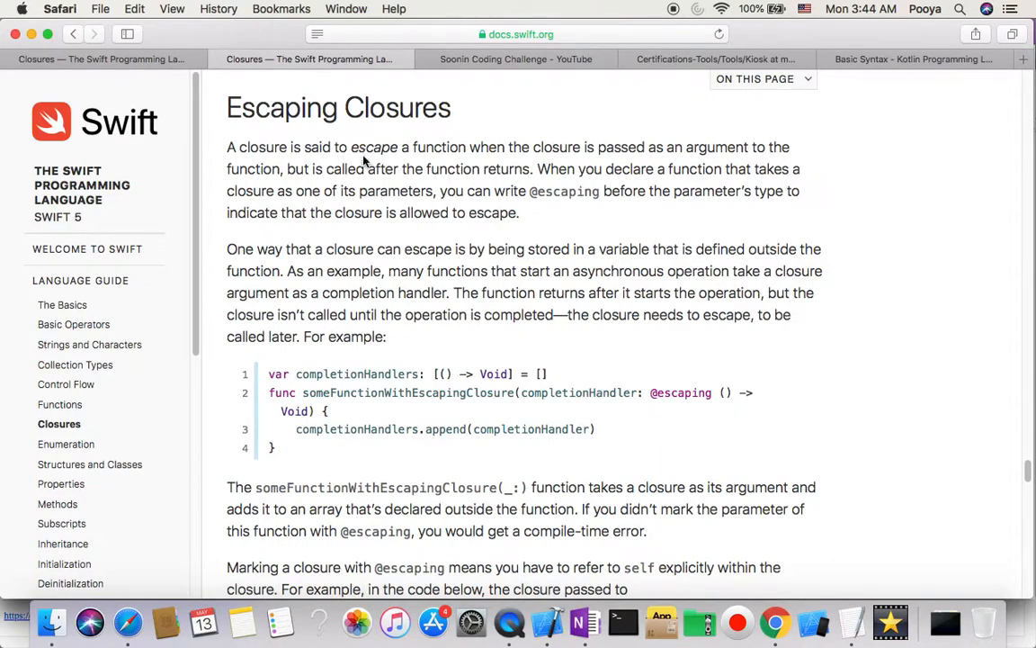
{"action": "mouse_move", "coordinate": [484, 144]}
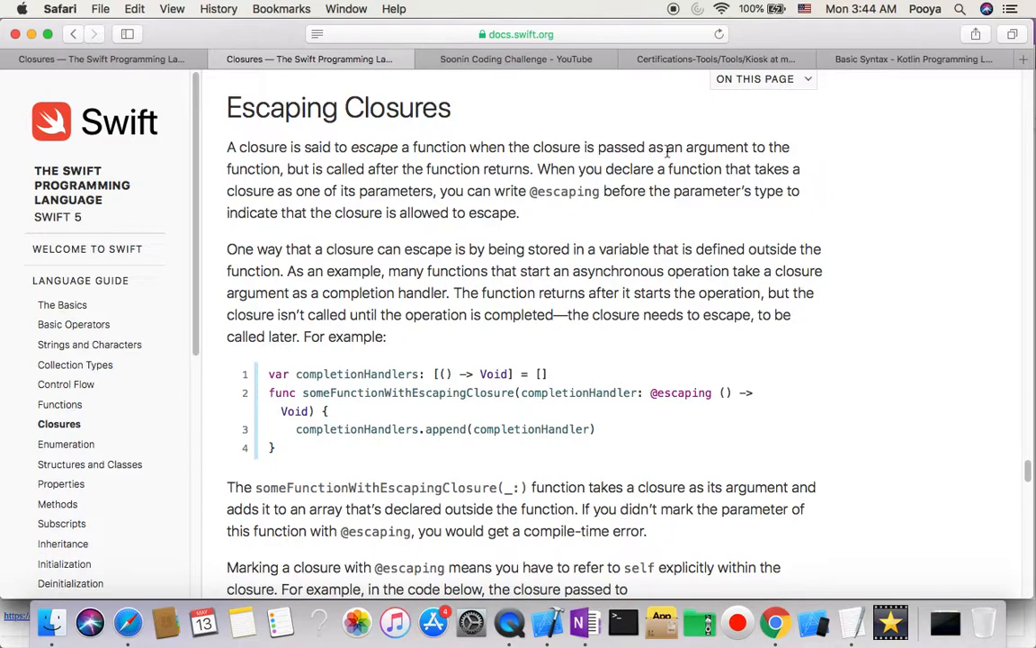
{"action": "mouse_move", "coordinate": [340, 173]}
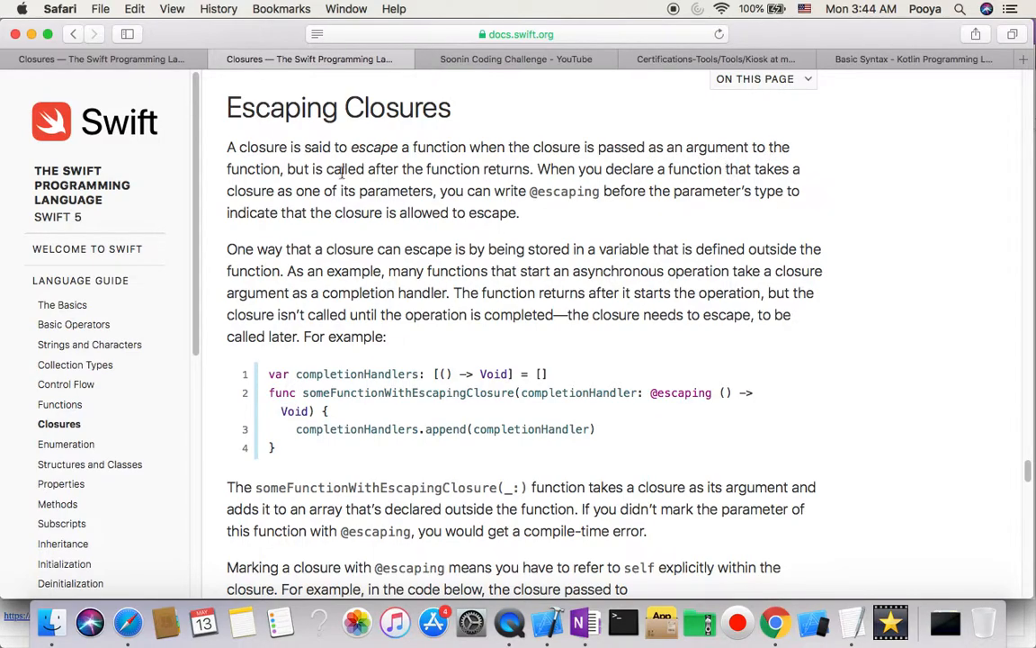
{"action": "mouse_move", "coordinate": [310, 173]}
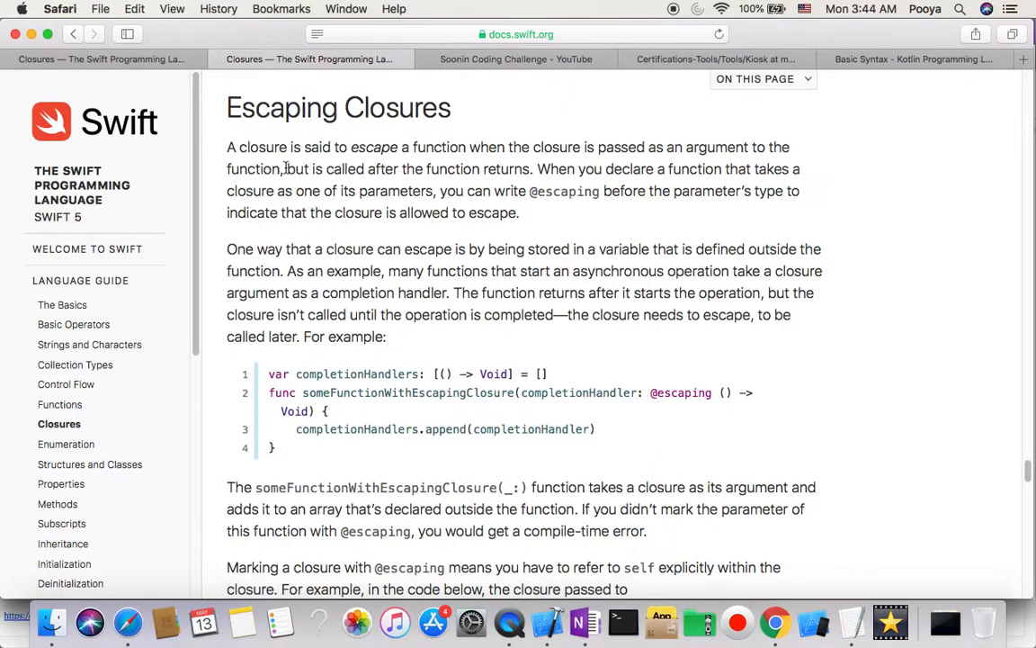
{"action": "double_click", "coordinate": [295, 169]}
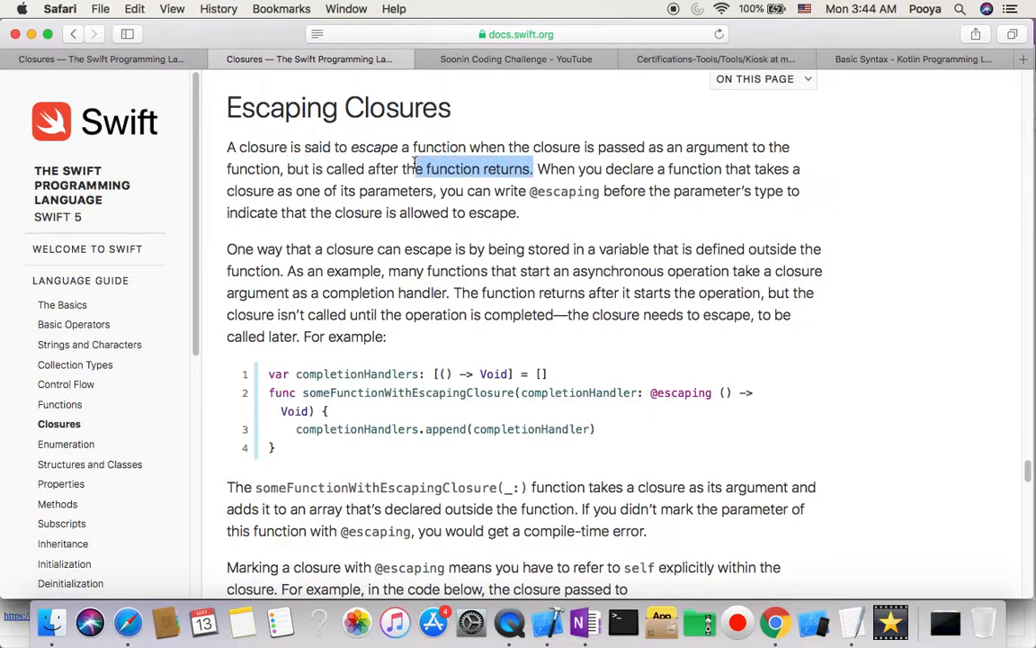
{"action": "left_click_drag", "start_coordinate": [414, 169], "coordinate": [288, 147]}
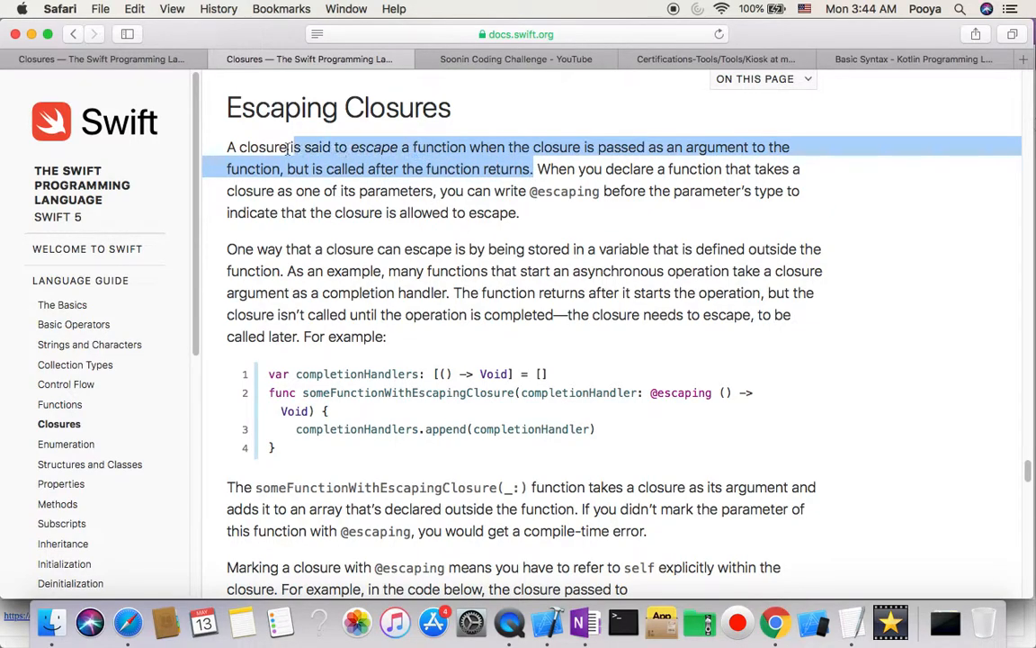
{"action": "left_click", "coordinate": [342, 151]}
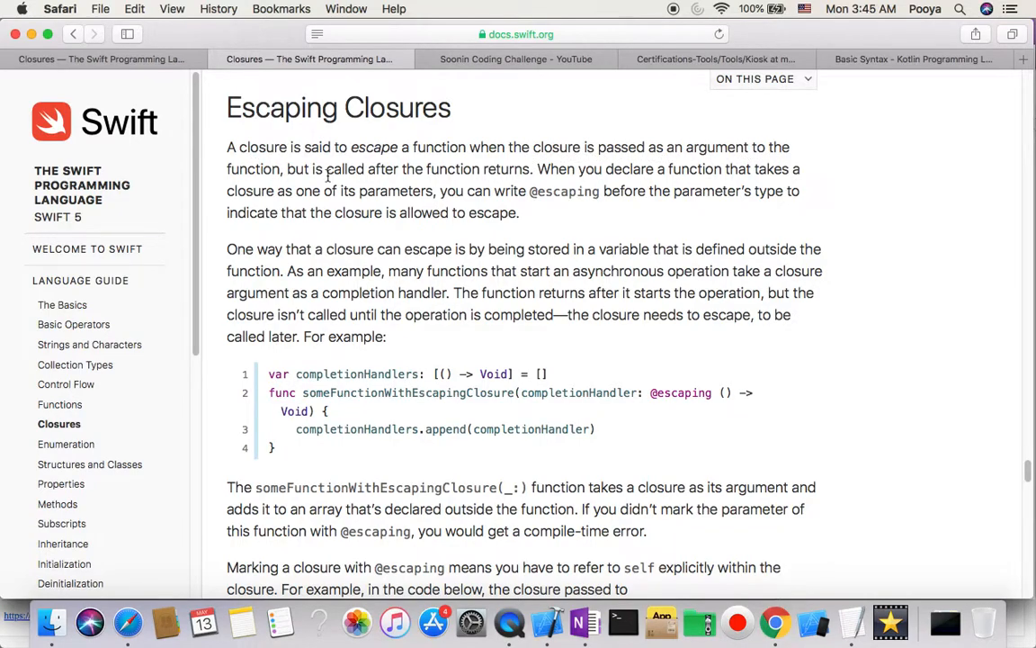
{"action": "mouse_move", "coordinate": [446, 169]}
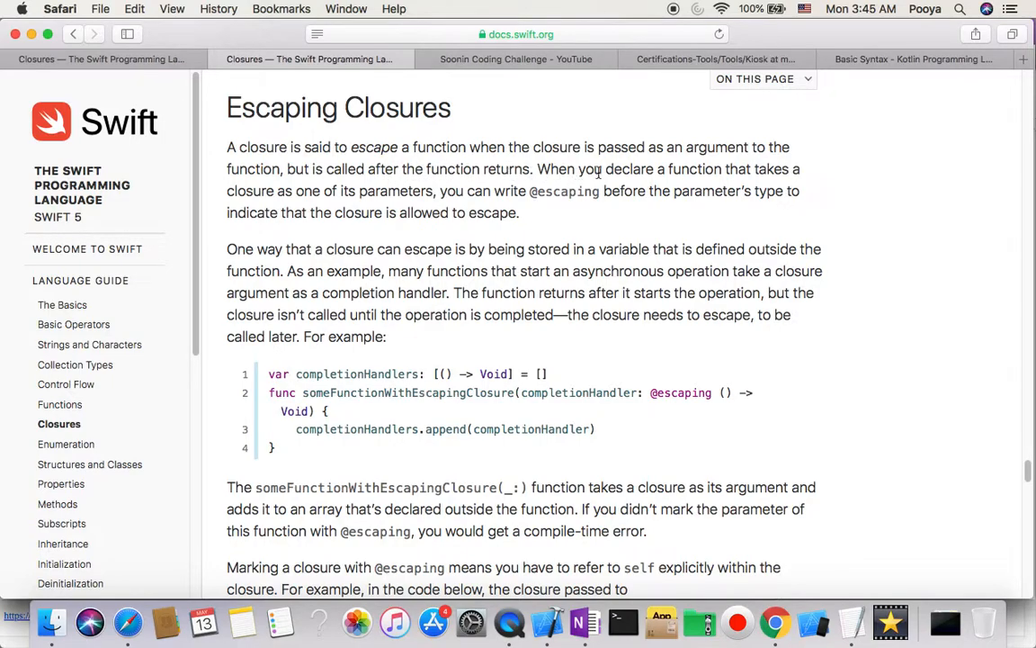
{"action": "mouse_move", "coordinate": [756, 179]}
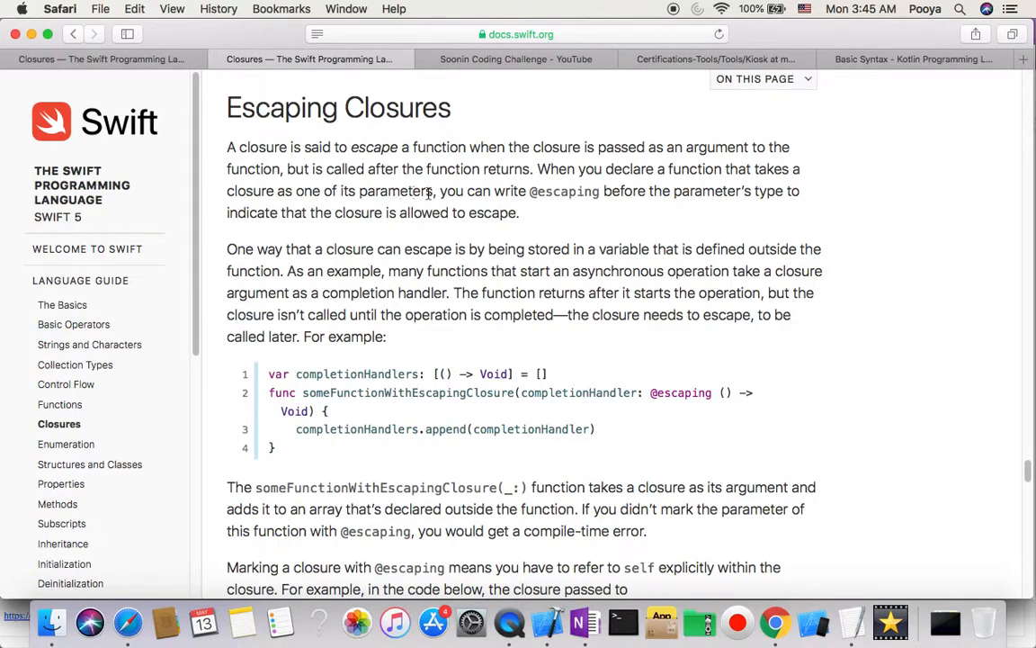
{"action": "mouse_move", "coordinate": [531, 191]}
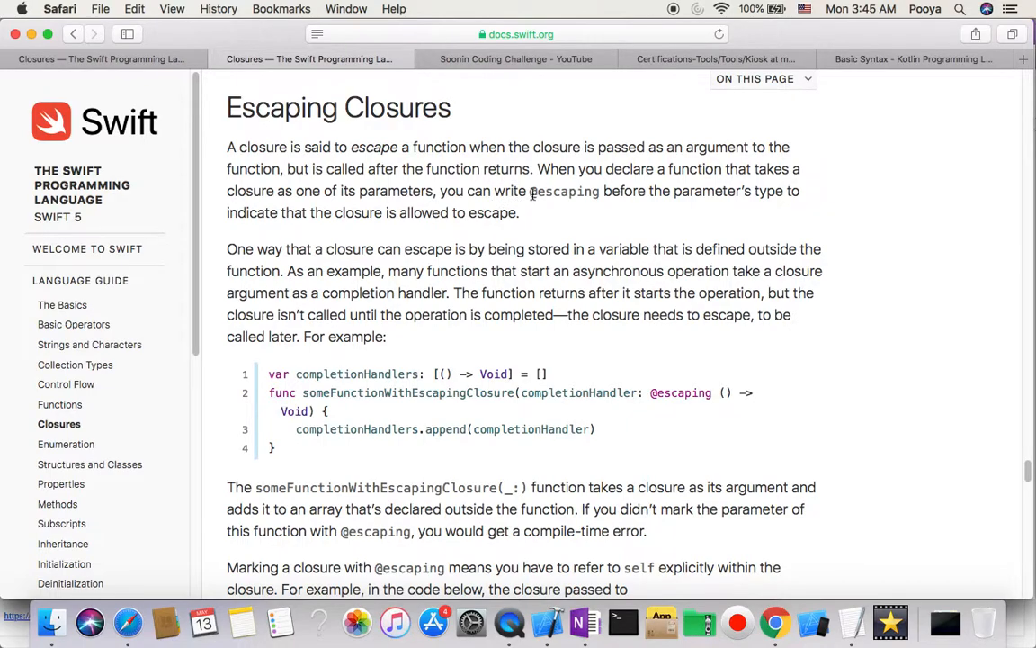
{"action": "double_click", "coordinate": [565, 191]}
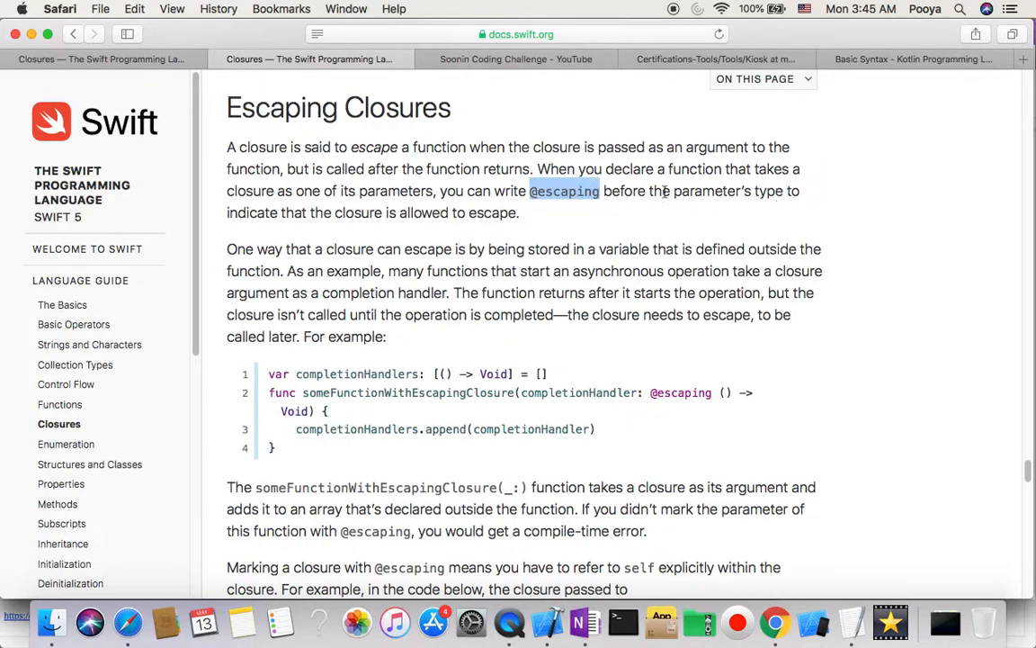
{"action": "mouse_move", "coordinate": [341, 221]}
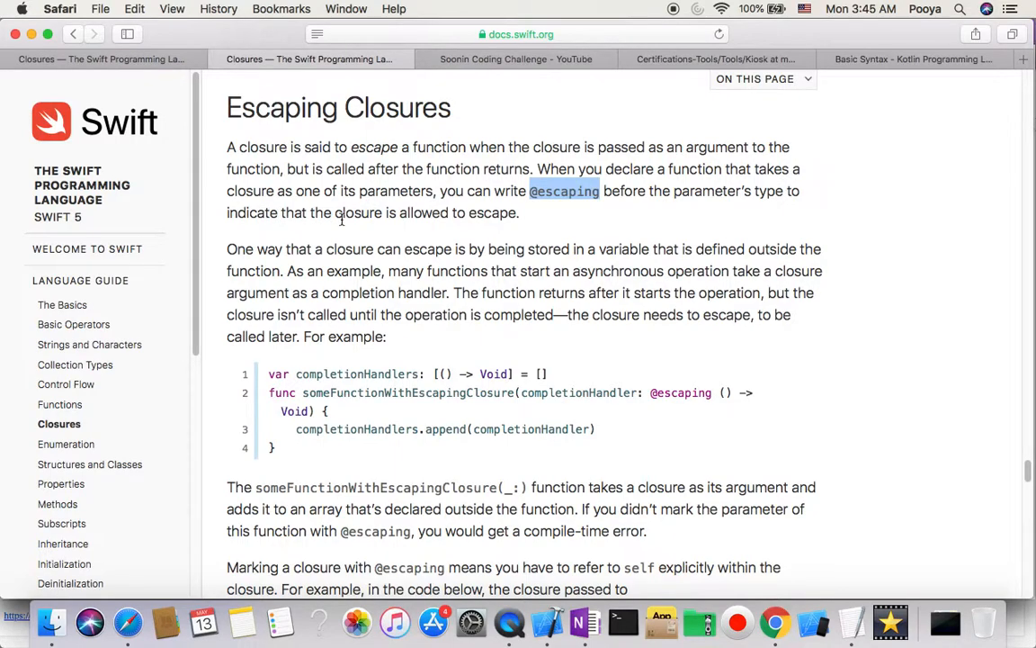
{"action": "scroll", "scroll_direction": "down", "scroll_amount": 3}
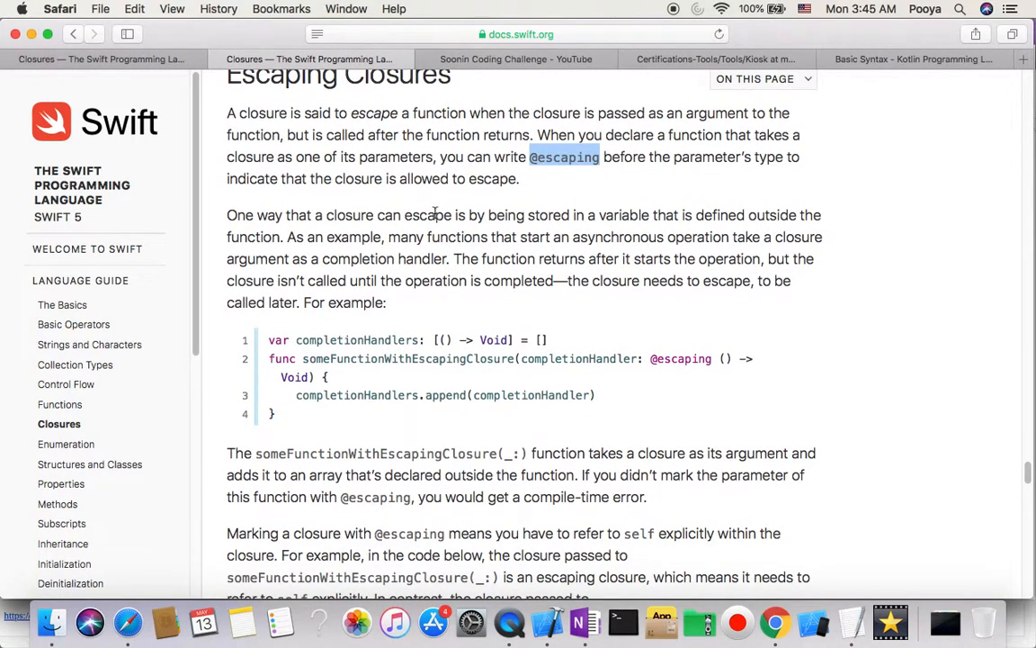
{"action": "scroll", "scroll_direction": "down", "scroll_amount": 3}
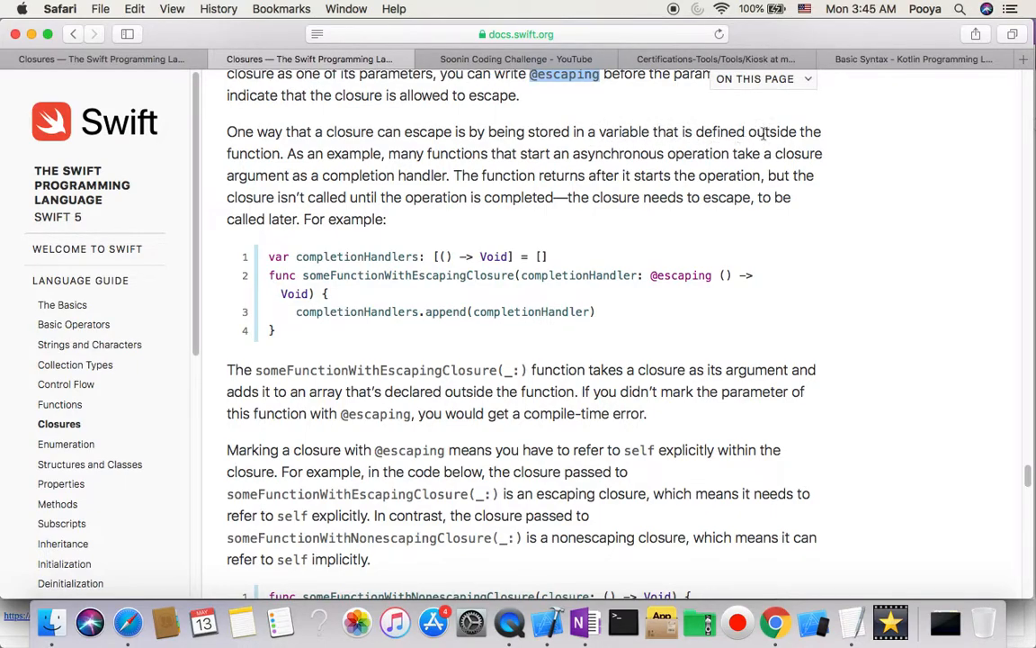
{"action": "mouse_move", "coordinate": [252, 153]}
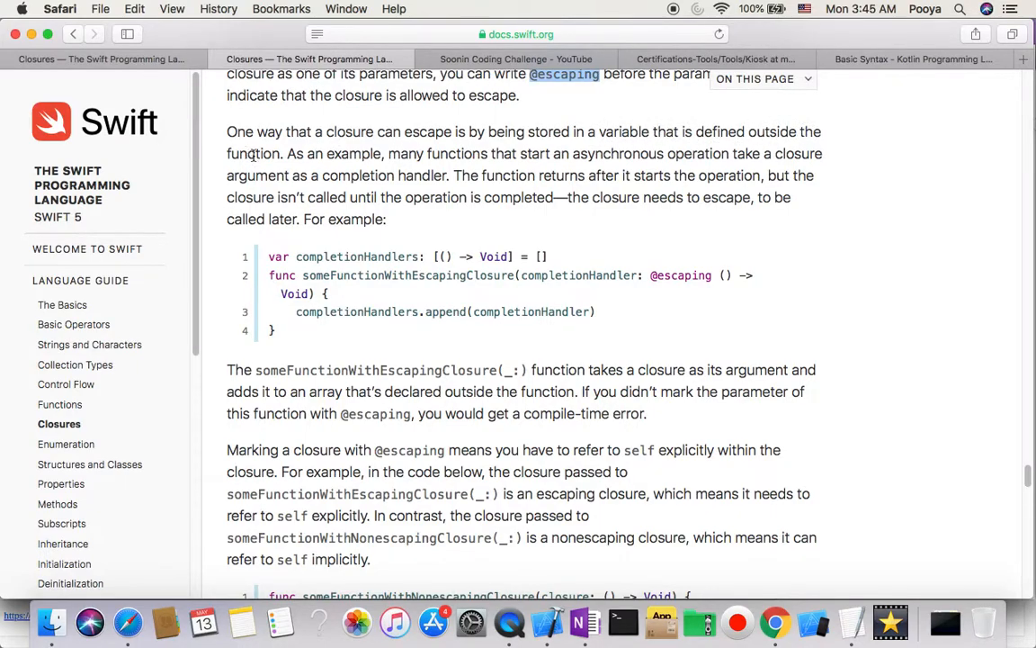
{"action": "mouse_move", "coordinate": [386, 153]}
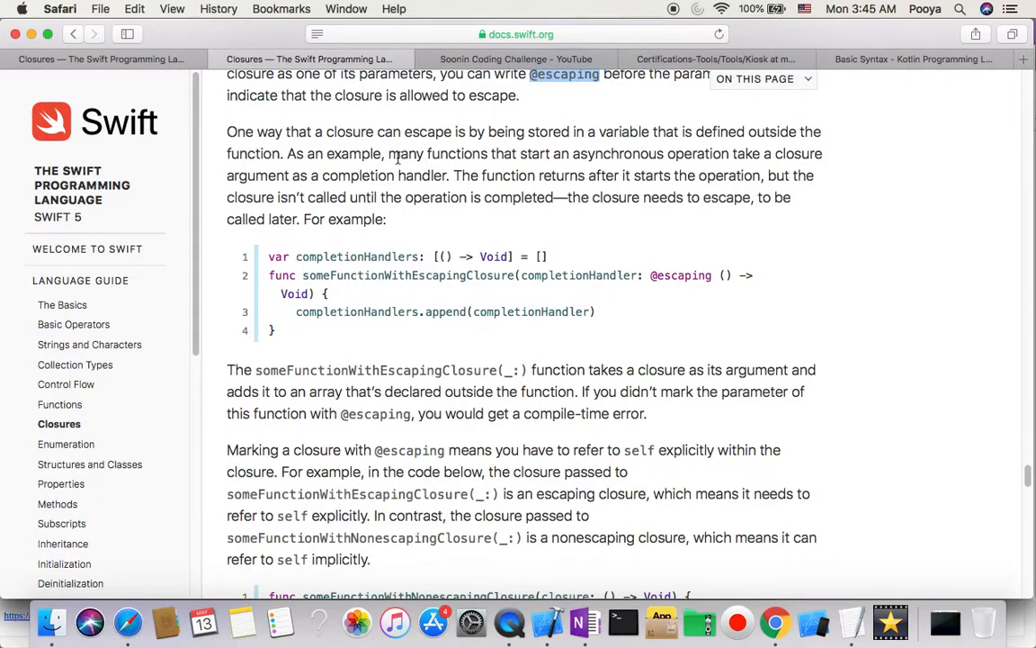
{"action": "mouse_move", "coordinate": [511, 159]}
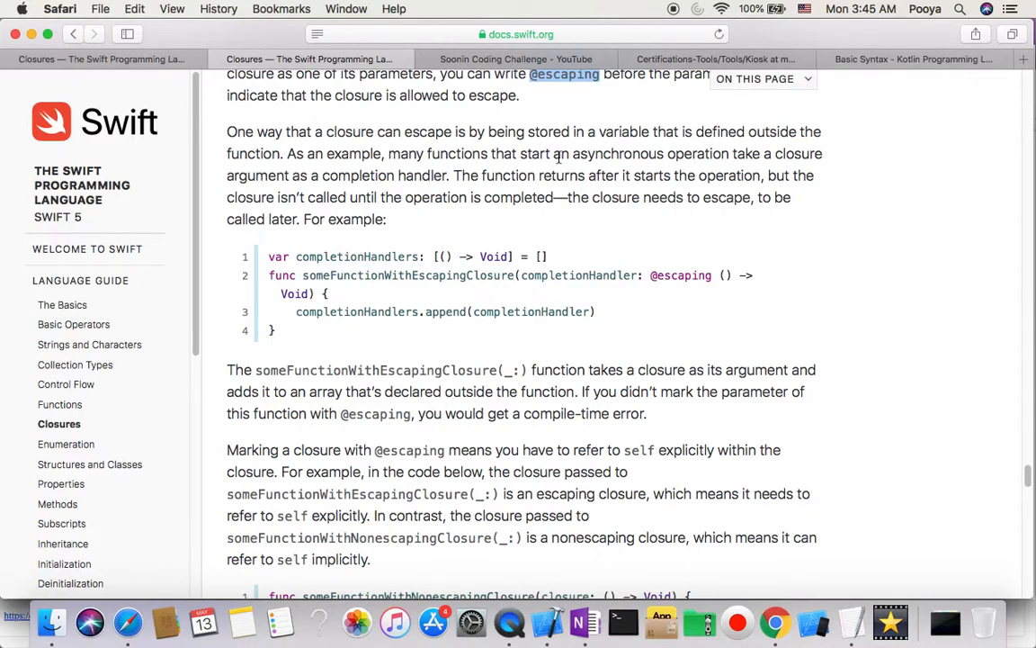
{"action": "double_click", "coordinate": [616, 153]}
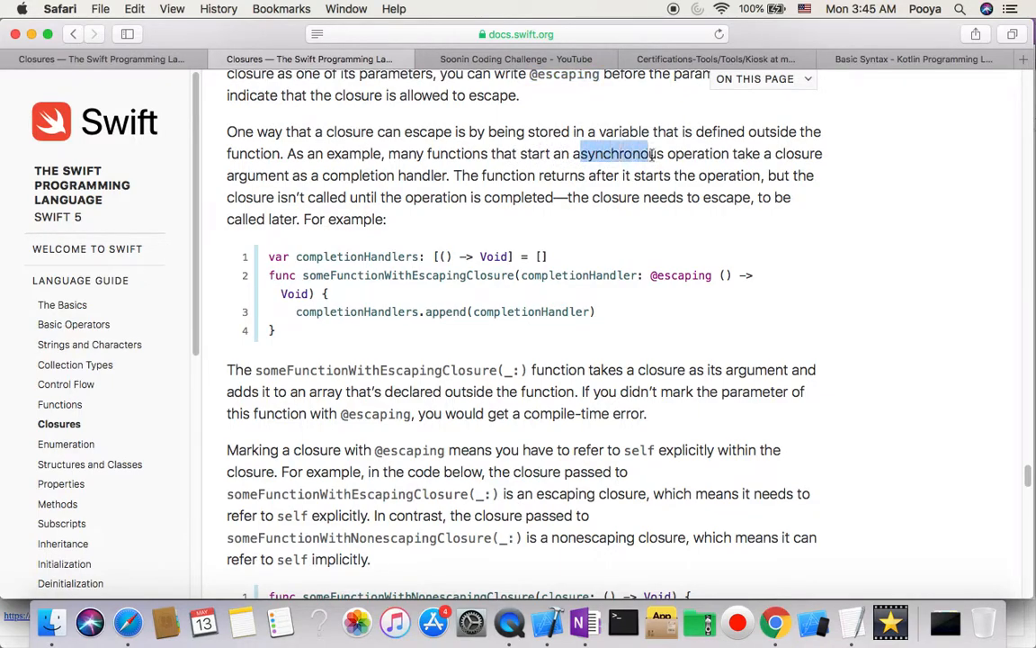
{"action": "double_click", "coordinate": [621, 153]}
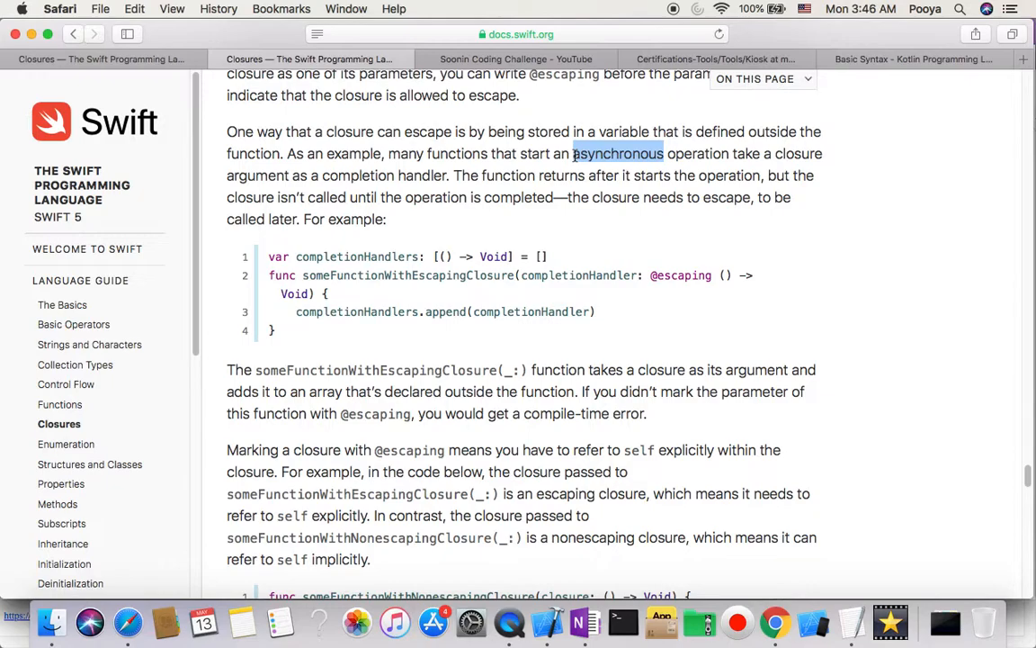
{"action": "mouse_move", "coordinate": [669, 168]}
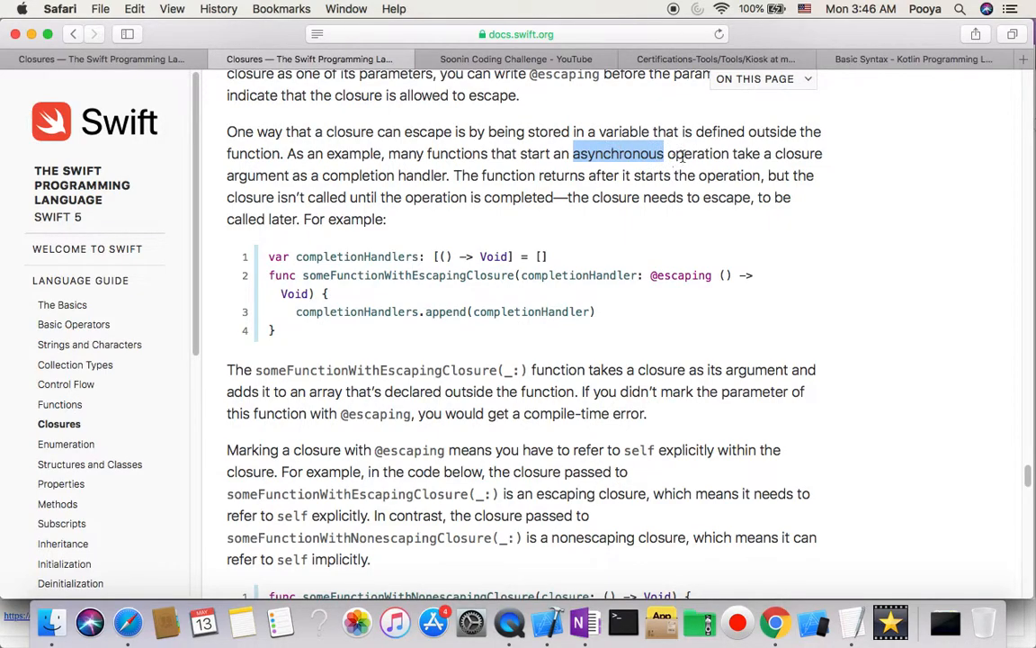
{"action": "mouse_move", "coordinate": [338, 160]}
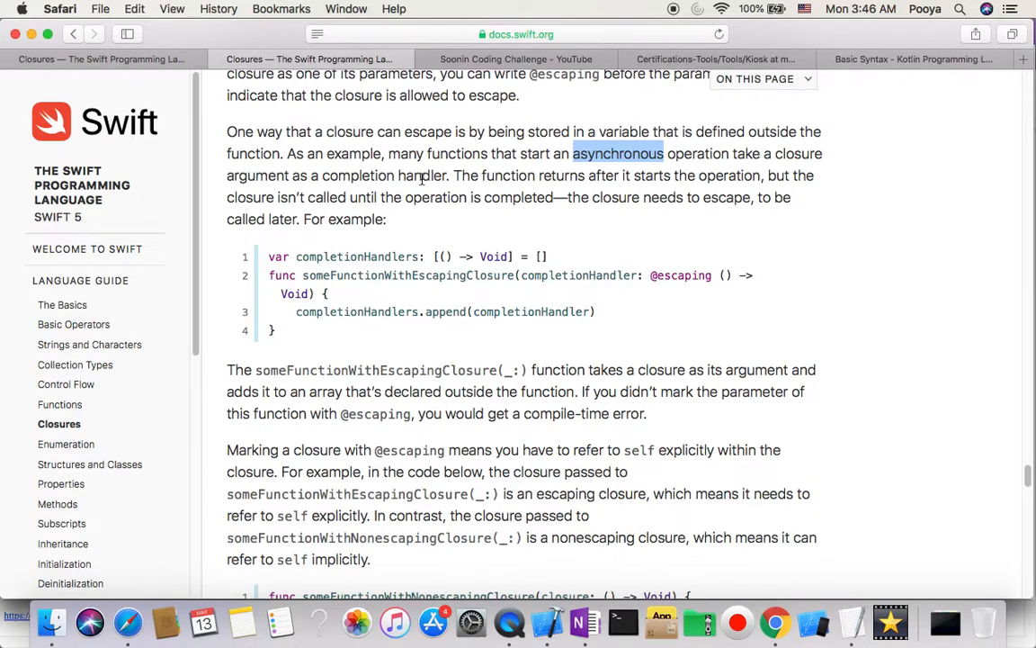
{"action": "mouse_move", "coordinate": [459, 175]}
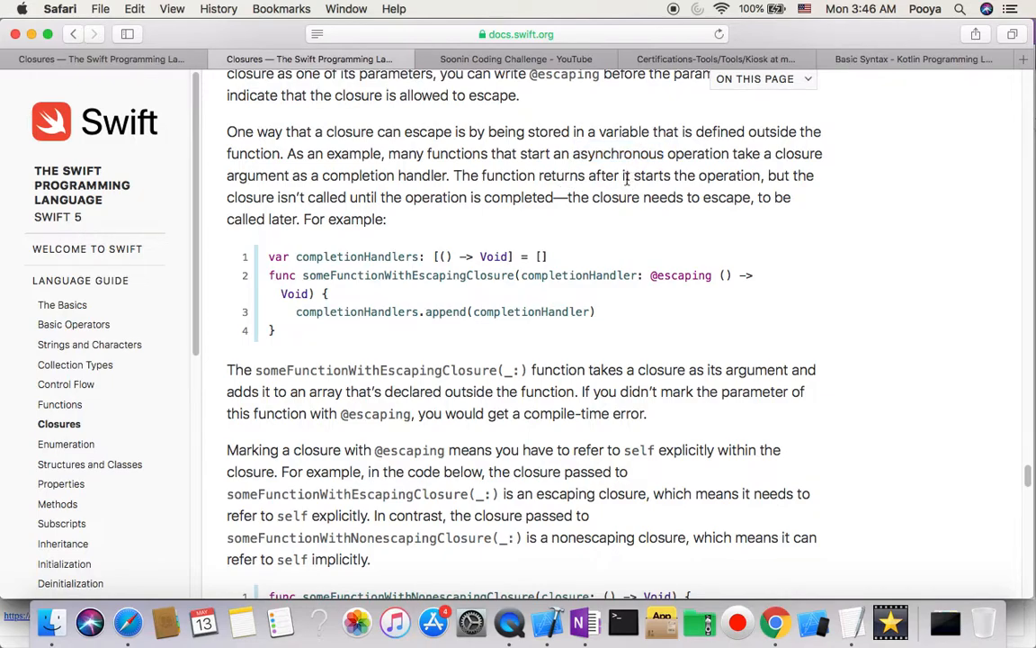
{"action": "mouse_move", "coordinate": [738, 178]}
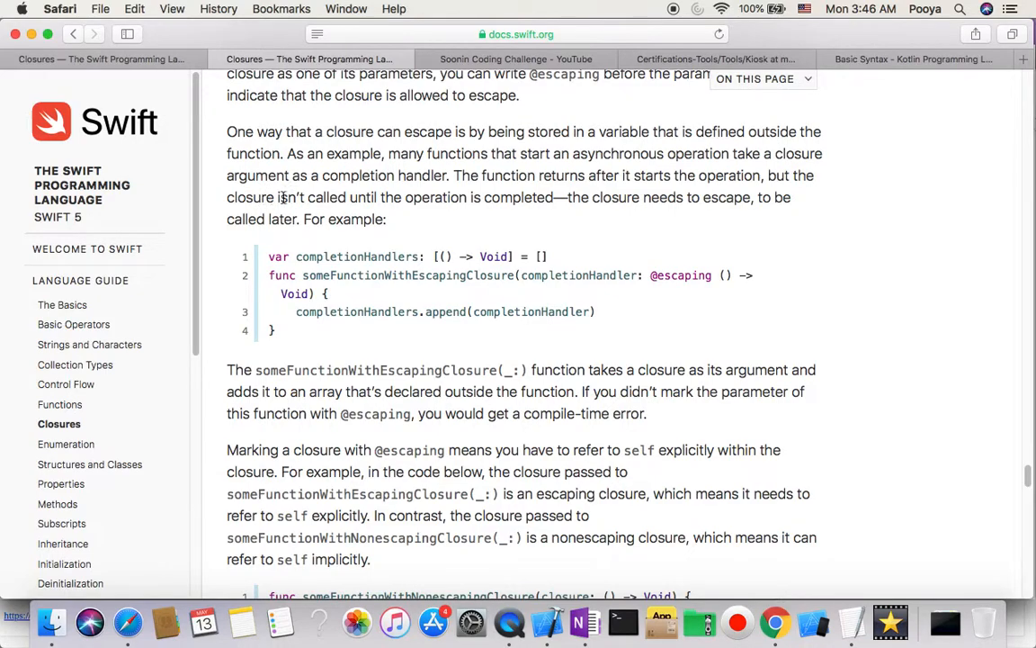
{"action": "mouse_move", "coordinate": [389, 196]}
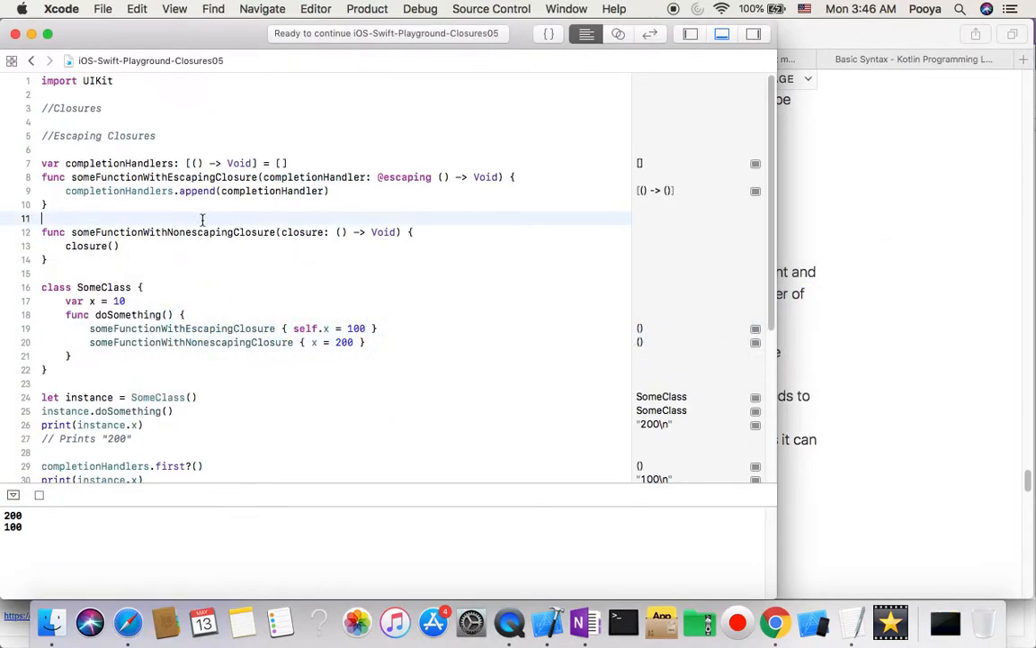
{"action": "double_click", "coordinate": [119, 162]}
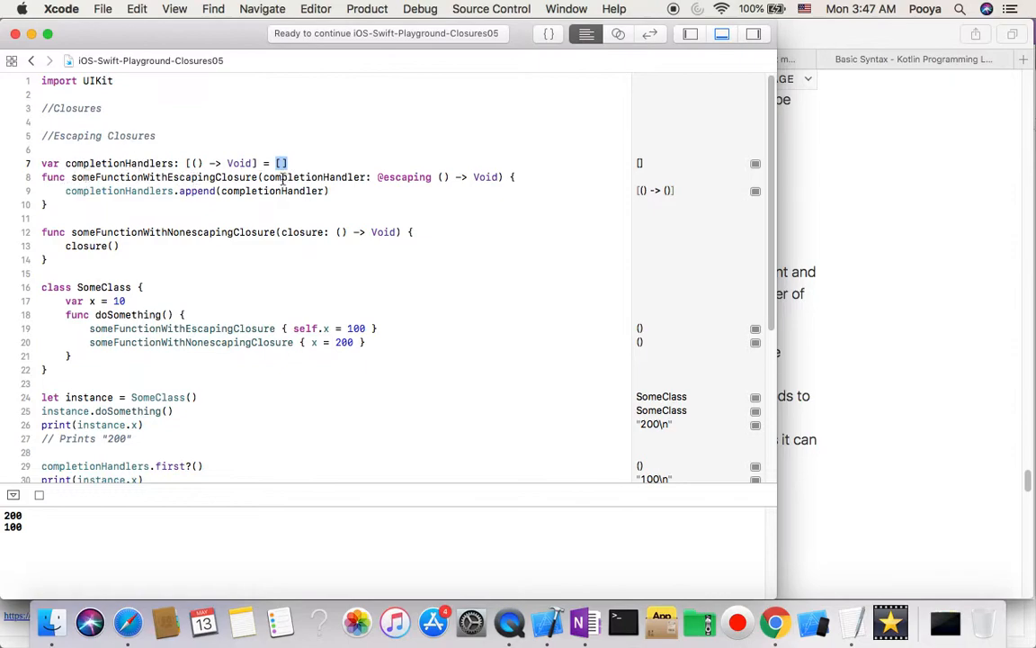
{"action": "double_click", "coordinate": [313, 178]}
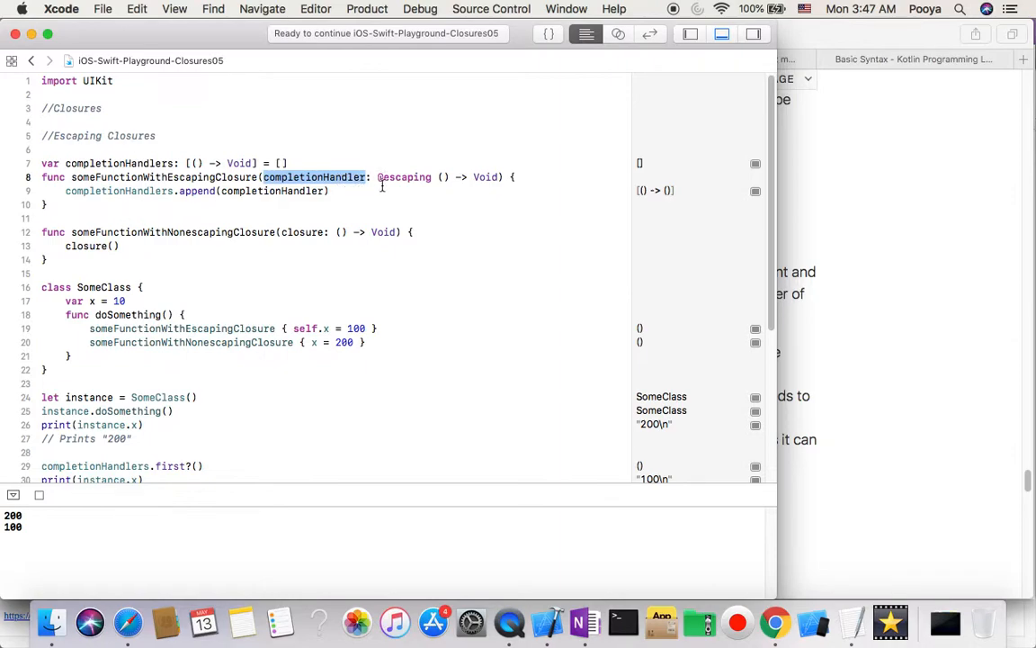
{"action": "double_click", "coordinate": [403, 176]}
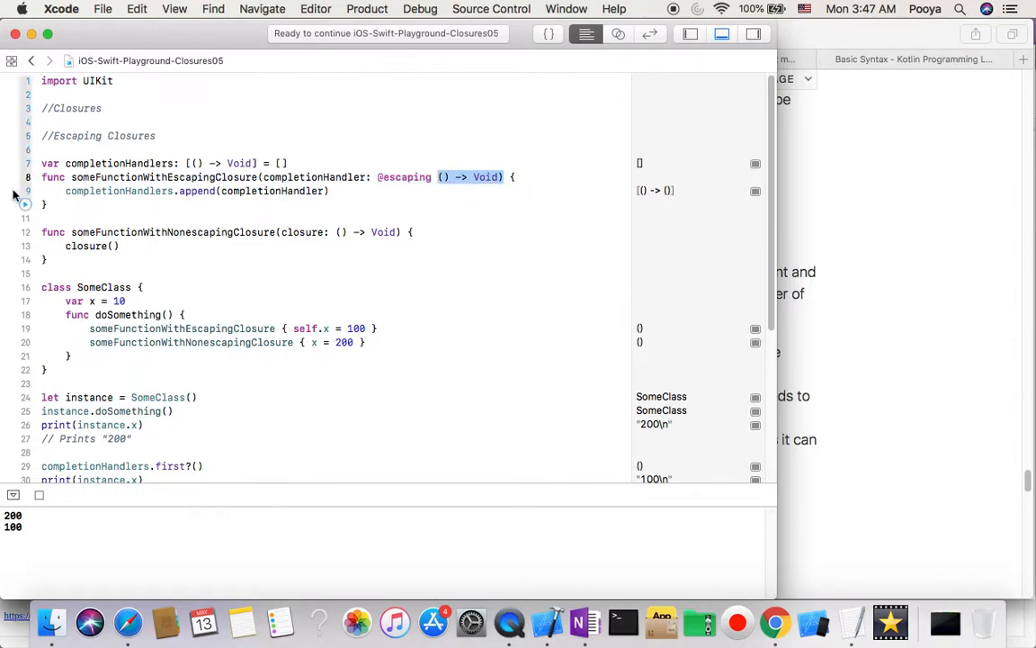
{"action": "double_click", "coordinate": [272, 191]}
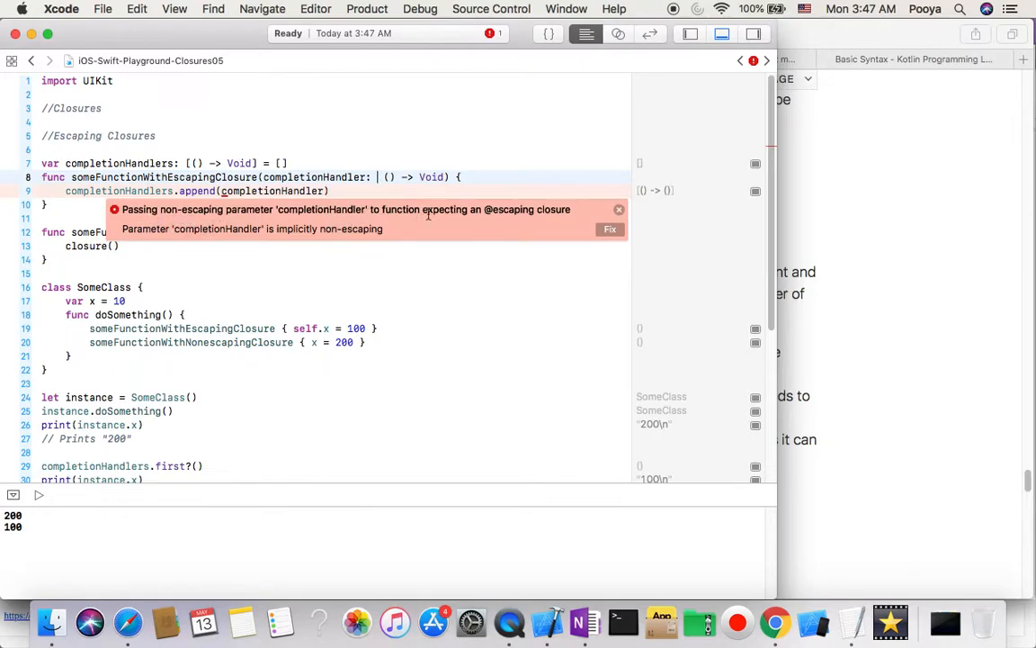
{"action": "mouse_move", "coordinate": [504, 214]}
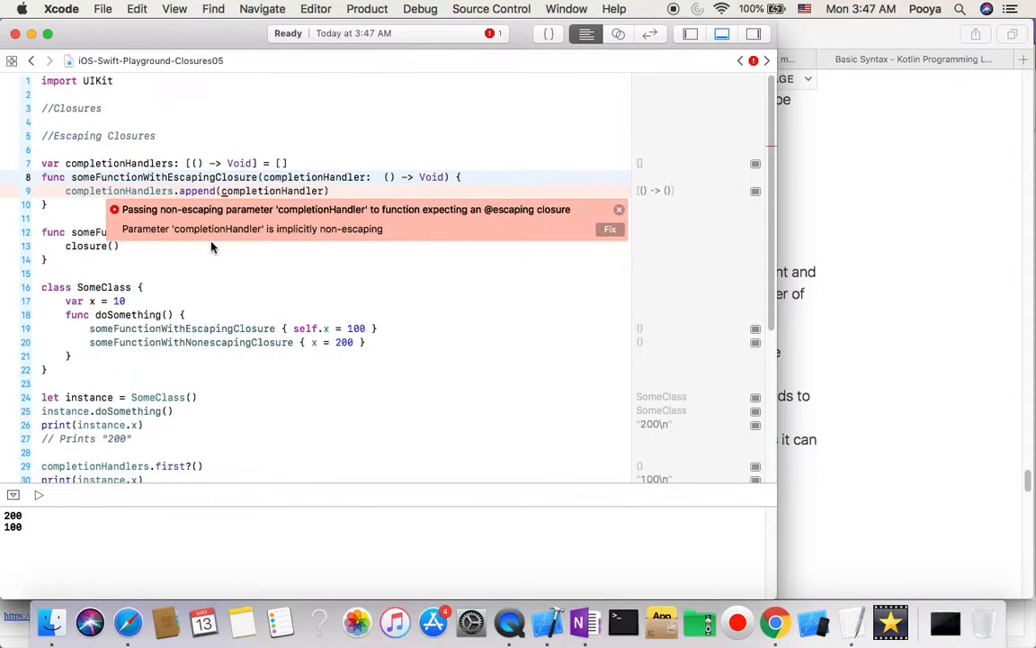
{"action": "mouse_move", "coordinate": [579, 238]}
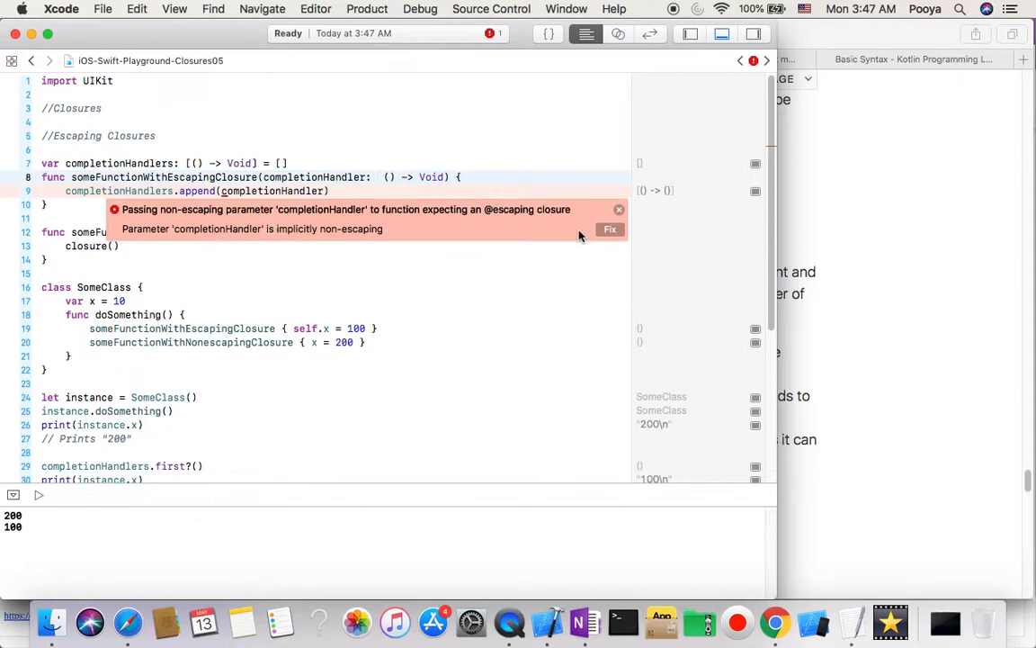
{"action": "left_click", "coordinate": [610, 228]}
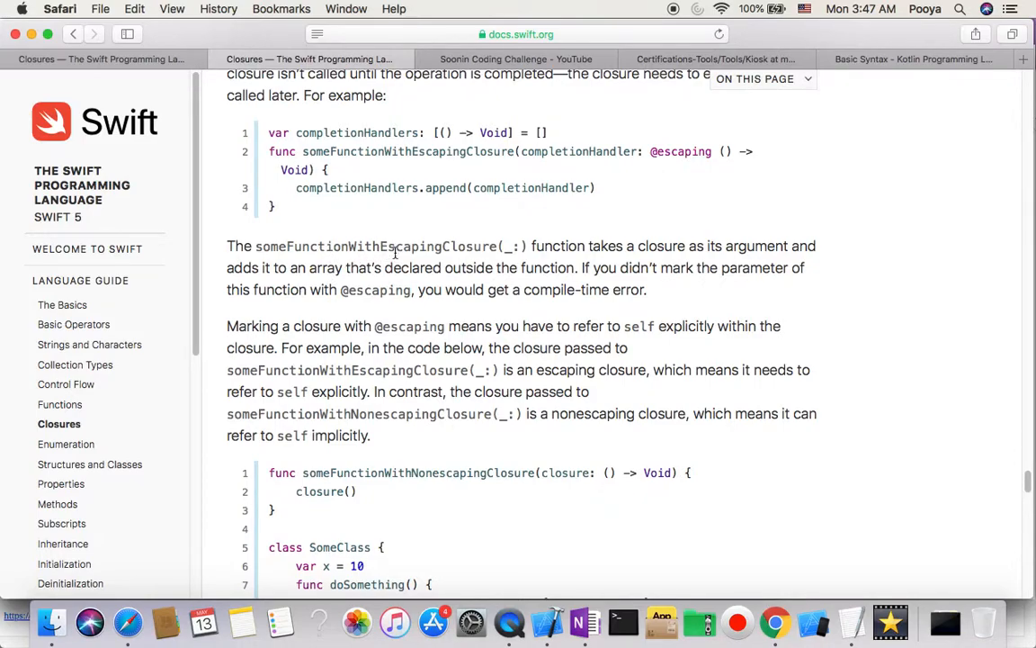
{"action": "mouse_move", "coordinate": [621, 252]}
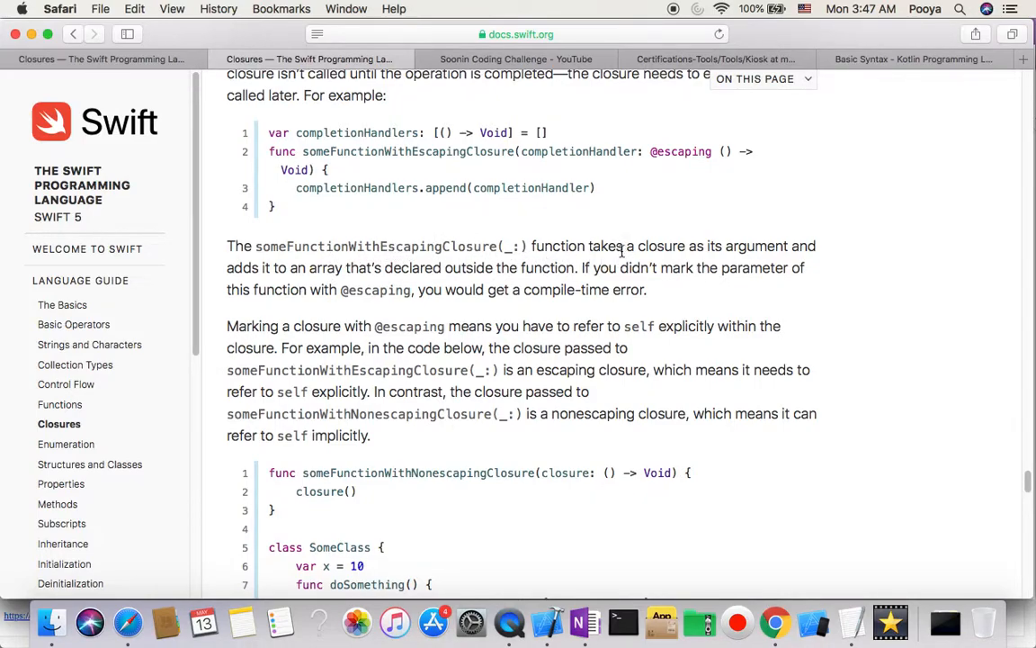
{"action": "mouse_move", "coordinate": [765, 252]}
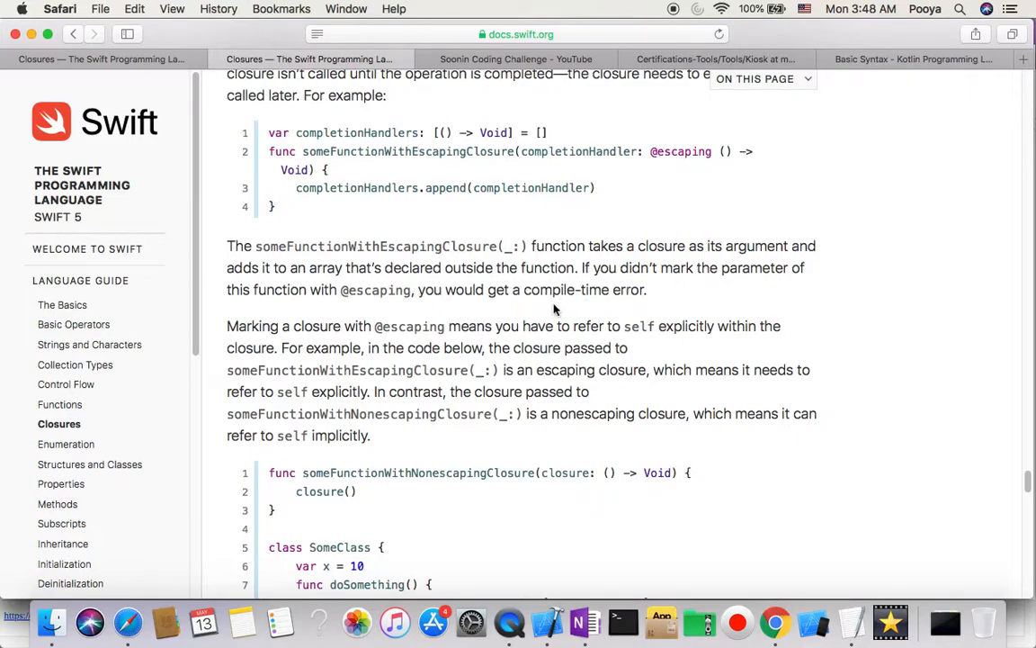
{"action": "scroll", "scroll_direction": "down", "scroll_amount": 3}
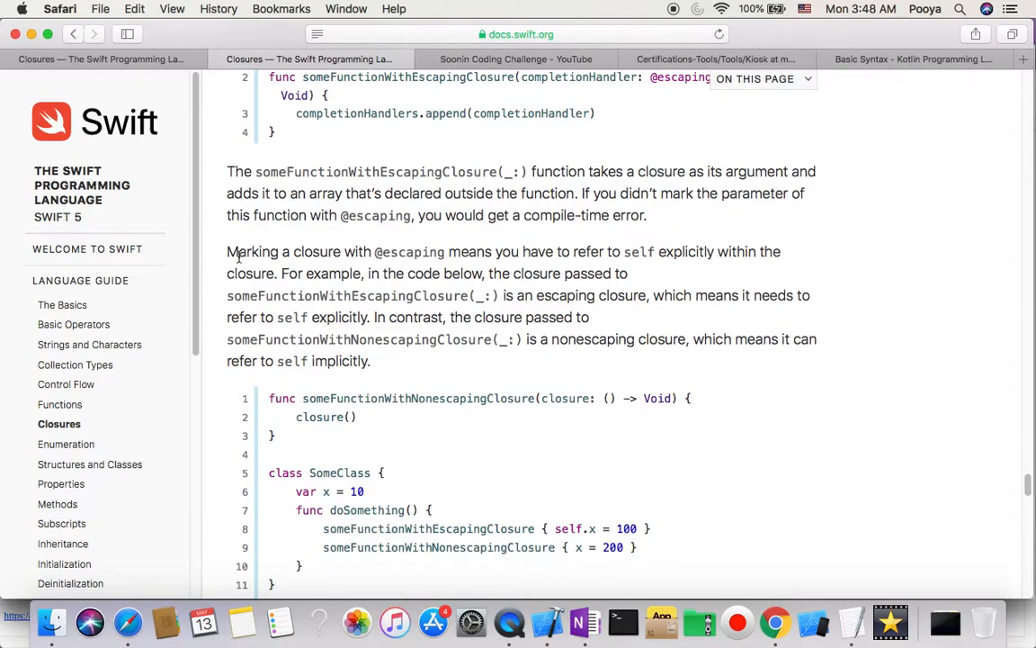
{"action": "mouse_move", "coordinate": [351, 252]}
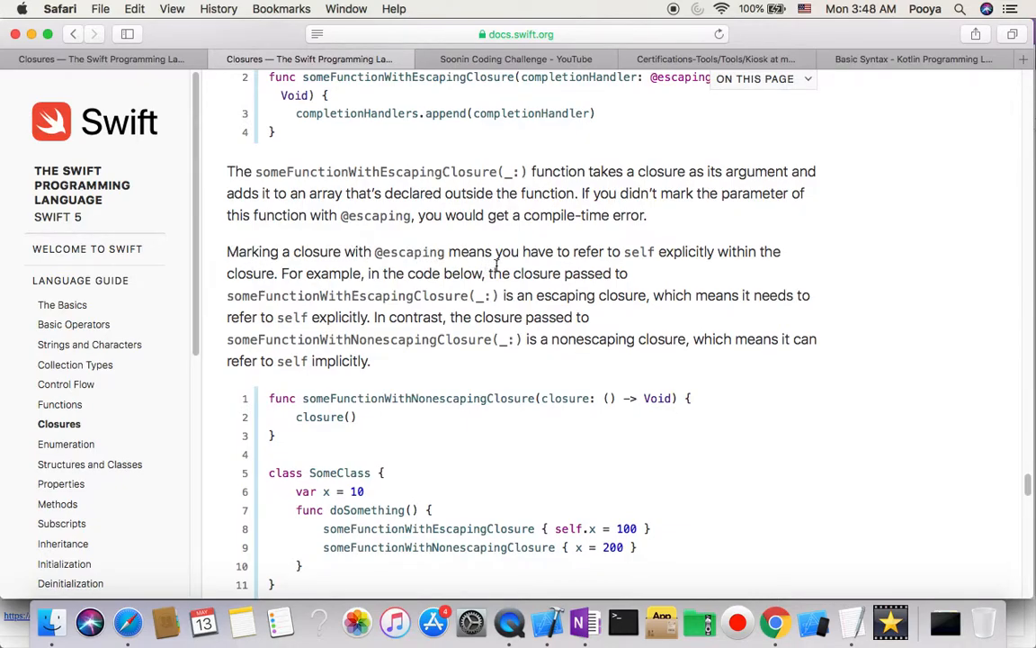
{"action": "mouse_move", "coordinate": [627, 261]}
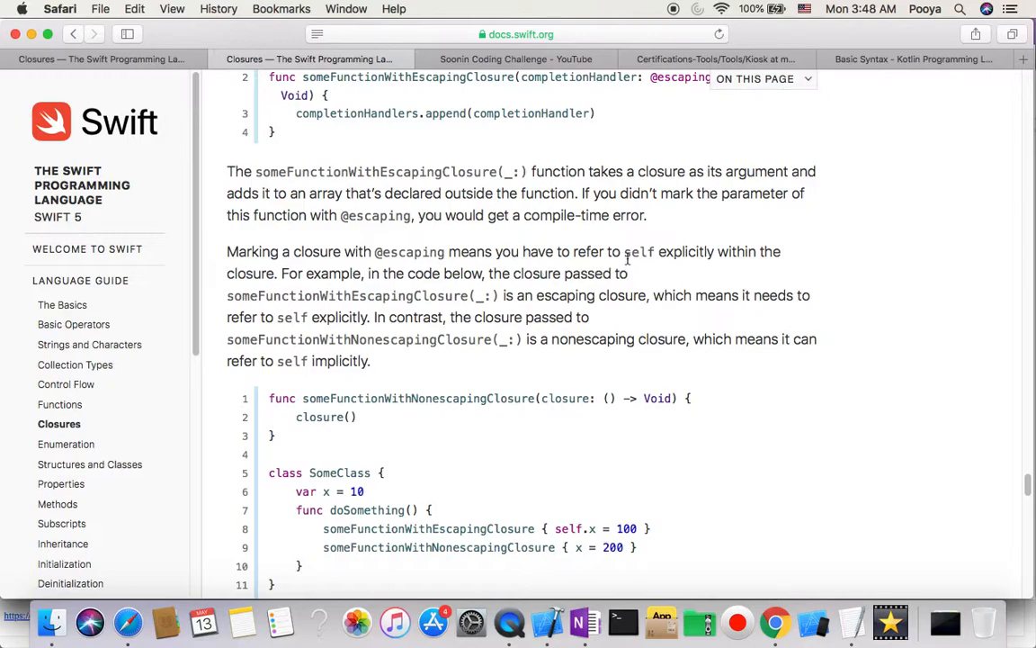
{"action": "double_click", "coordinate": [639, 252]}
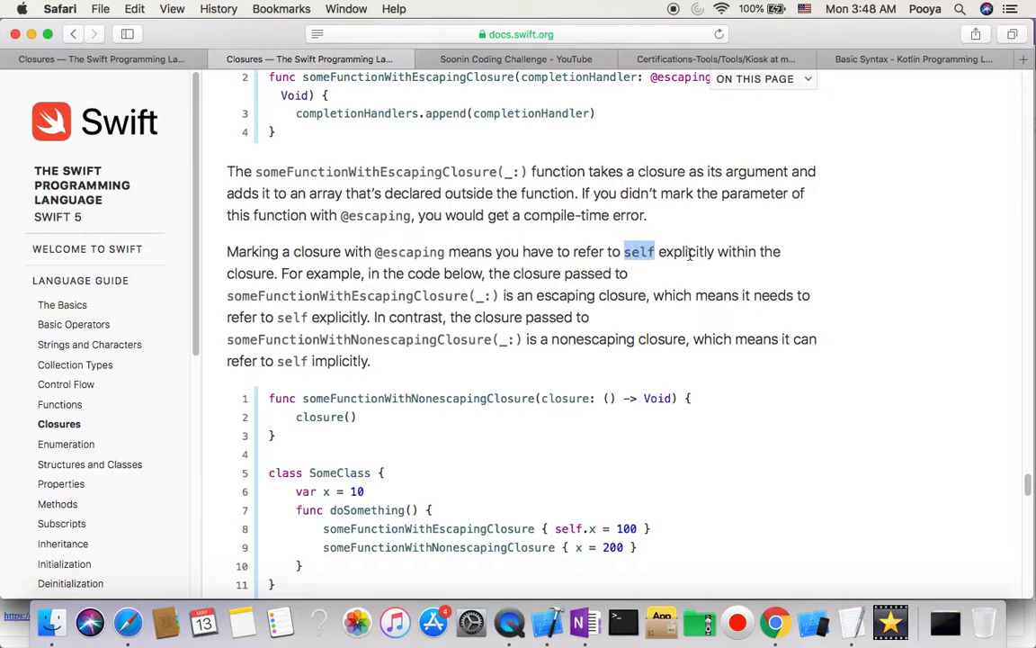
{"action": "double_click", "coordinate": [686, 252]}
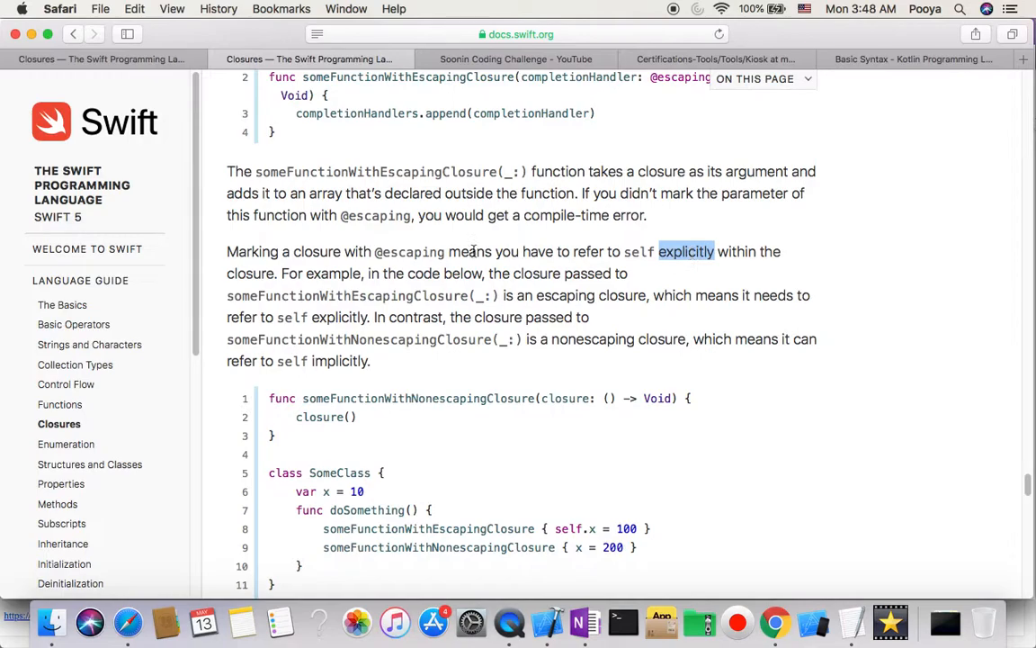
{"action": "scroll", "scroll_direction": "down", "scroll_amount": 3}
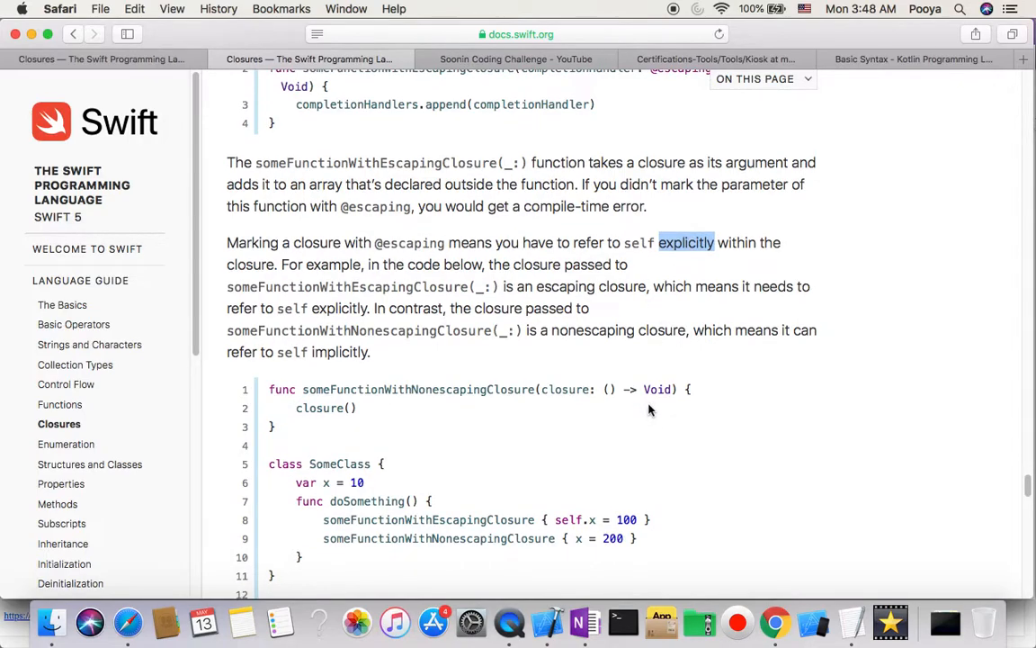
{"action": "mouse_move", "coordinate": [651, 411]}
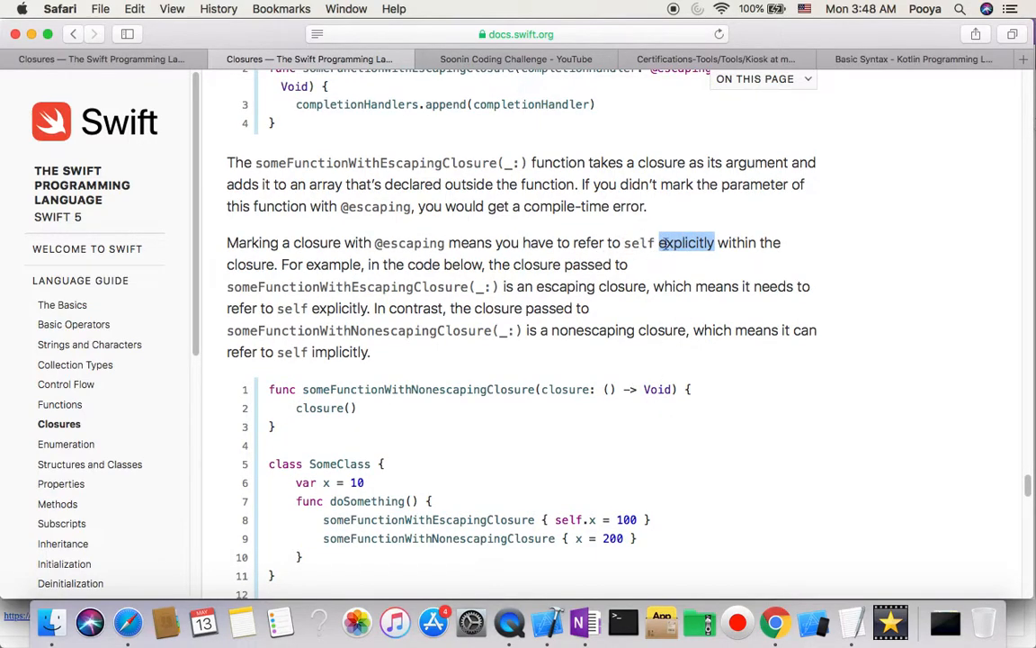
{"action": "mouse_move", "coordinate": [450, 302]}
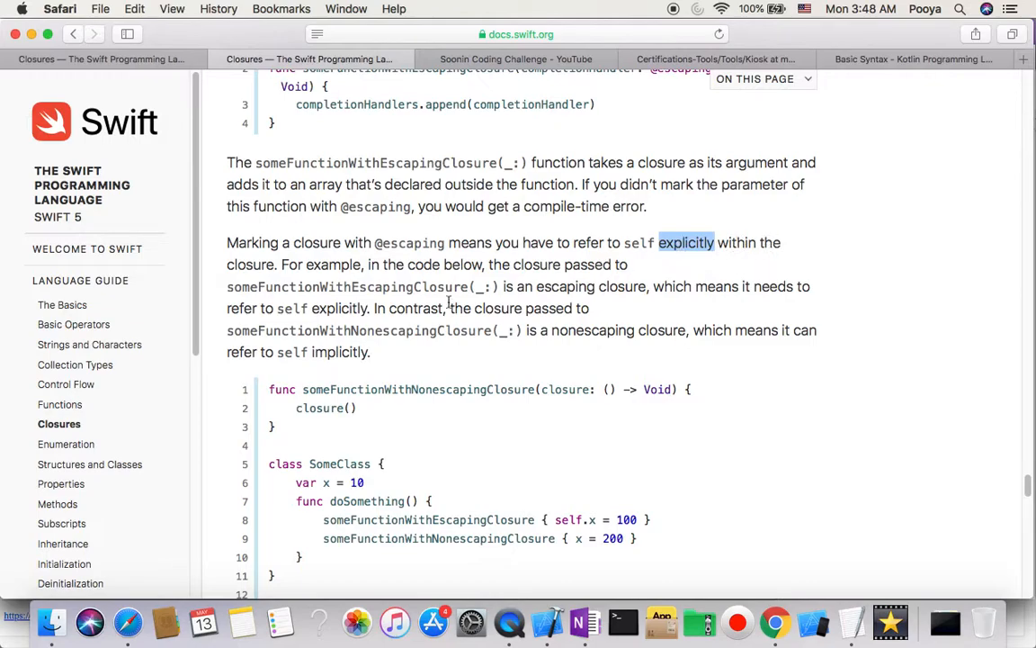
{"action": "mouse_move", "coordinate": [378, 280]}
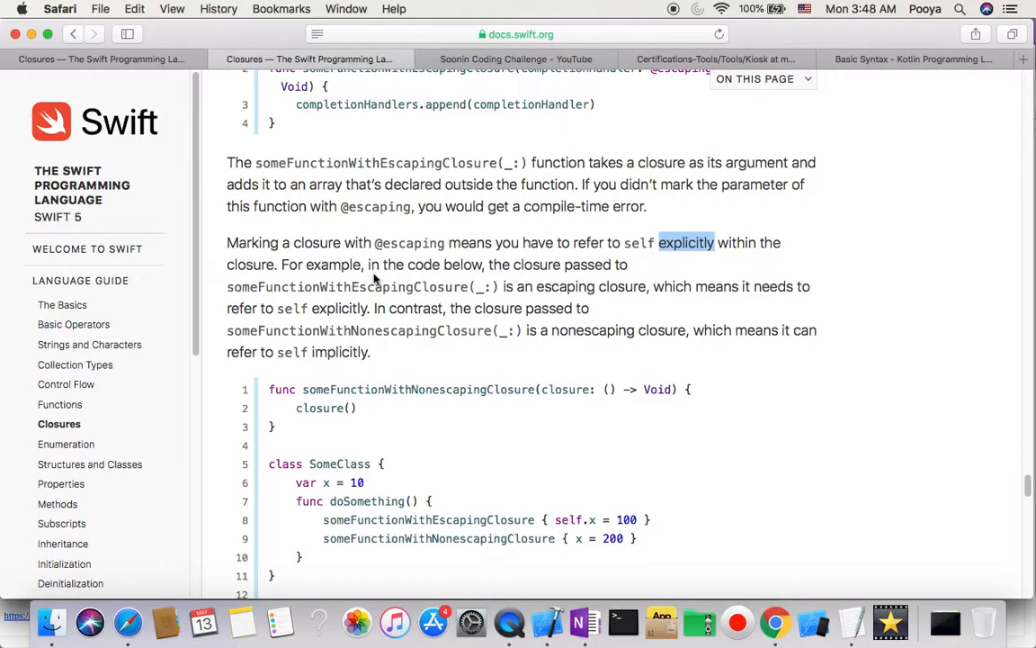
{"action": "mouse_move", "coordinate": [262, 286]}
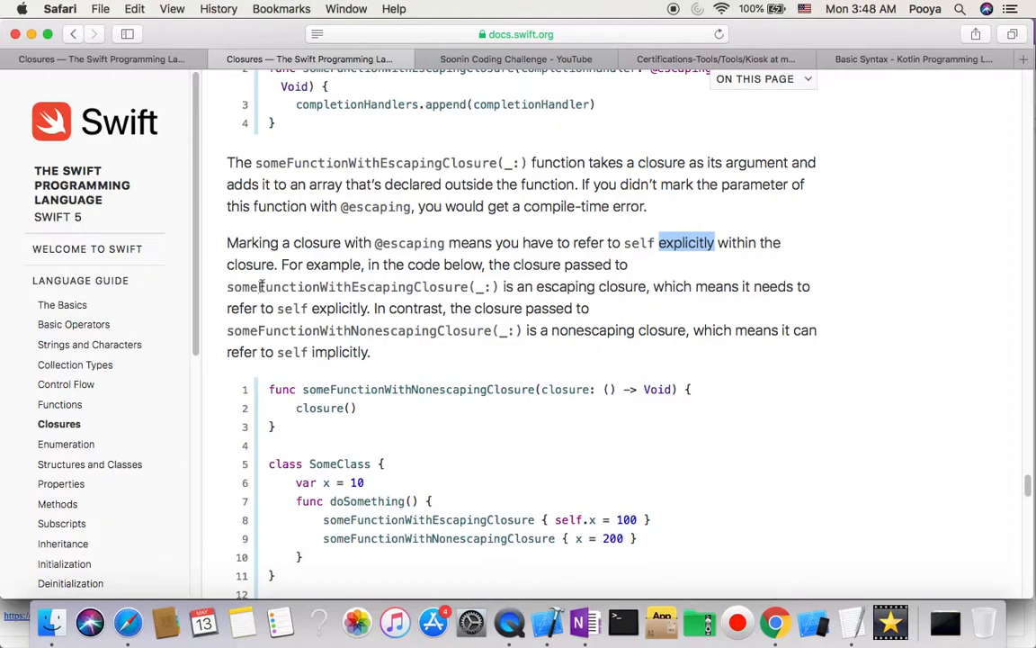
{"action": "double_click", "coordinate": [347, 286]}
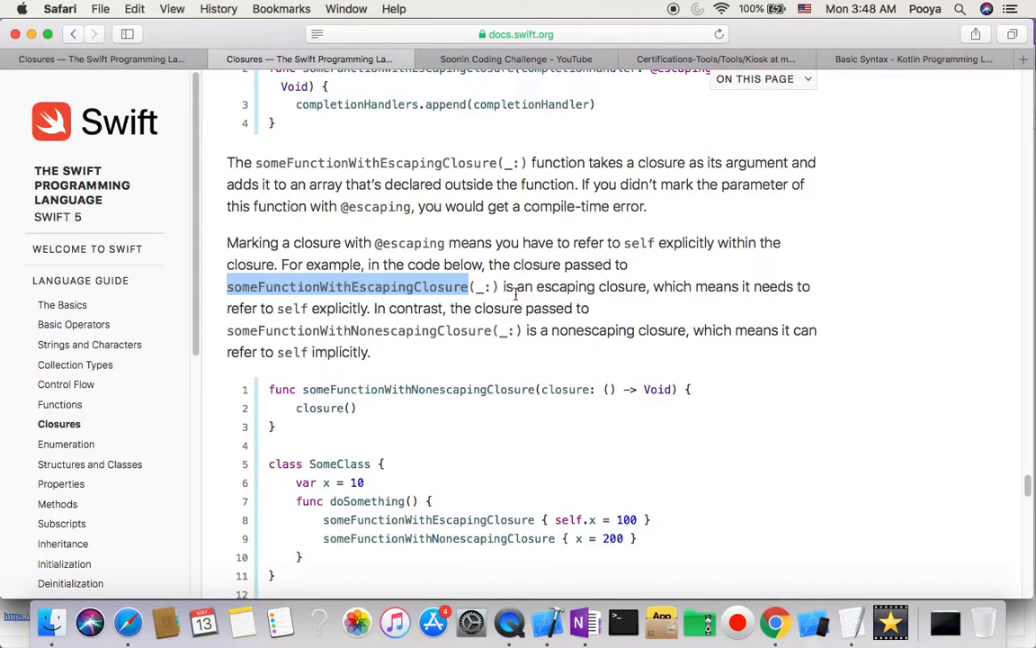
{"action": "mouse_move", "coordinate": [698, 286]}
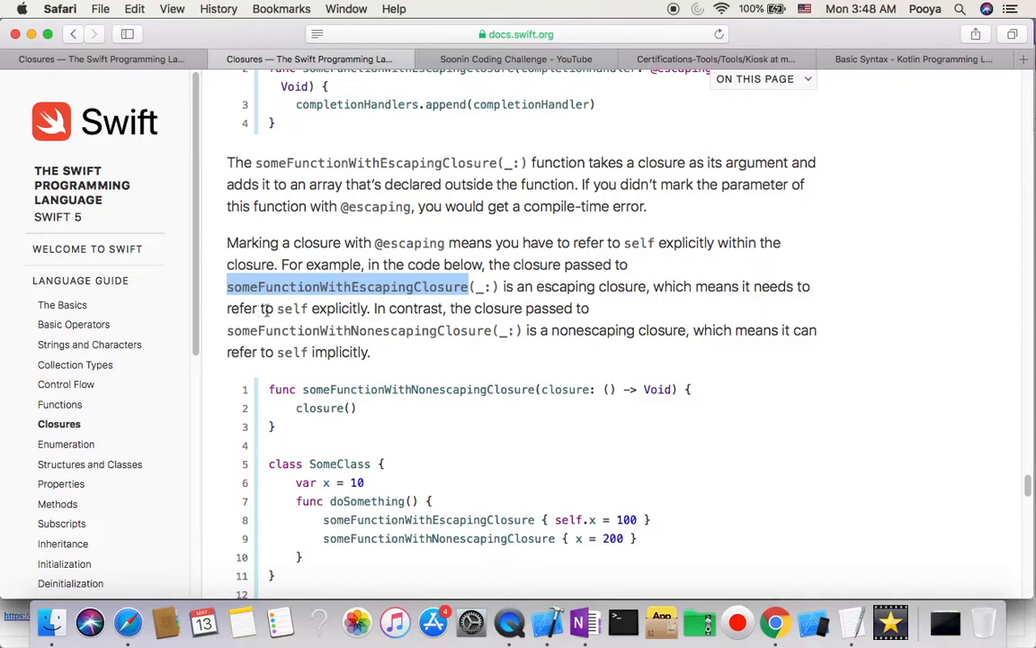
{"action": "double_click", "coordinate": [291, 308]}
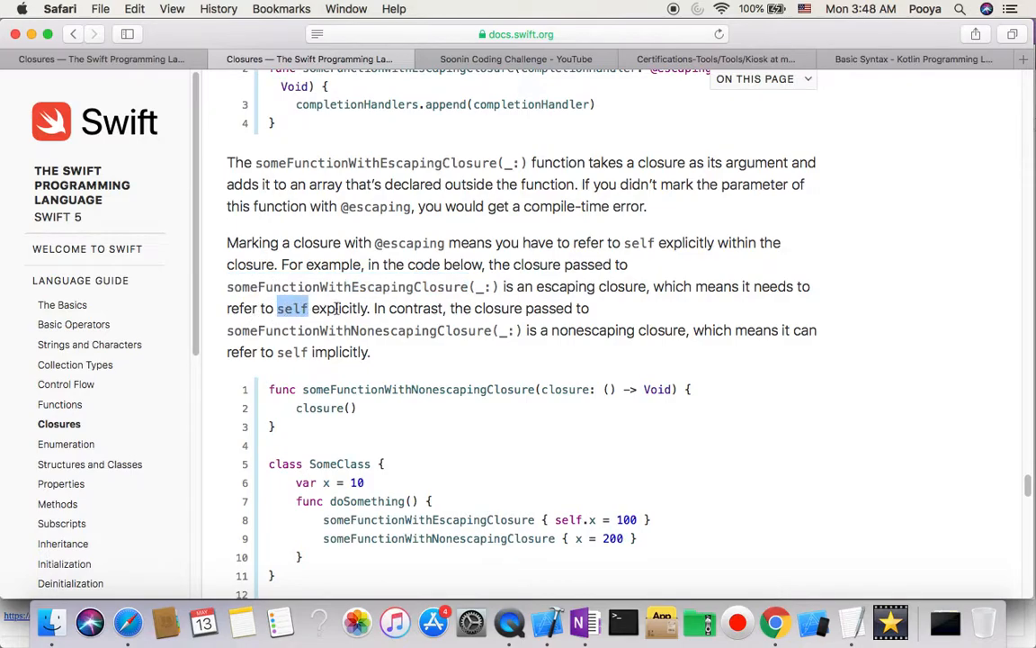
{"action": "double_click", "coordinate": [338, 308]}
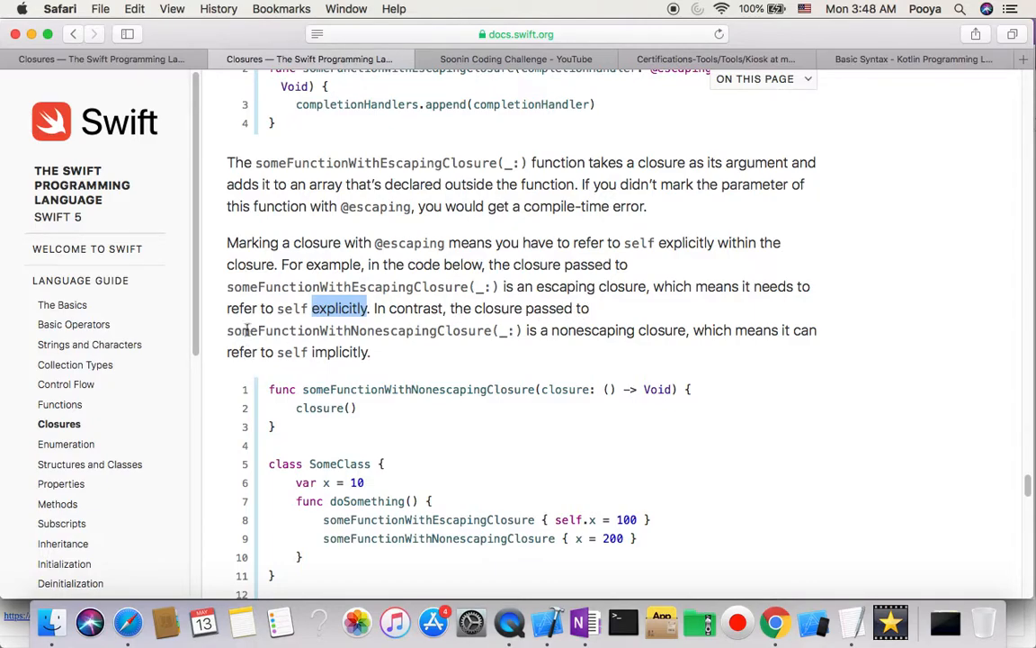
{"action": "double_click", "coordinate": [358, 331]}
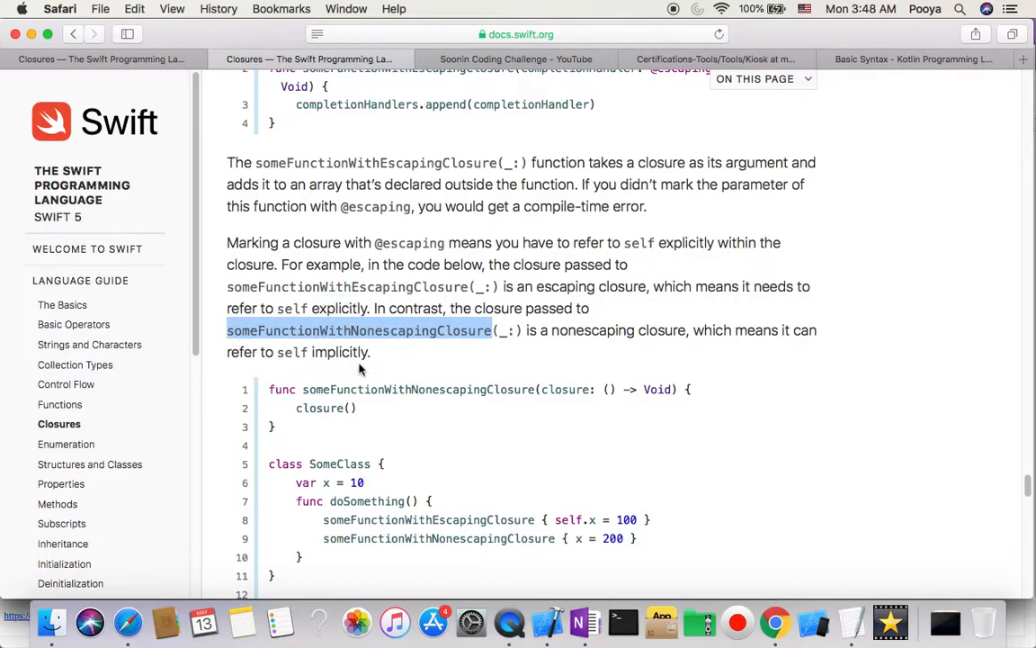
{"action": "mouse_move", "coordinate": [579, 355]}
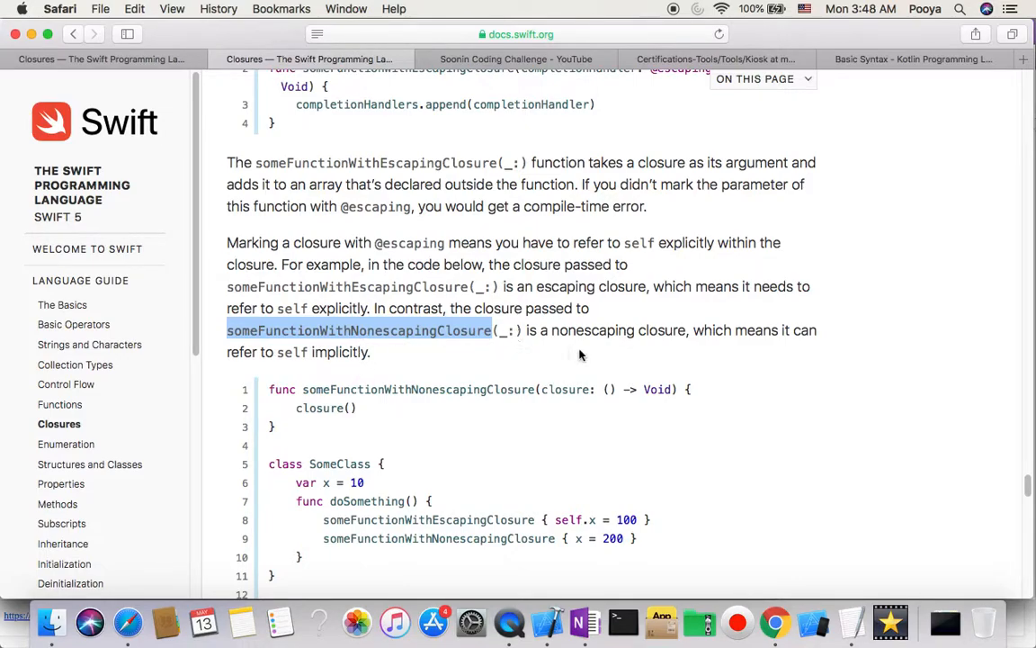
{"action": "mouse_move", "coordinate": [558, 342]}
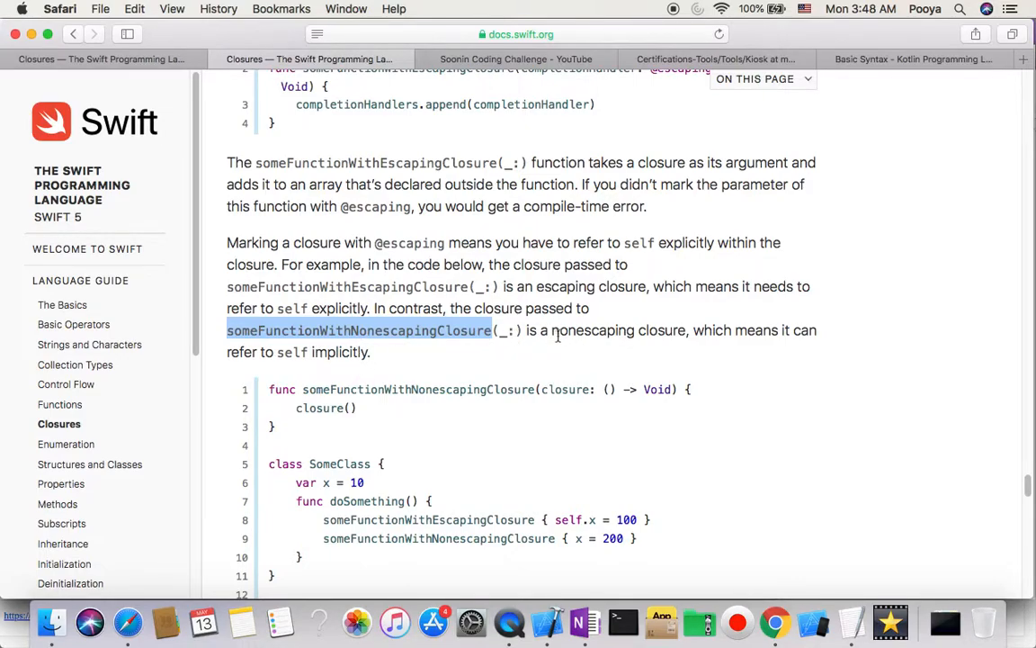
{"action": "double_click", "coordinate": [592, 331]}
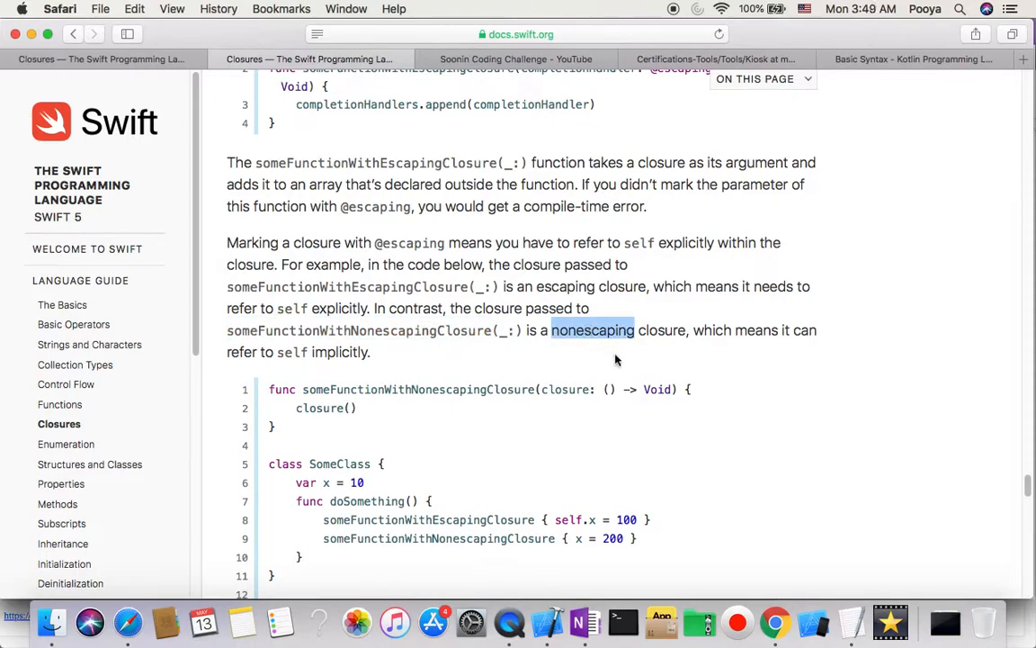
{"action": "mouse_move", "coordinate": [796, 331]}
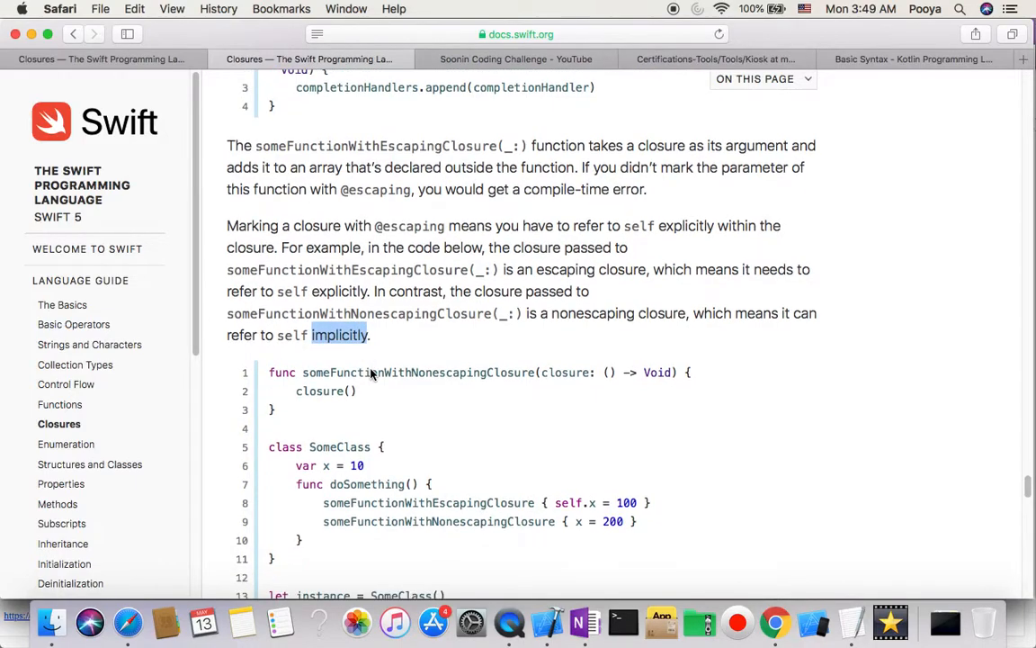
{"action": "scroll", "scroll_direction": "down", "scroll_amount": 3}
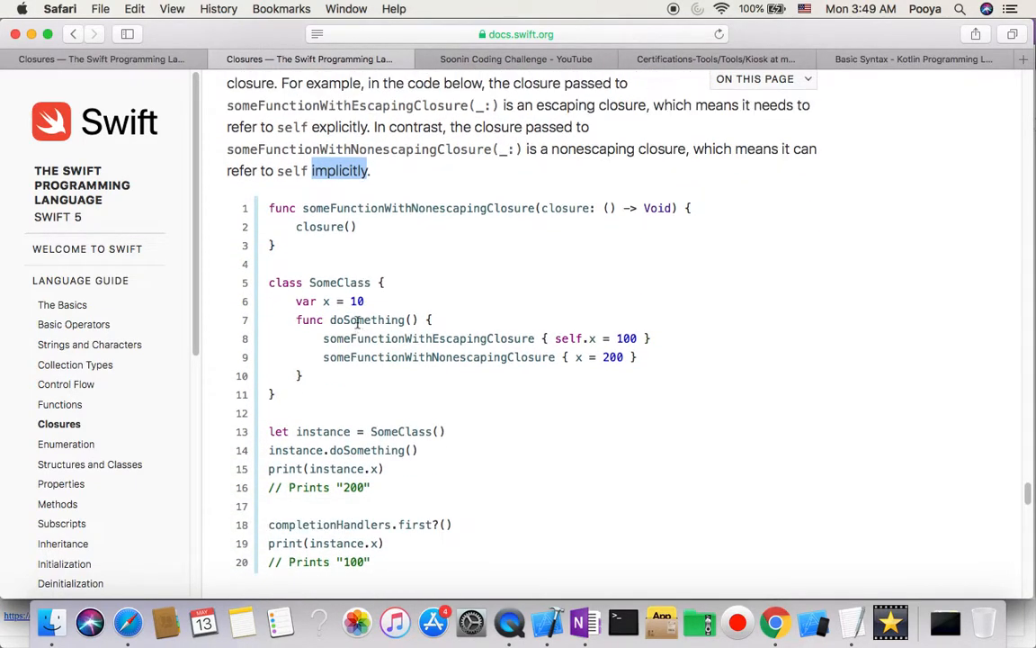
{"action": "mouse_move", "coordinate": [432, 207]}
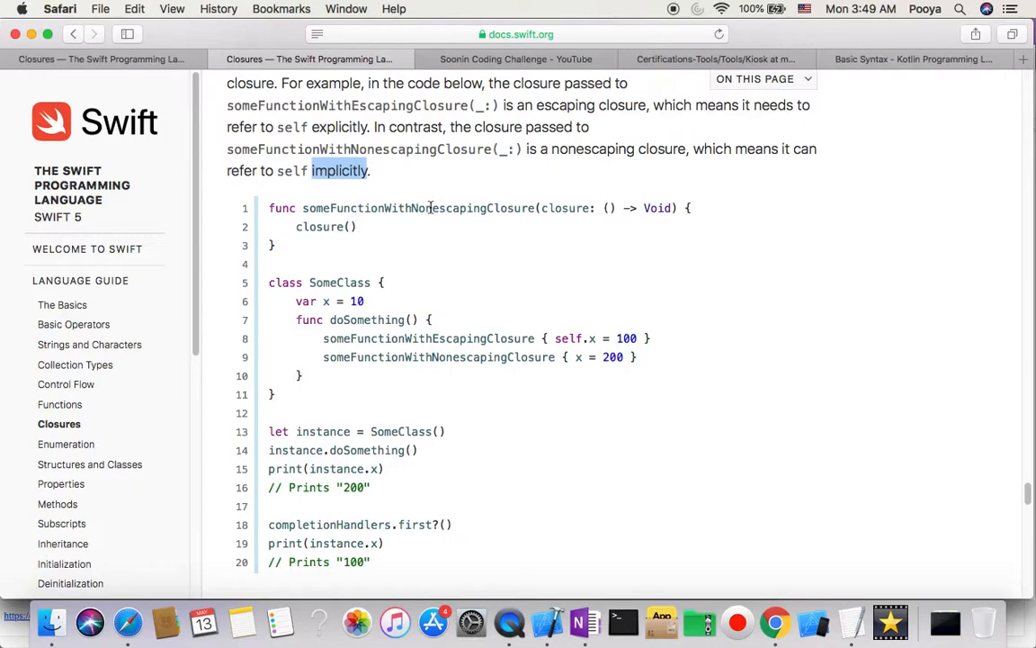
{"action": "double_click", "coordinate": [417, 209]}
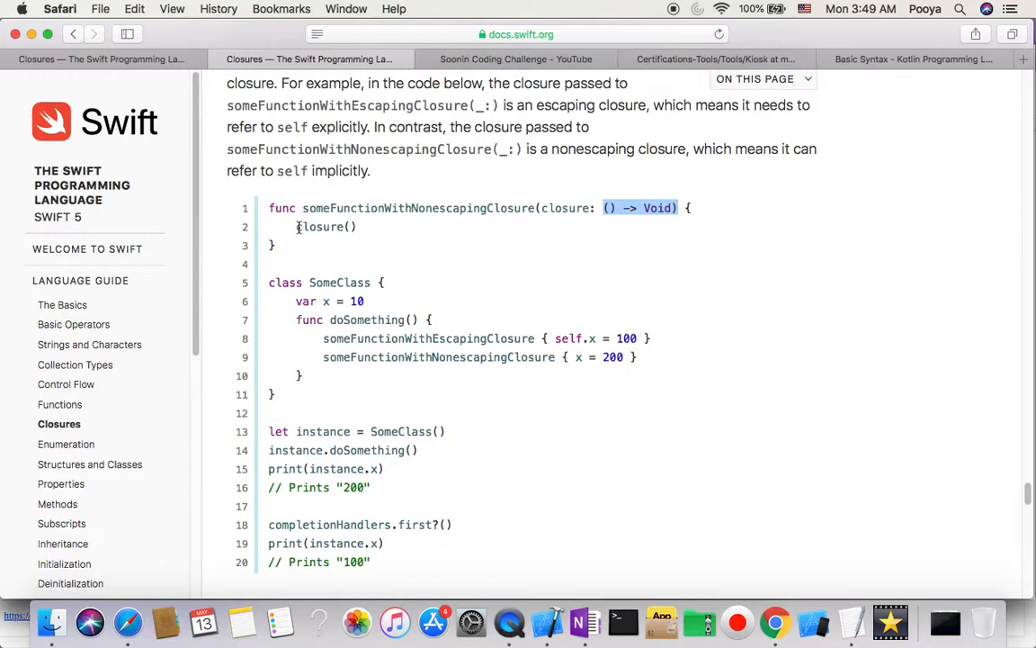
{"action": "double_click", "coordinate": [326, 227]}
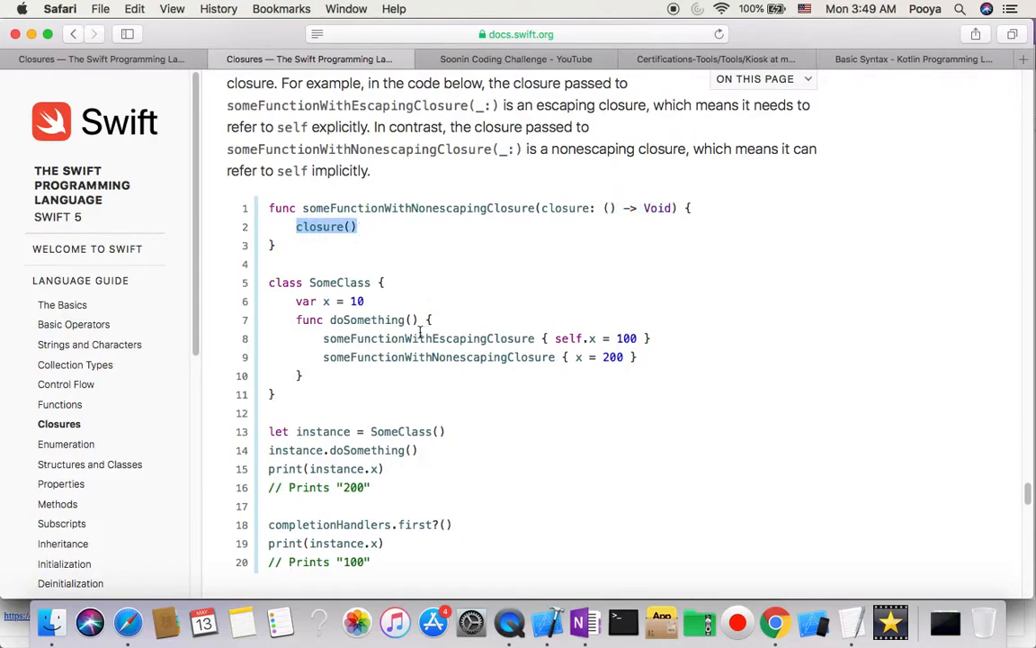
{"action": "scroll", "scroll_direction": "up", "scroll_amount": 3}
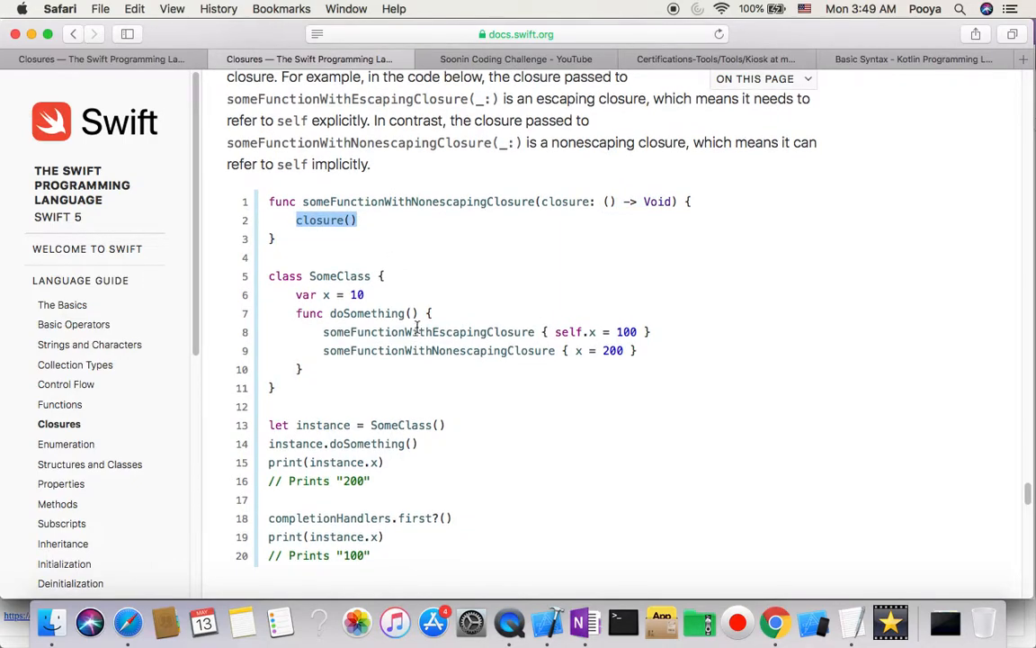
{"action": "scroll", "scroll_direction": "up", "scroll_amount": 3}
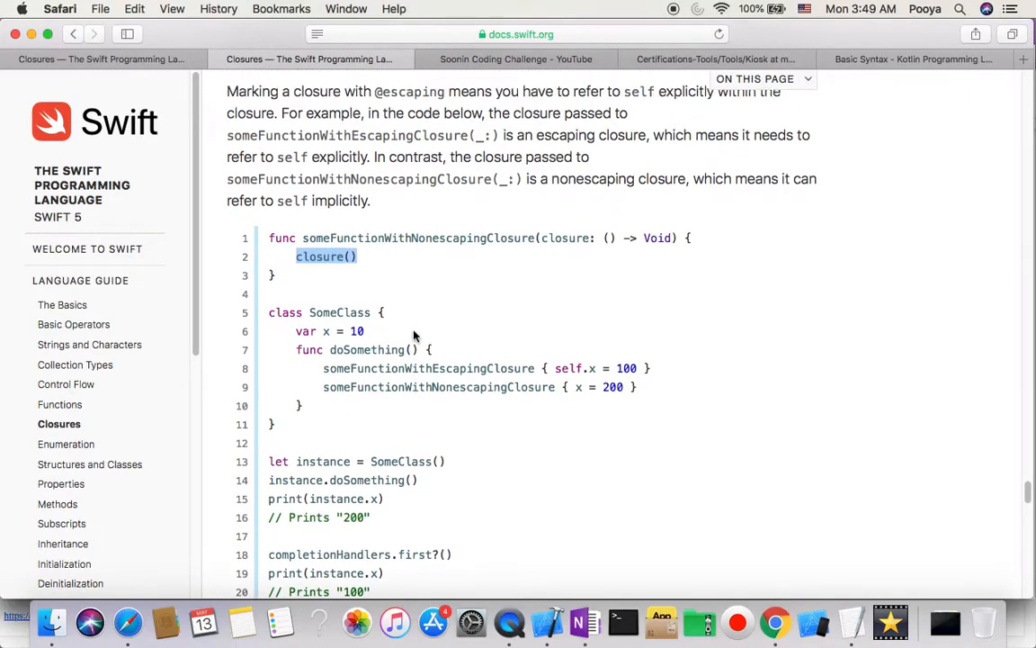
{"action": "scroll", "scroll_direction": "up", "scroll_amount": 3}
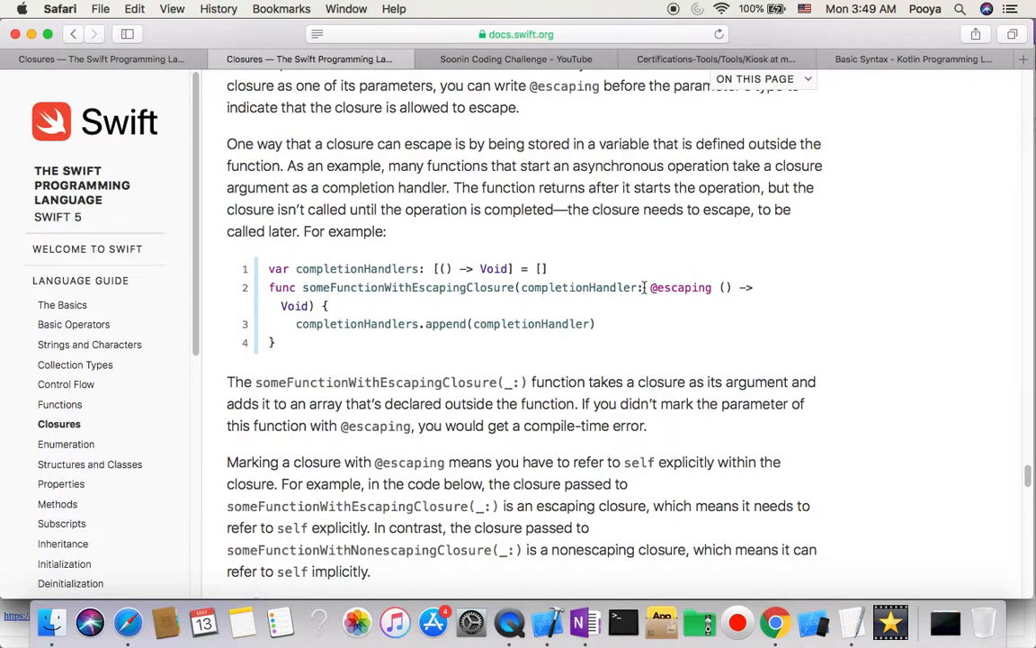
{"action": "double_click", "coordinate": [356, 324]}
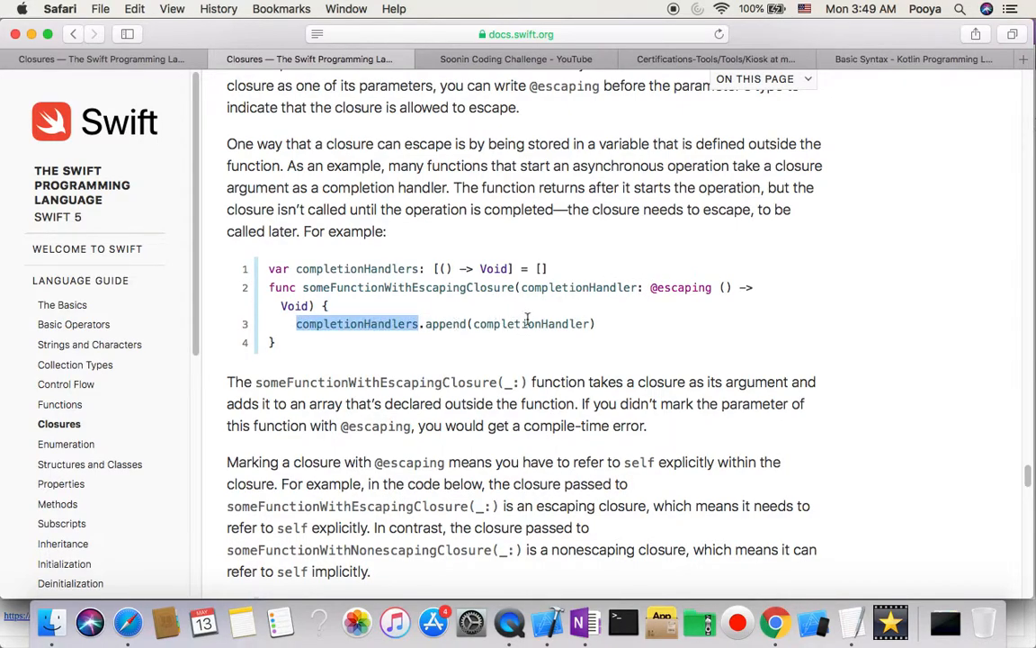
{"action": "double_click", "coordinate": [531, 324]}
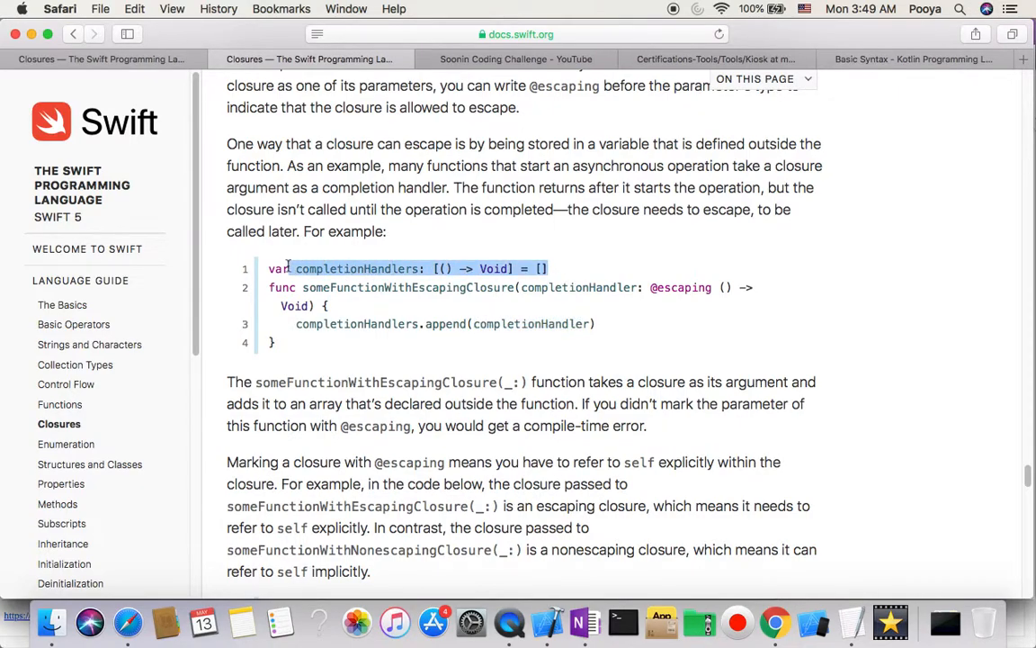
{"action": "scroll", "scroll_direction": "down", "scroll_amount": 3}
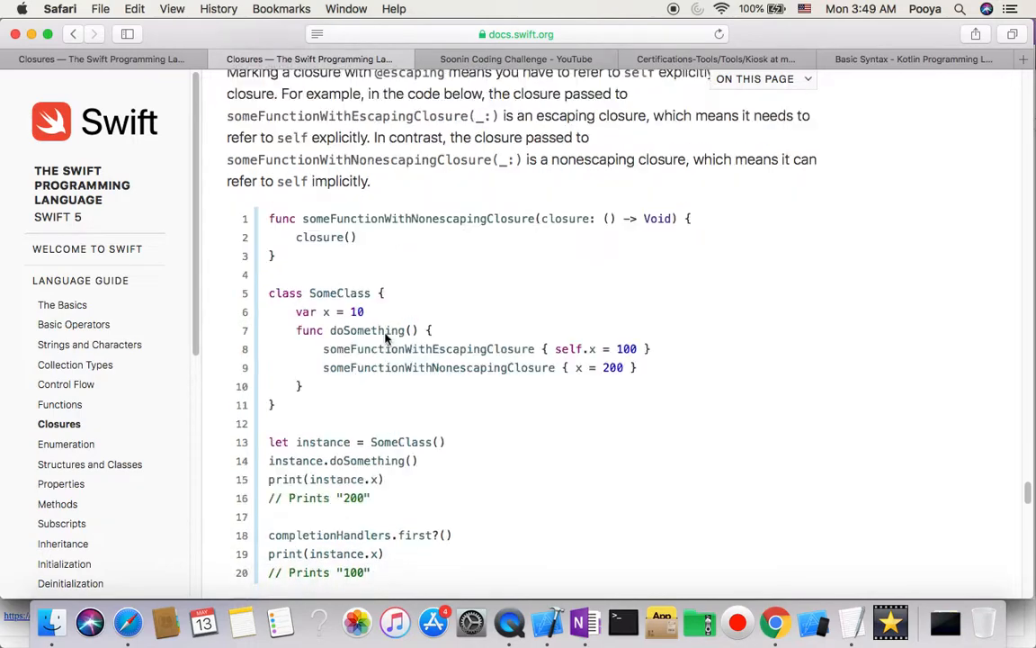
{"action": "scroll", "scroll_direction": "down", "scroll_amount": 3}
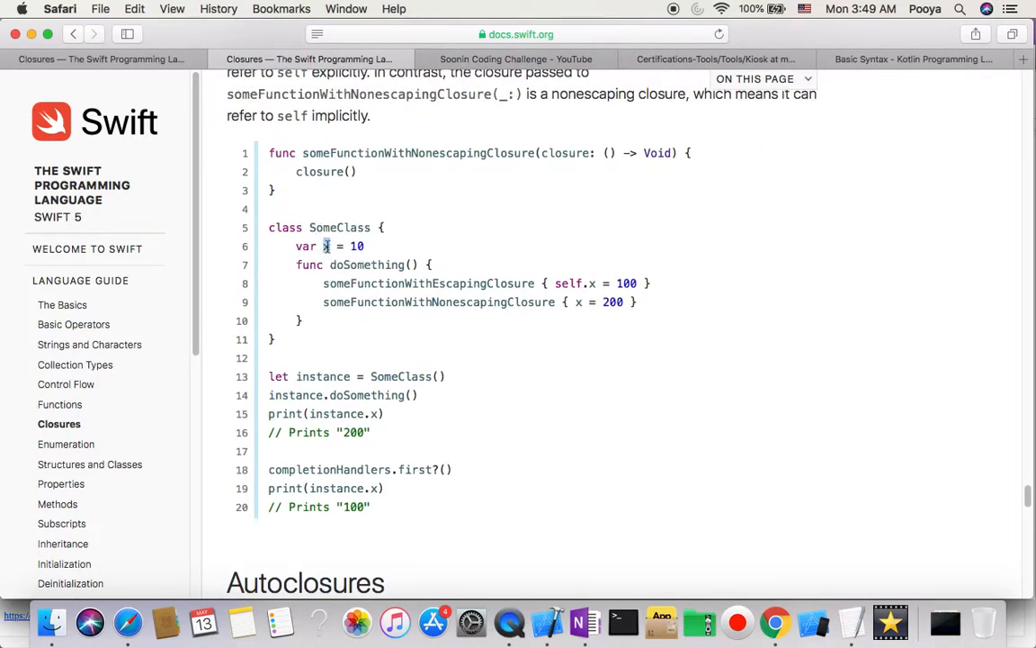
{"action": "mouse_move", "coordinate": [357, 346]}
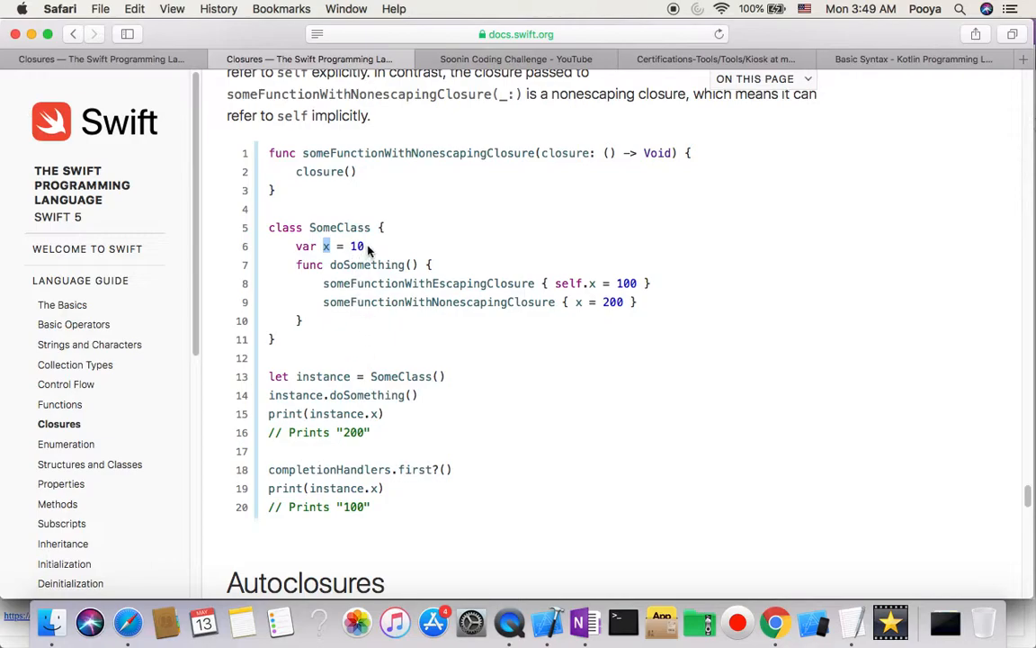
{"action": "mouse_move", "coordinate": [450, 297]}
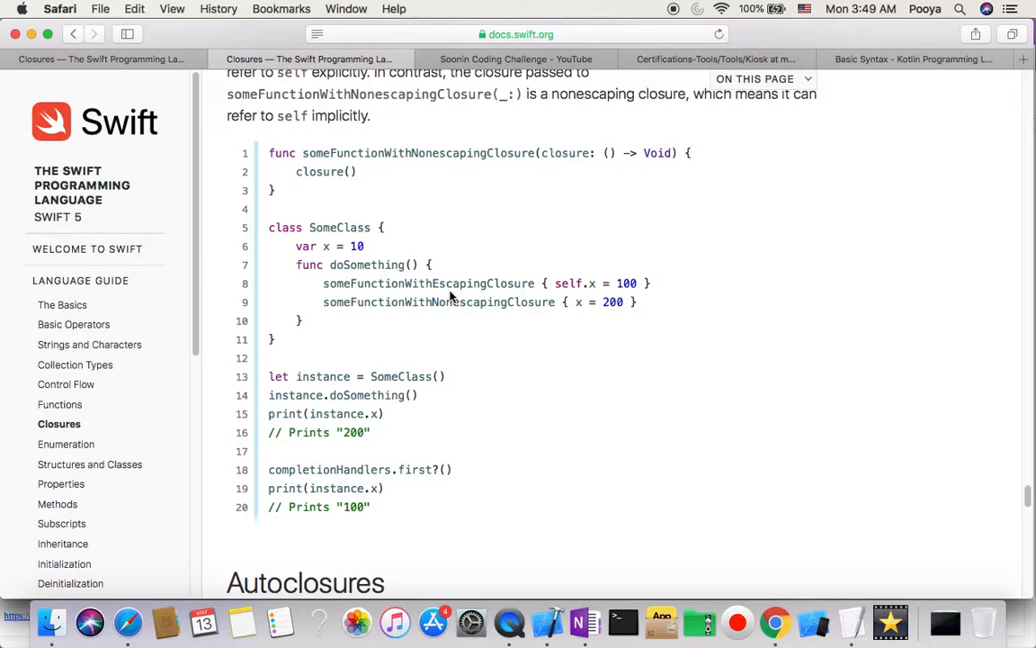
{"action": "mouse_move", "coordinate": [369, 281]}
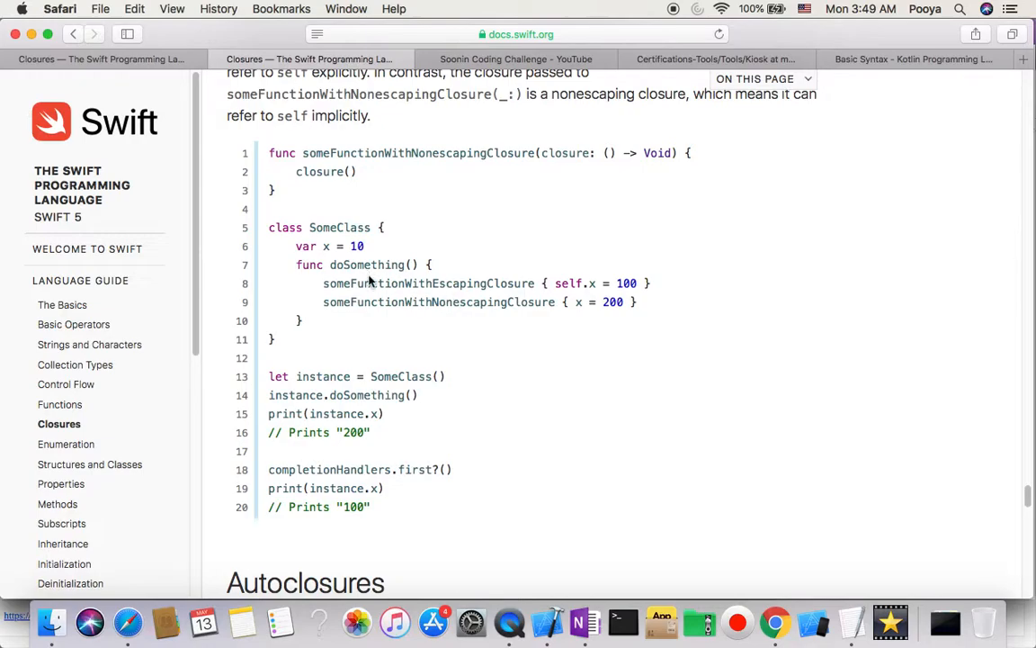
{"action": "mouse_move", "coordinate": [520, 285]}
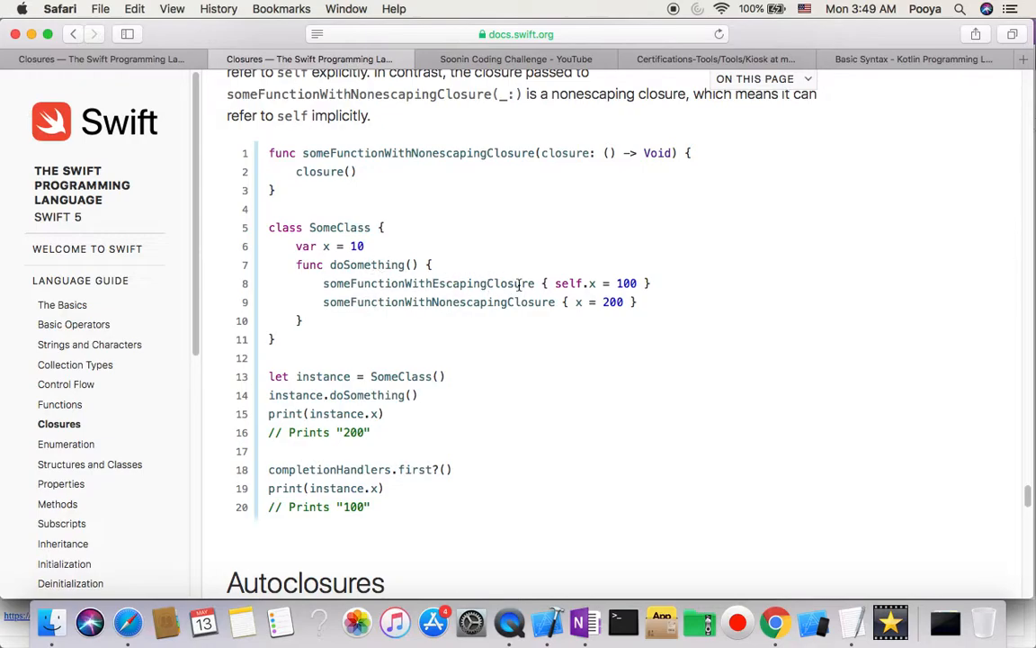
{"action": "scroll", "scroll_direction": "up", "scroll_amount": 3}
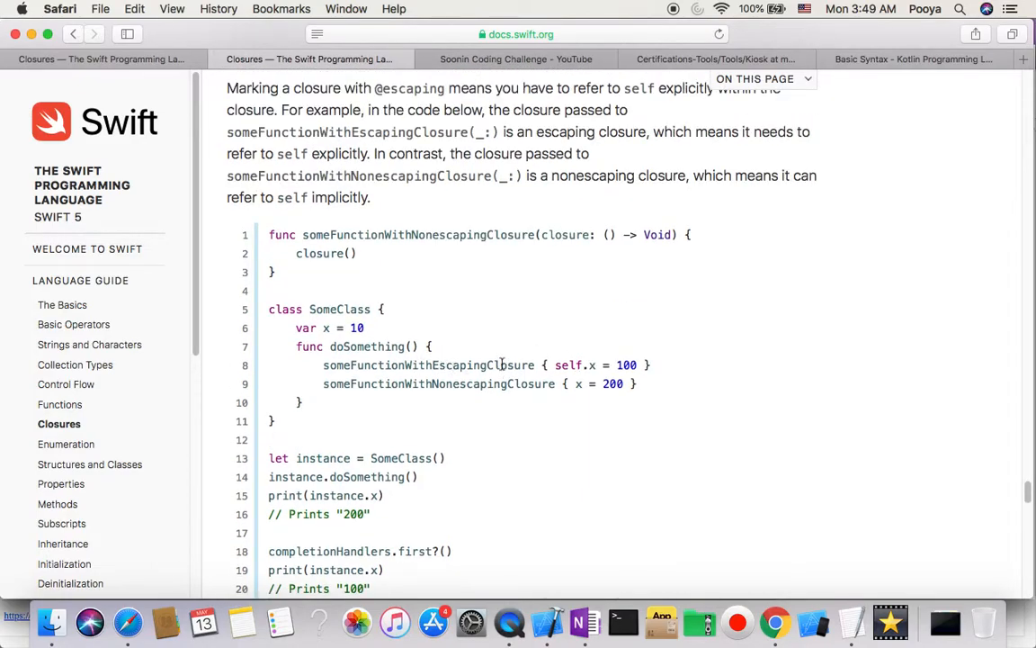
{"action": "mouse_move", "coordinate": [573, 346]}
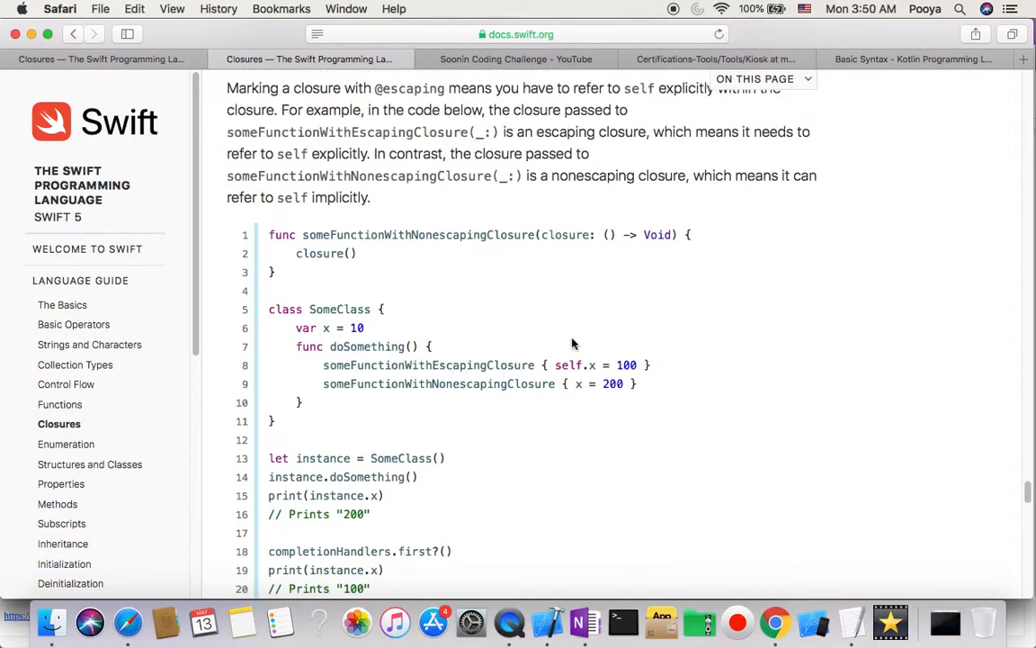
{"action": "double_click", "coordinate": [574, 363]}
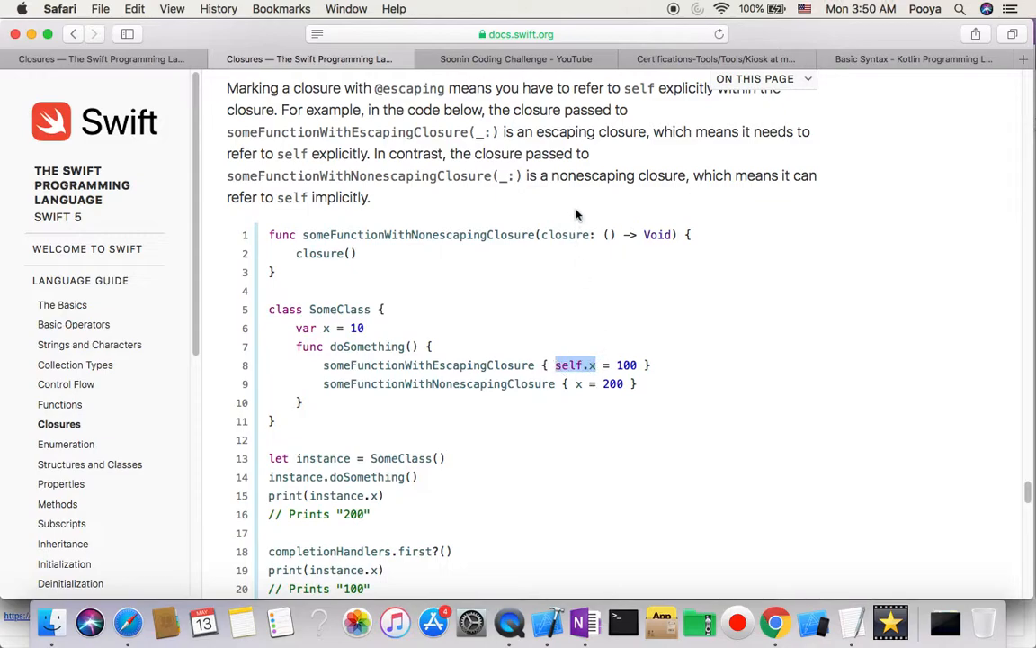
{"action": "mouse_move", "coordinate": [452, 387]}
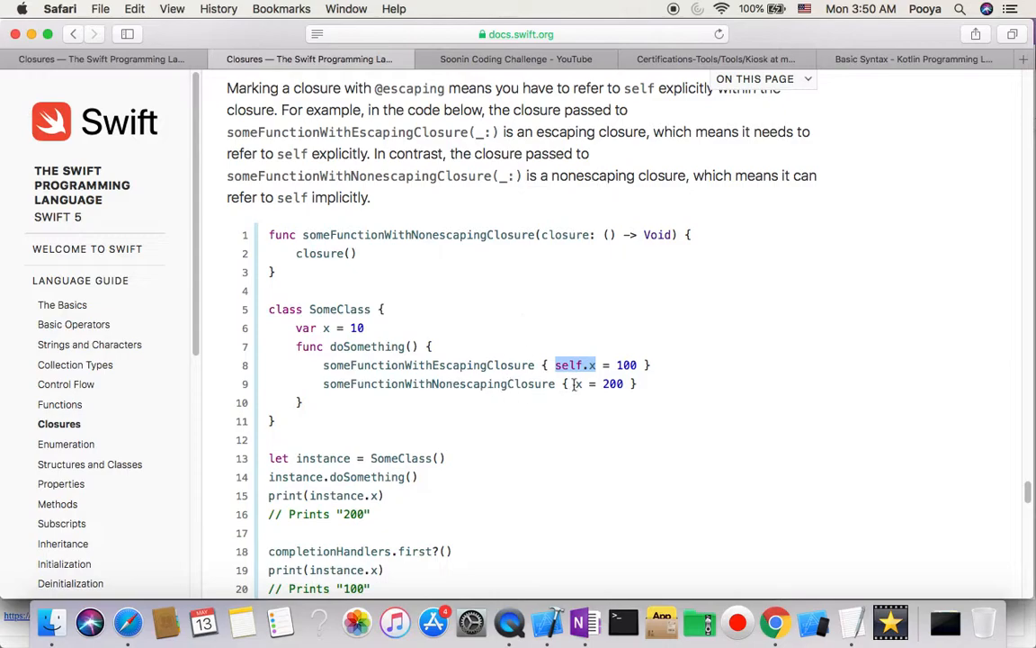
{"action": "left_click", "coordinate": [578, 384]}
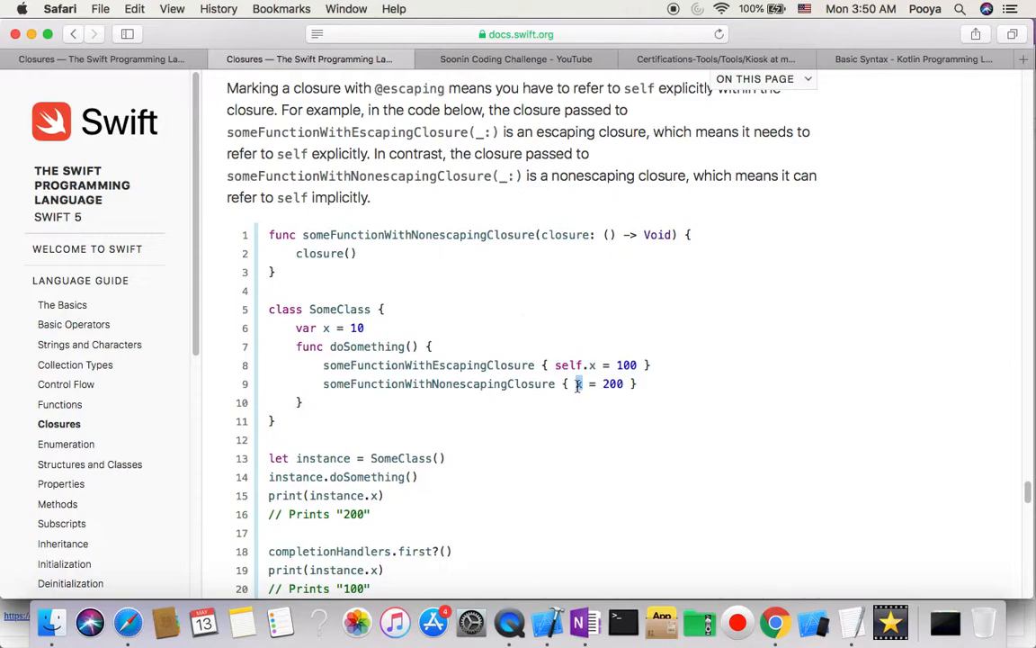
{"action": "mouse_move", "coordinate": [576, 396]}
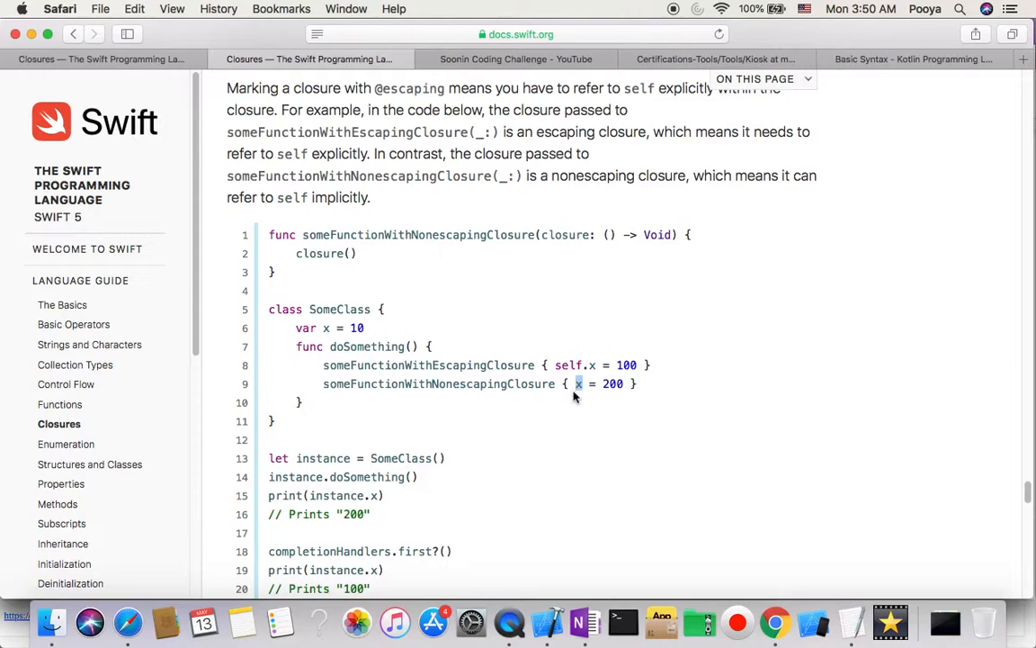
{"action": "mouse_move", "coordinate": [520, 387]}
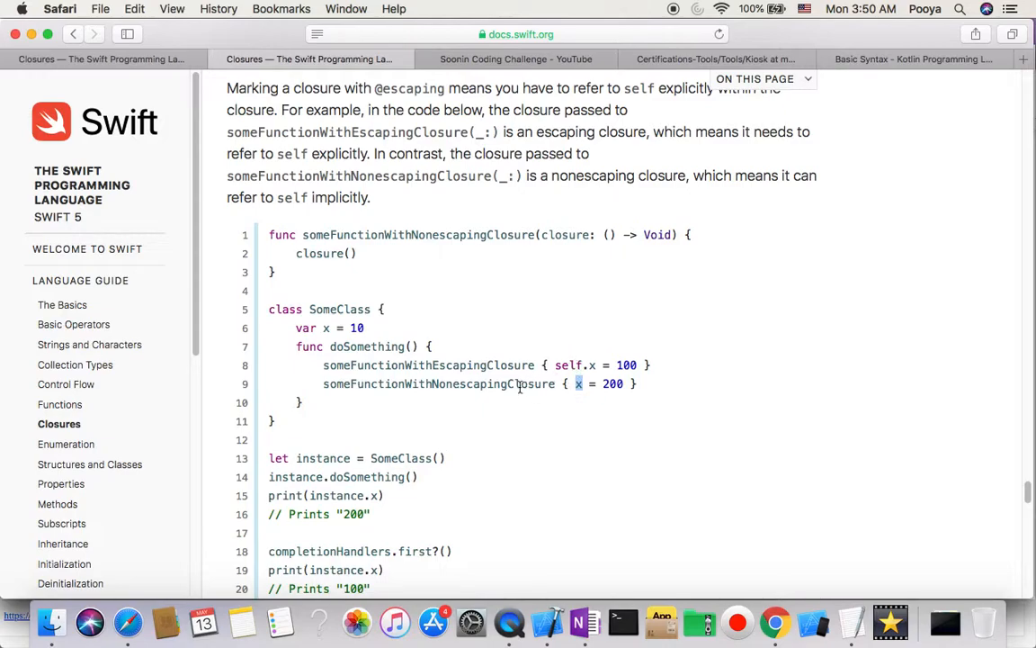
{"action": "scroll", "scroll_direction": "down", "scroll_amount": 3}
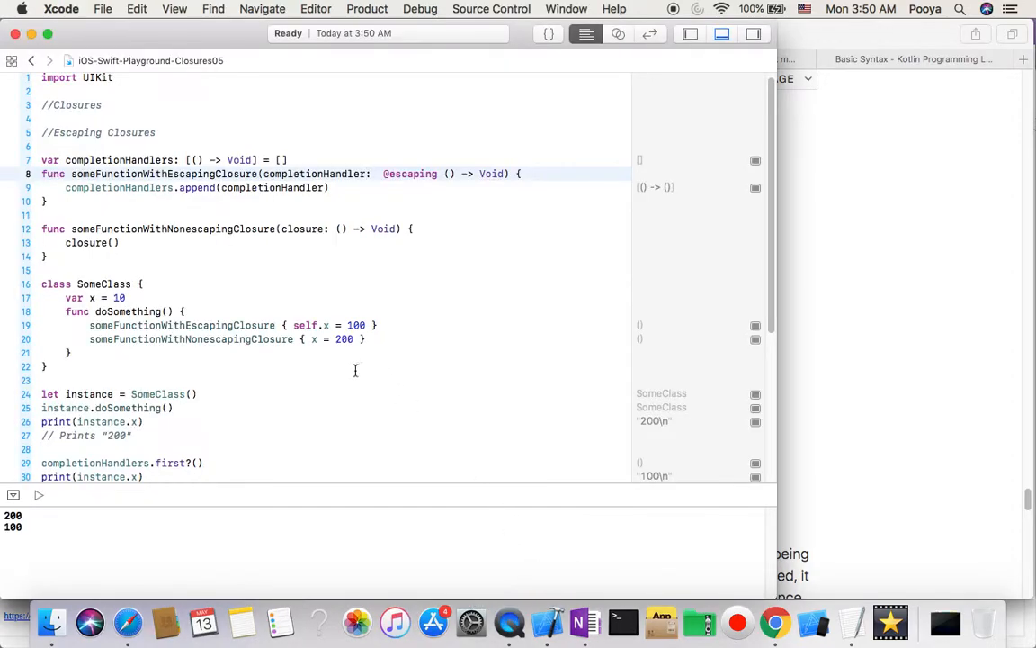
Highlight the SomeClass instance's doSomething call, instance in the first print and the completionHandlers call
{"action": "scroll", "scroll_direction": "down", "scroll_amount": 3}
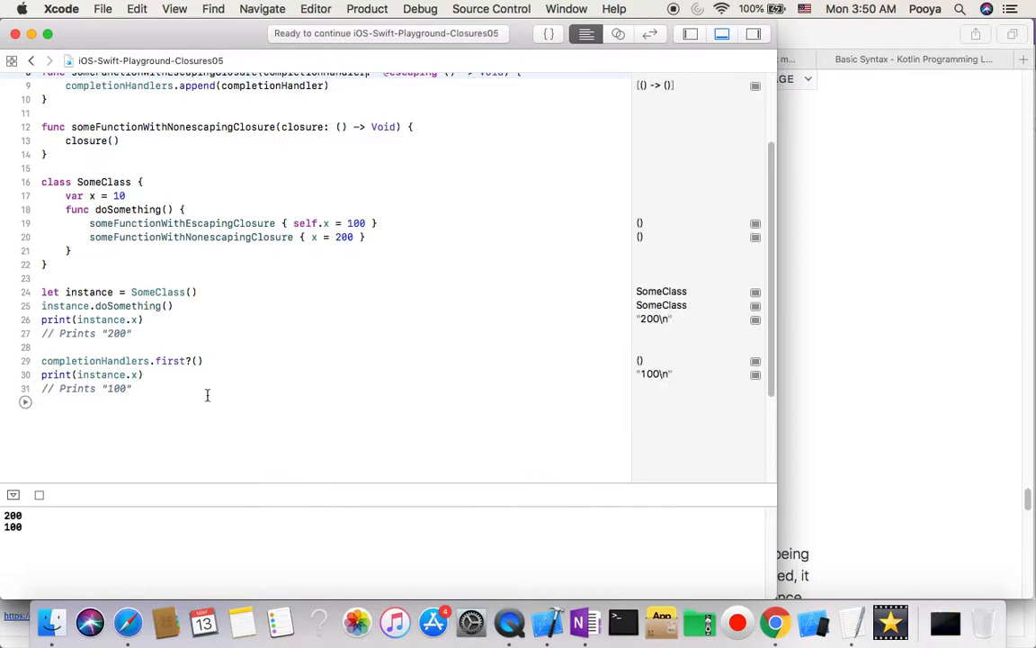
{"action": "left_click", "coordinate": [83, 292]}
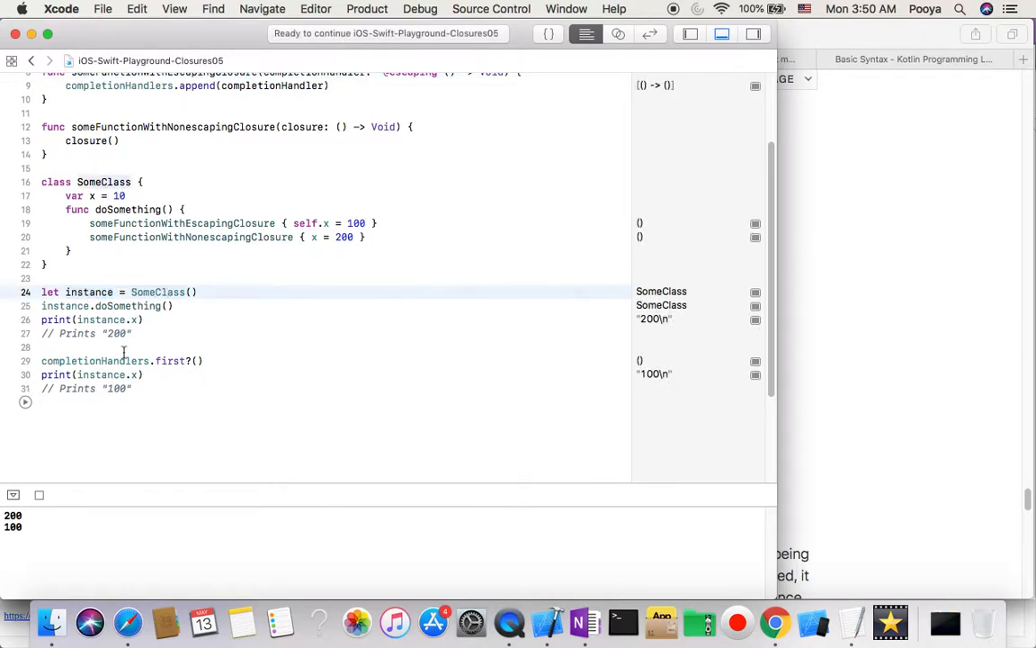
{"action": "double_click", "coordinate": [130, 306]}
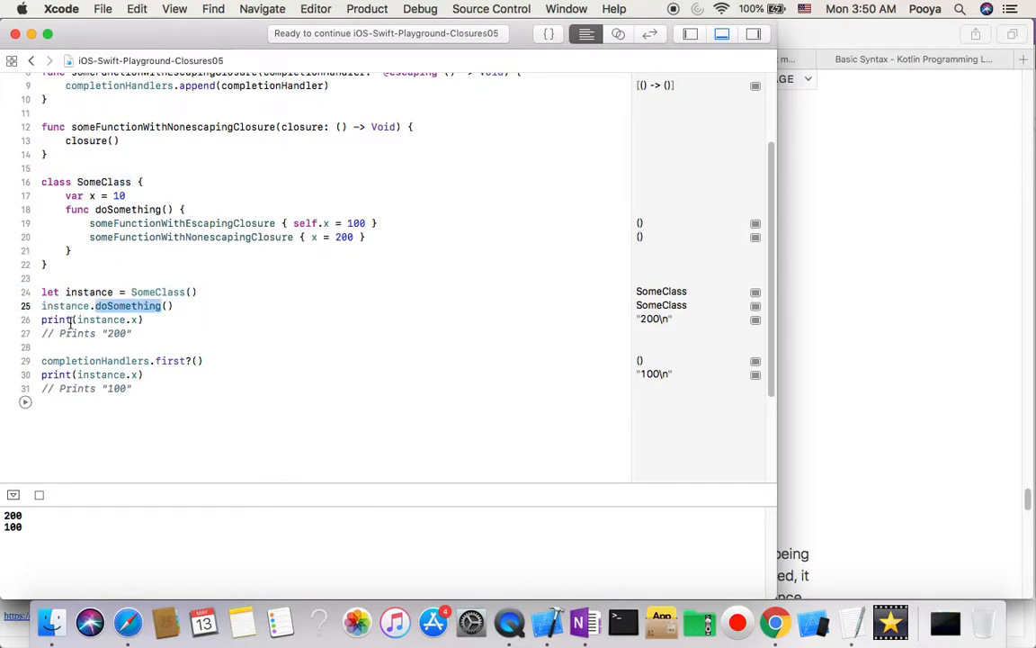
{"action": "mouse_move", "coordinate": [605, 331]}
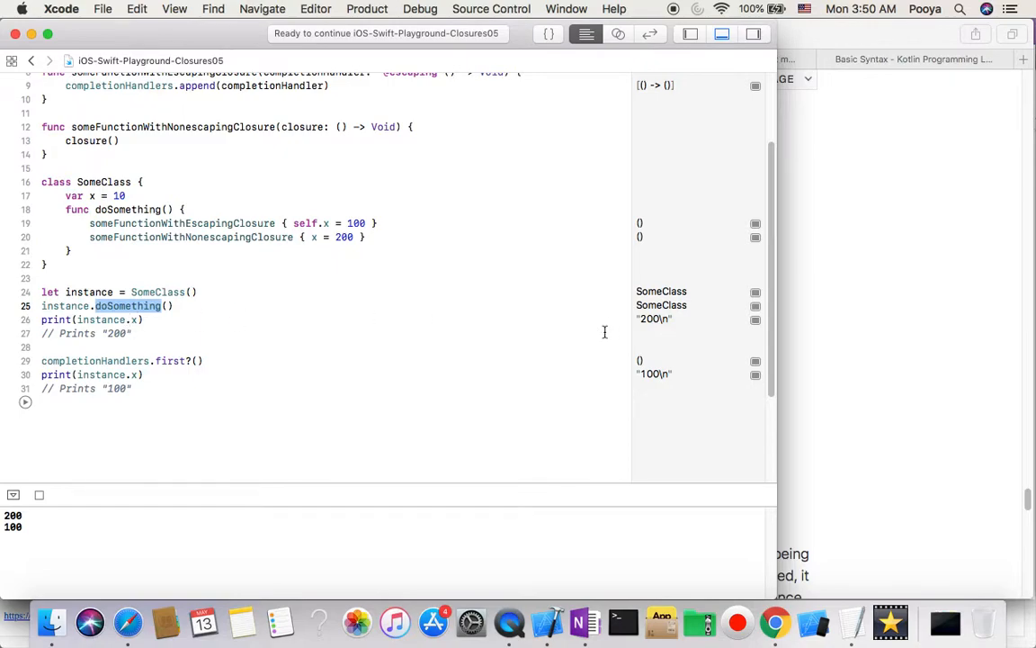
{"action": "mouse_move", "coordinate": [97, 334]}
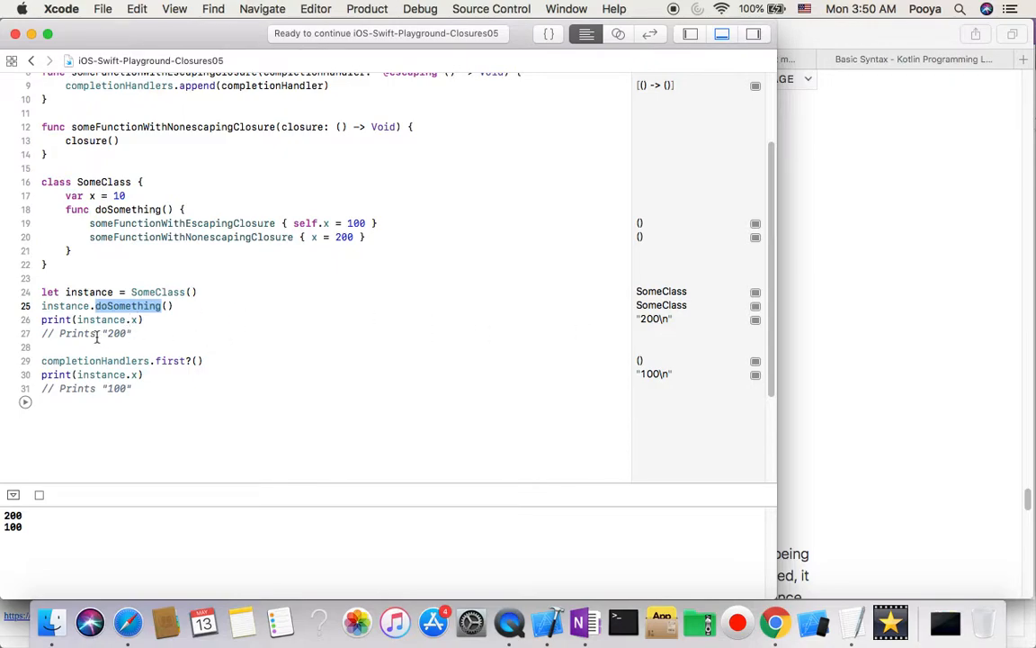
{"action": "left_click", "coordinate": [101, 321]}
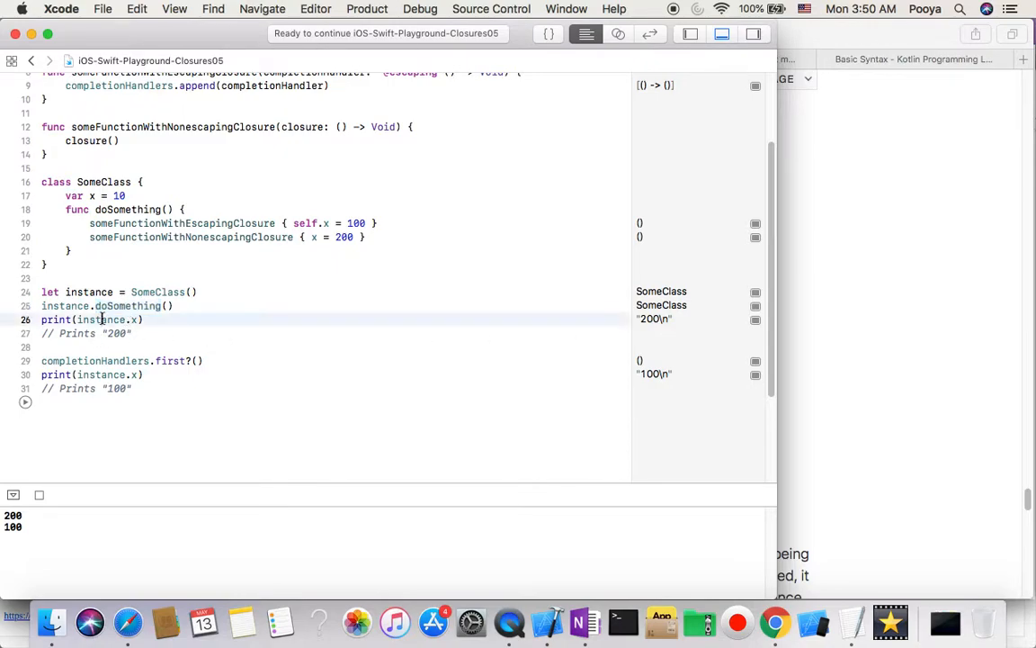
{"action": "double_click", "coordinate": [99, 320]}
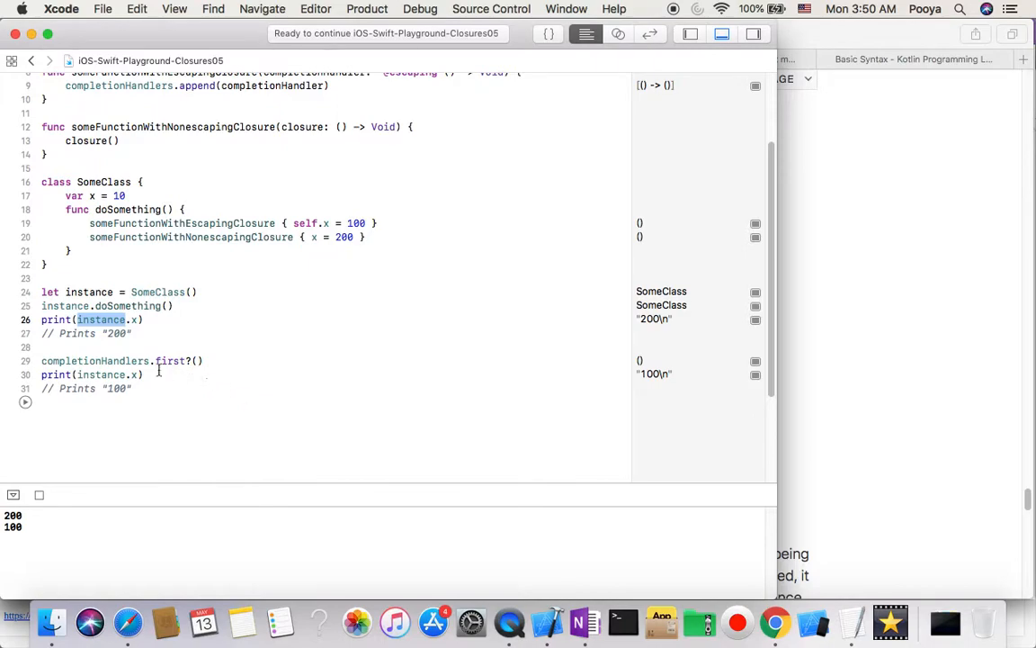
{"action": "double_click", "coordinate": [93, 359]}
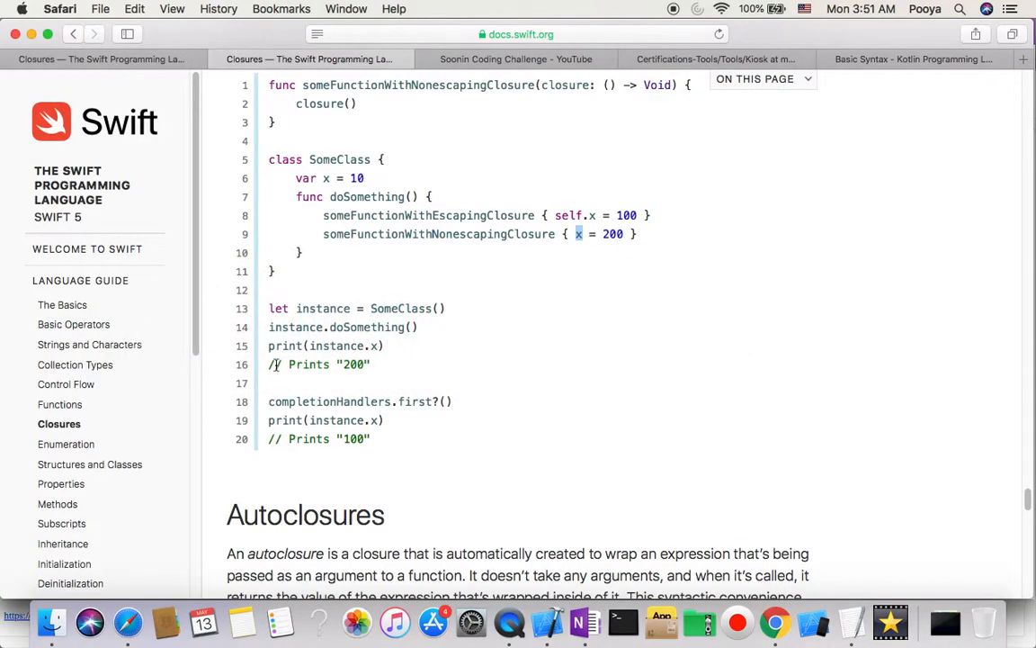
Scroll the guide past the SomeClass example down to the Autoclosures customersInLine sample
{"action": "scroll", "scroll_direction": "up", "scroll_amount": 3}
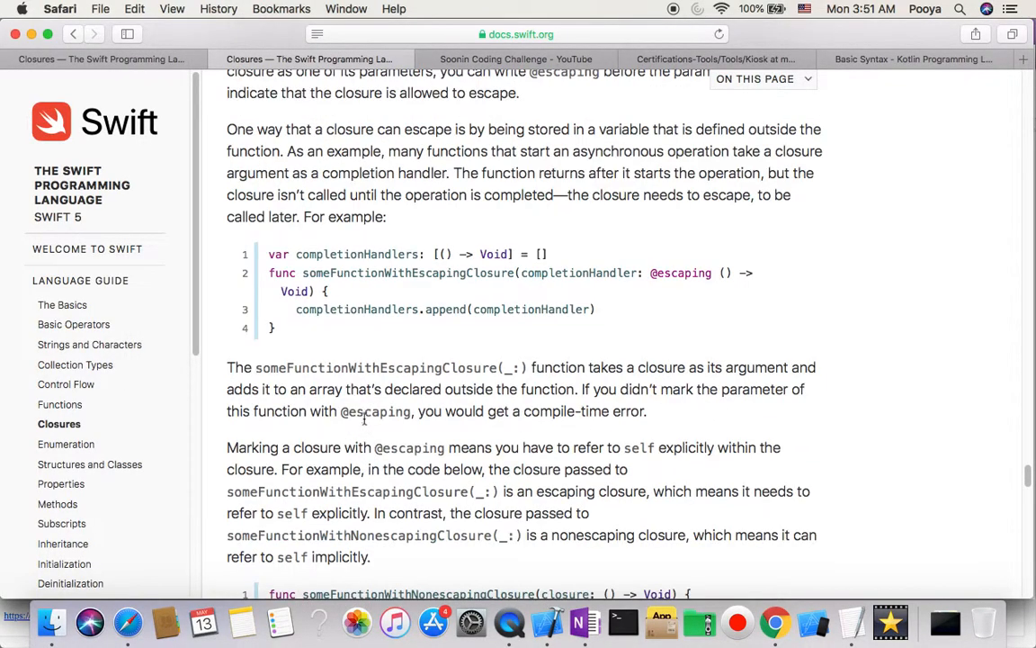
{"action": "scroll", "scroll_direction": "down", "scroll_amount": 3}
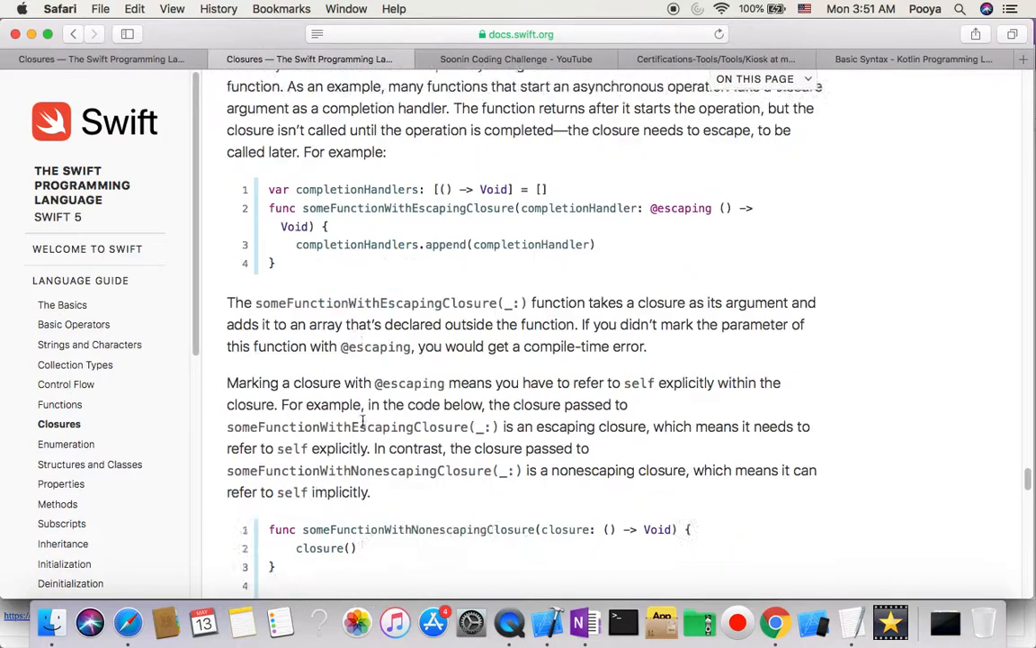
{"action": "scroll", "scroll_direction": "down", "scroll_amount": 3}
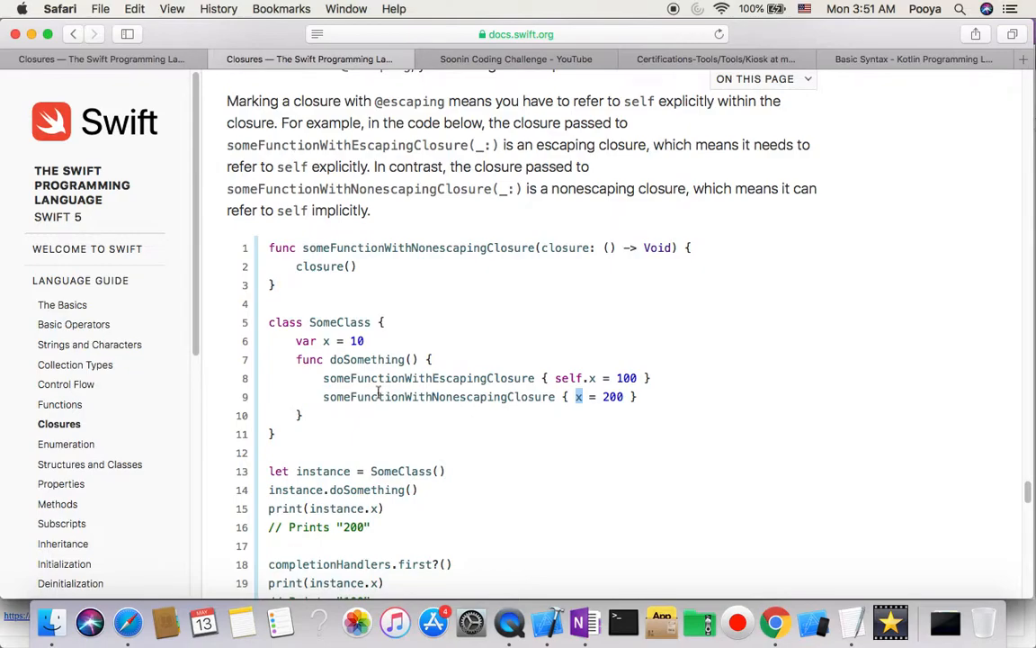
{"action": "mouse_move", "coordinate": [378, 428]}
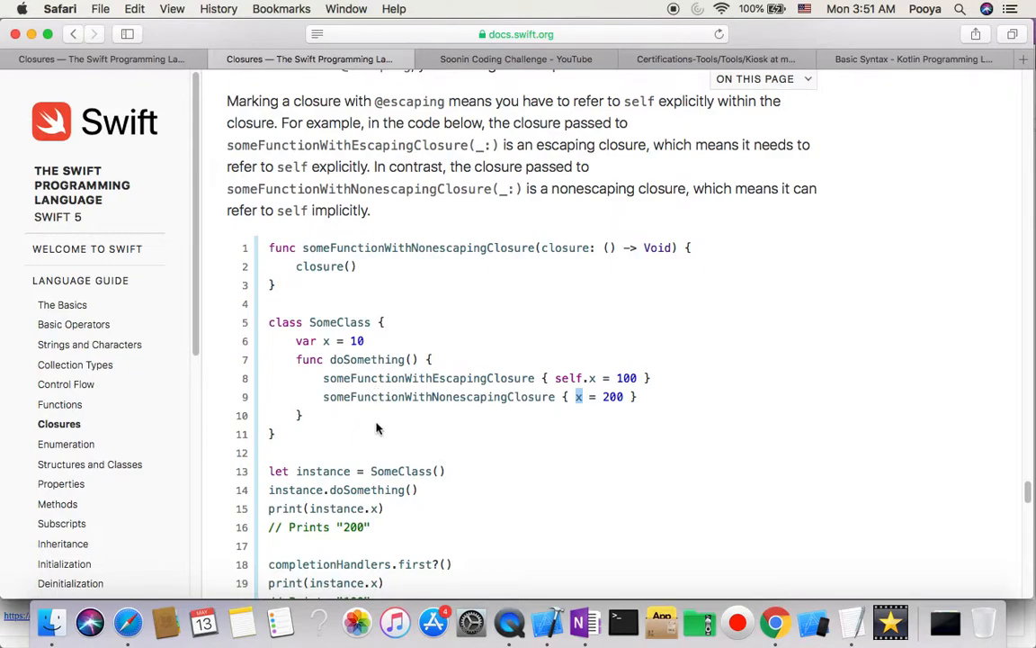
{"action": "scroll", "scroll_direction": "up", "scroll_amount": 3}
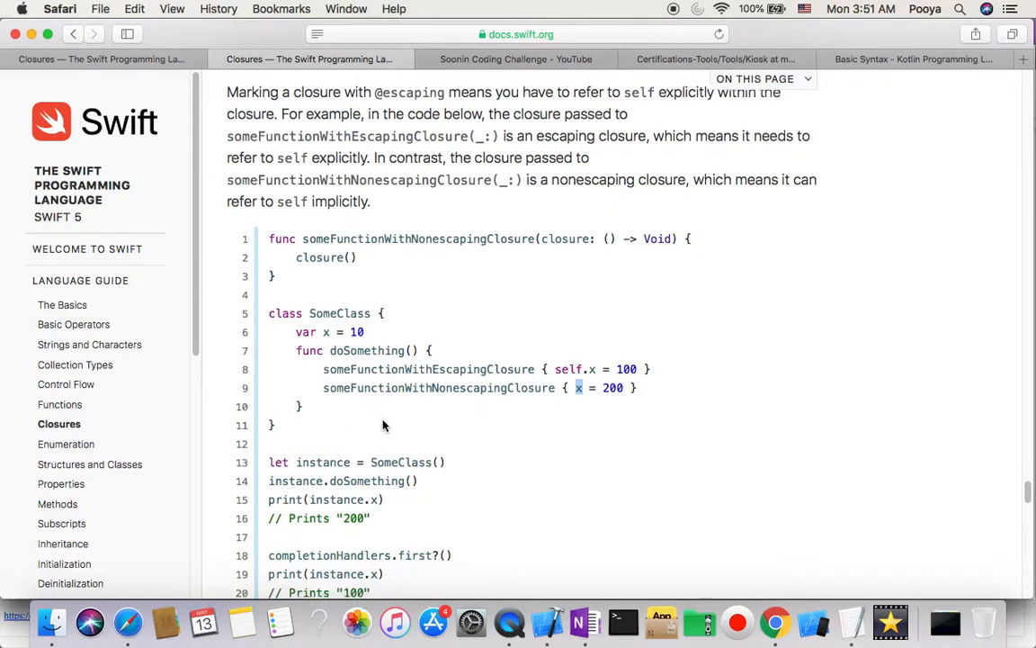
{"action": "scroll", "scroll_direction": "down", "scroll_amount": 3}
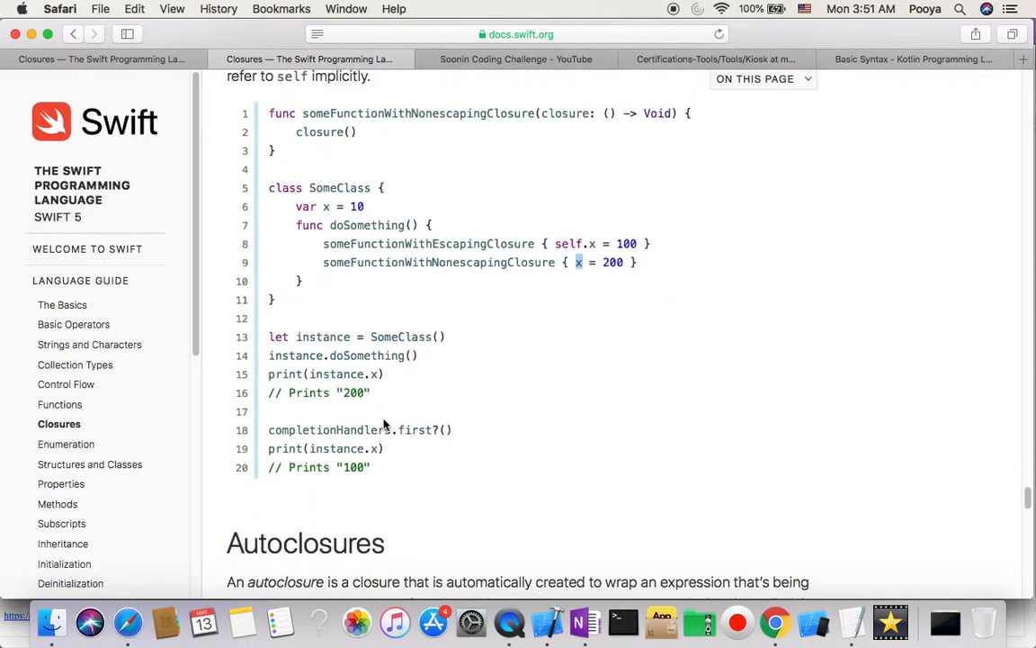
{"action": "scroll", "scroll_direction": "down", "scroll_amount": 3}
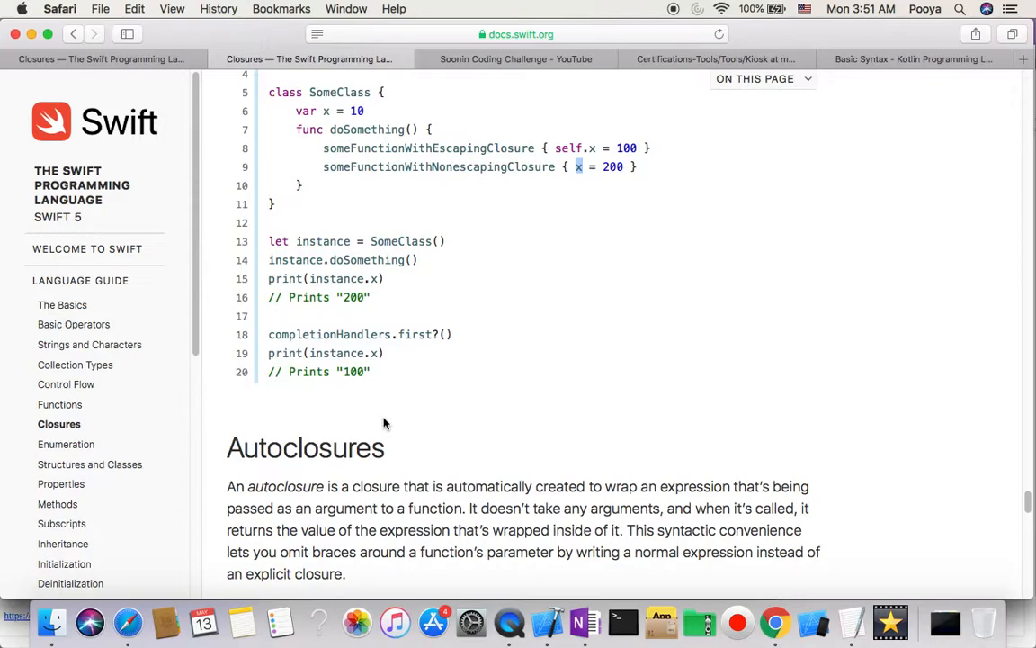
{"action": "scroll", "scroll_direction": "down", "scroll_amount": 3}
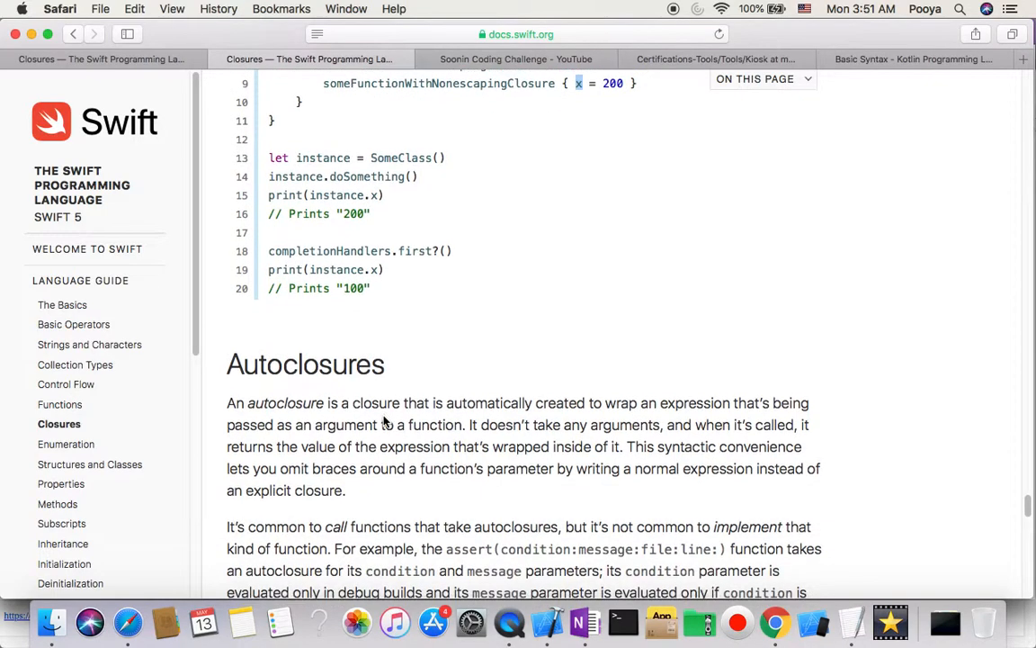
{"action": "scroll", "scroll_direction": "down", "scroll_amount": 3}
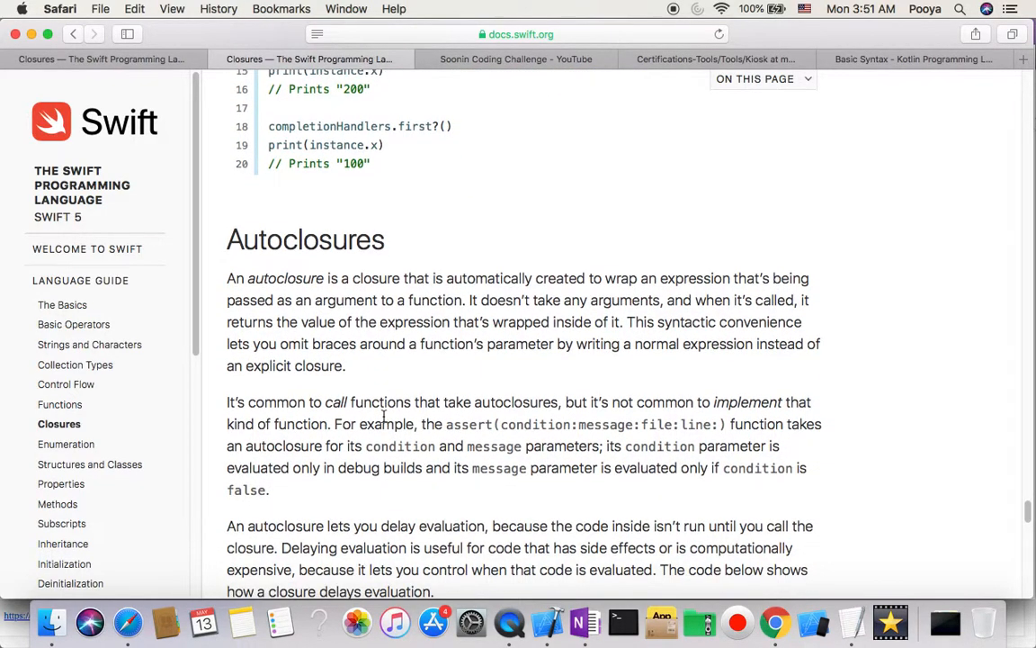
{"action": "scroll", "scroll_direction": "down", "scroll_amount": 3}
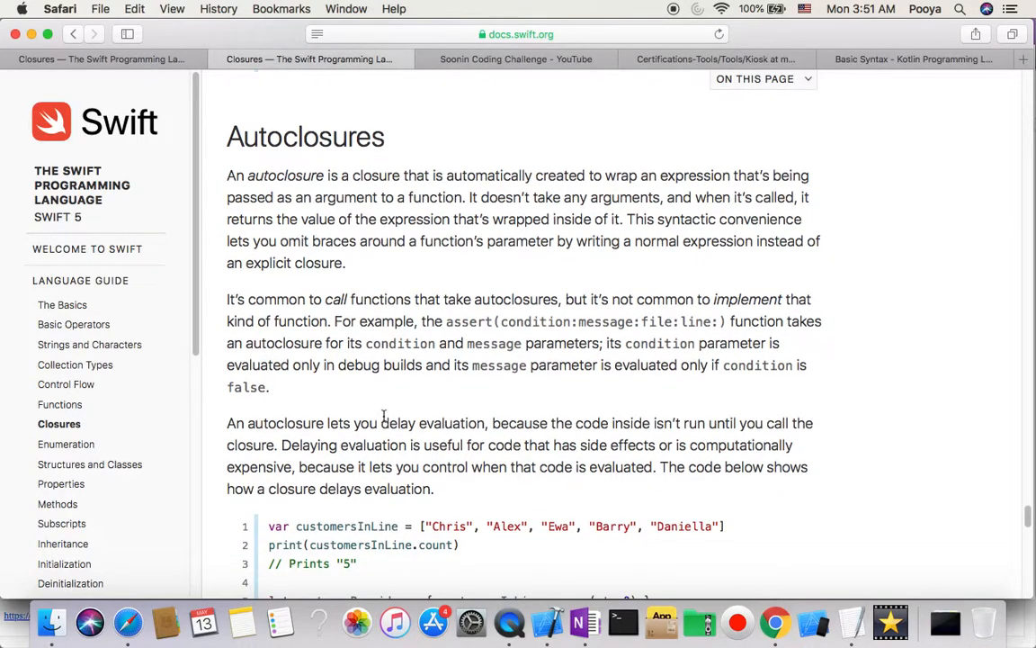
{"action": "scroll", "scroll_direction": "up", "scroll_amount": 3}
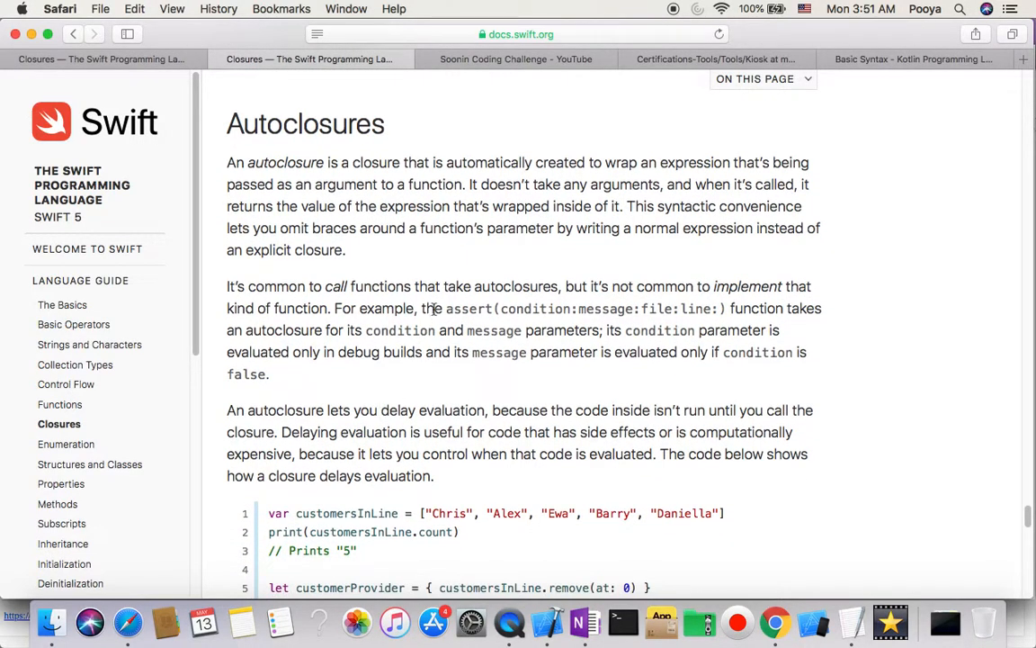